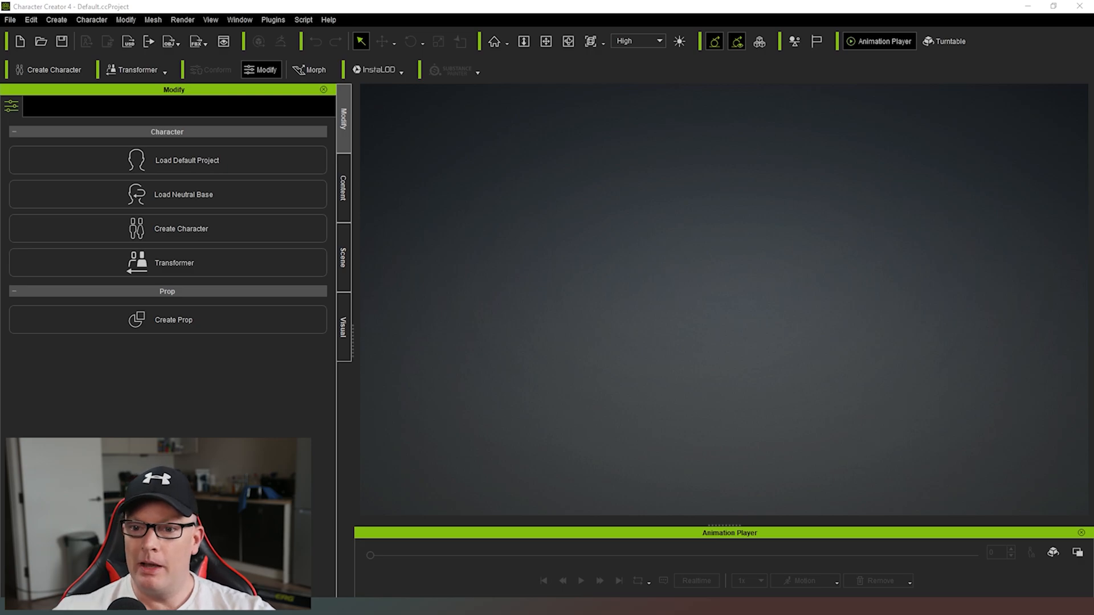
pyautogui.moveTo(369, 184)
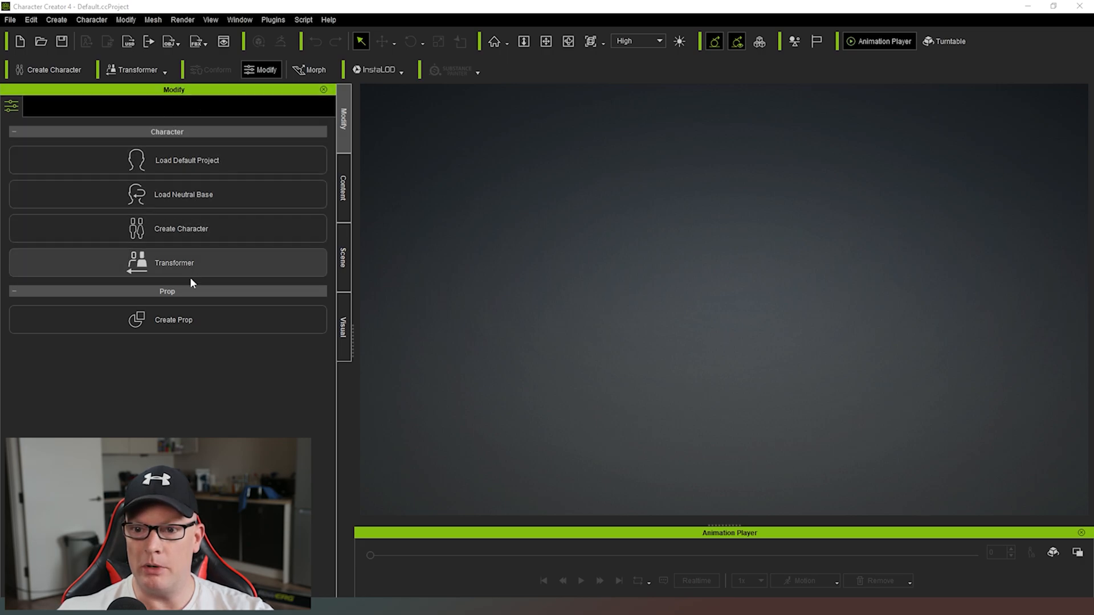
pyautogui.moveTo(272, 192)
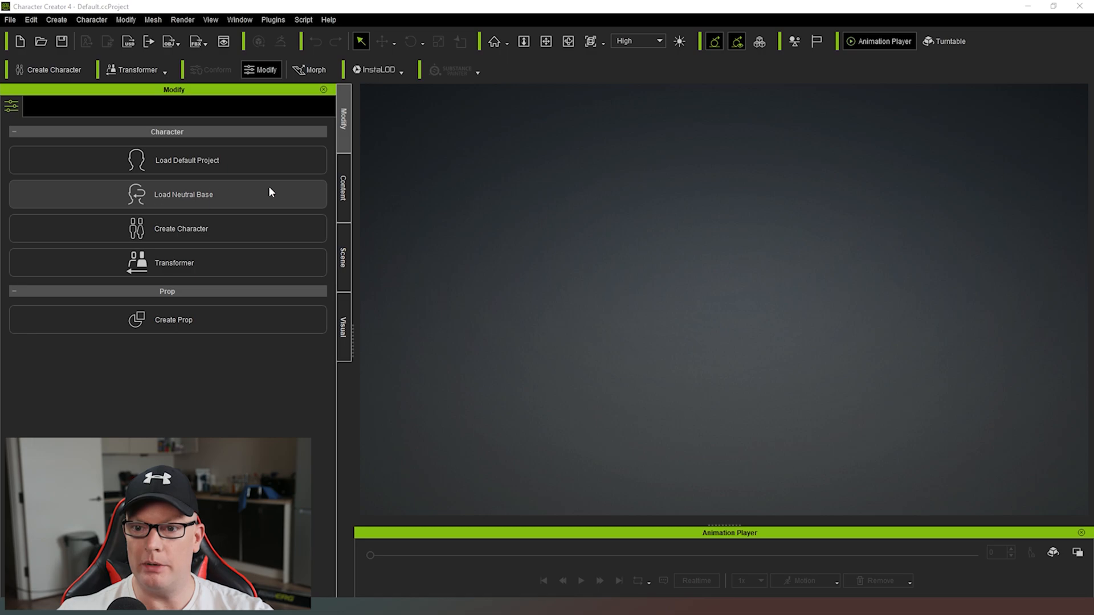
# Step: Load the neutral base character into the empty project via Load Neutral Base
pyautogui.click(167, 194)
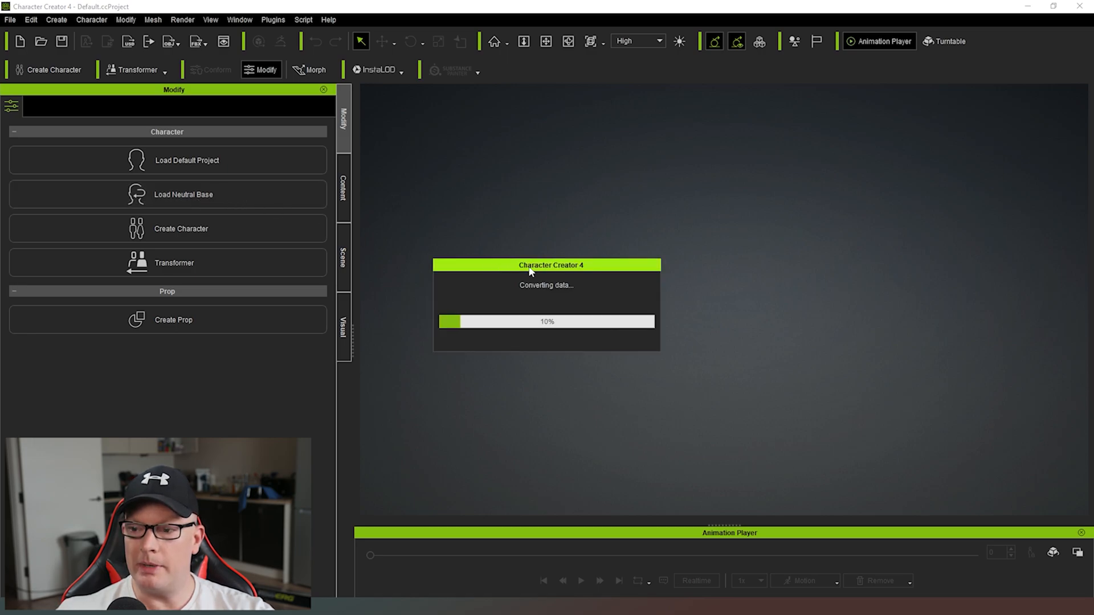
pyautogui.moveTo(411, 219)
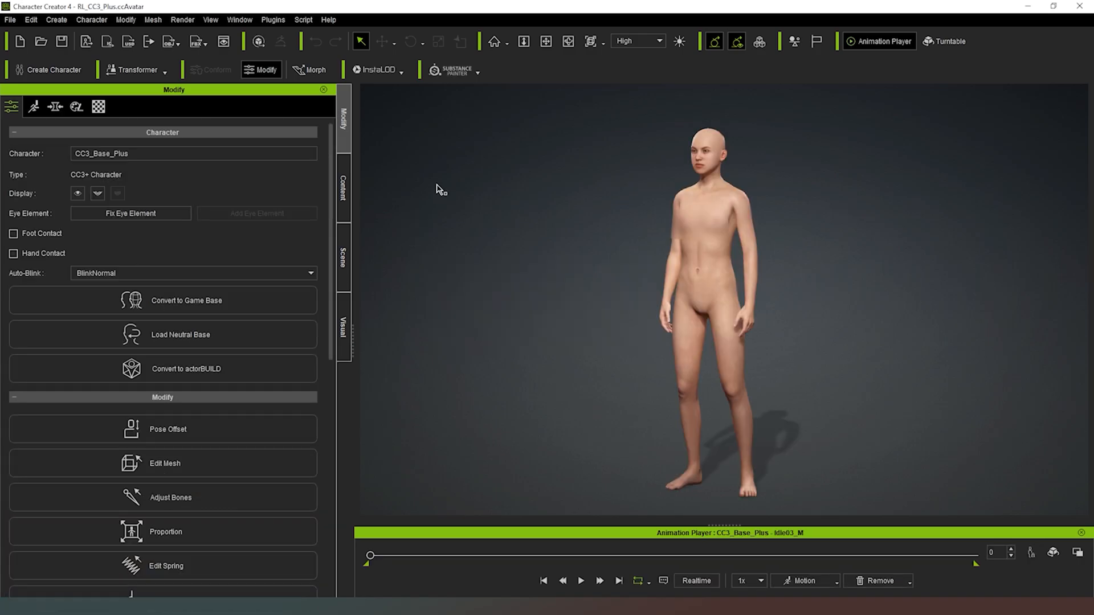
pyautogui.moveTo(468, 185)
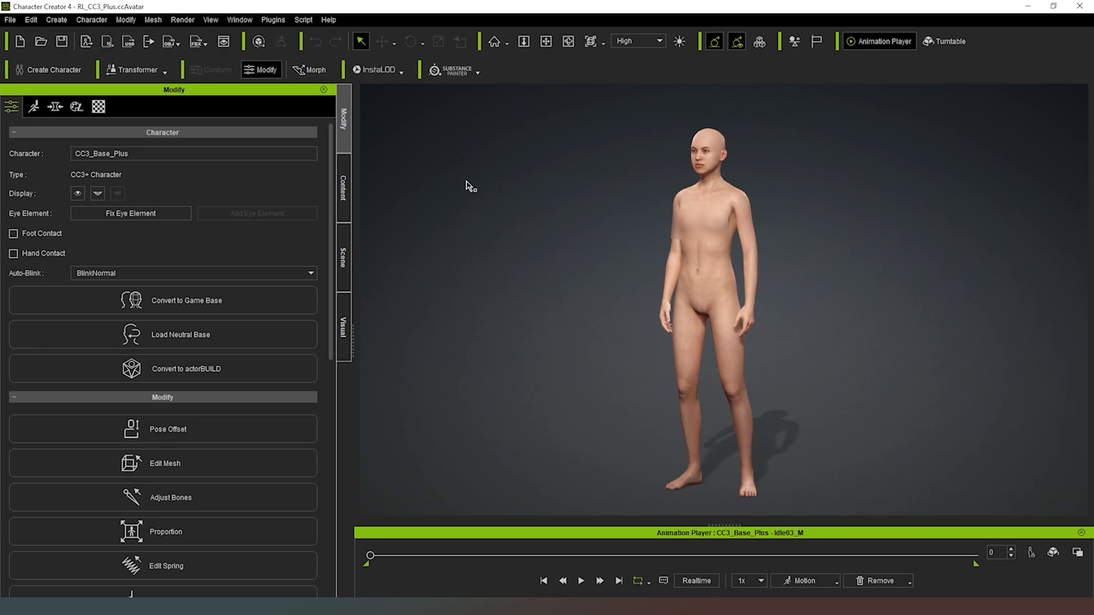
pyautogui.moveTo(492, 291)
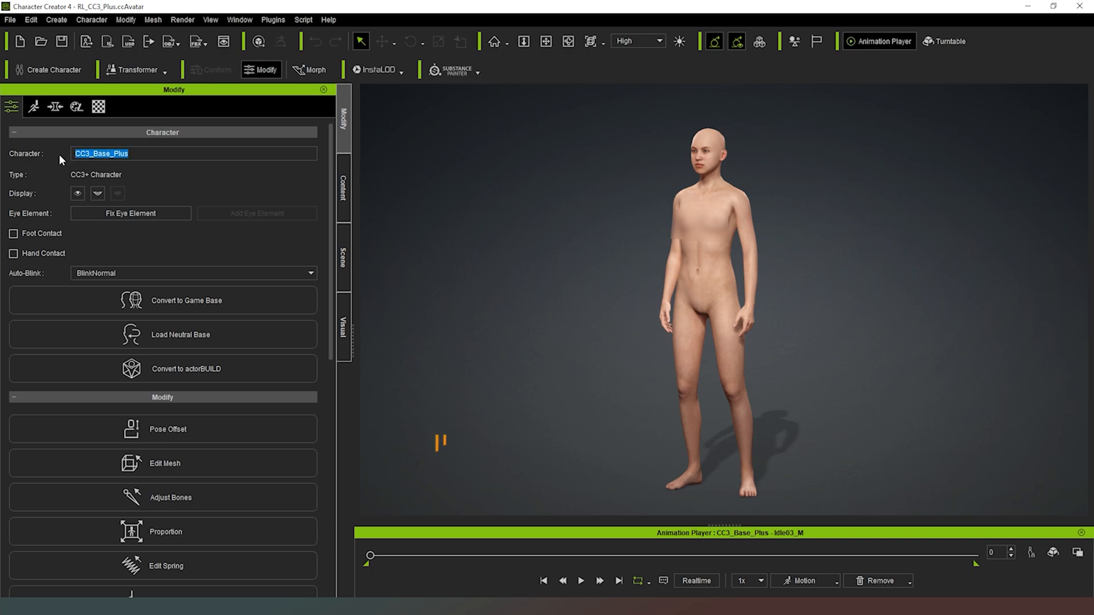
# Step: Rename the character from CC3_Base_Plus to 'Testilia' in the Modify panel
pyautogui.write('Testilia')
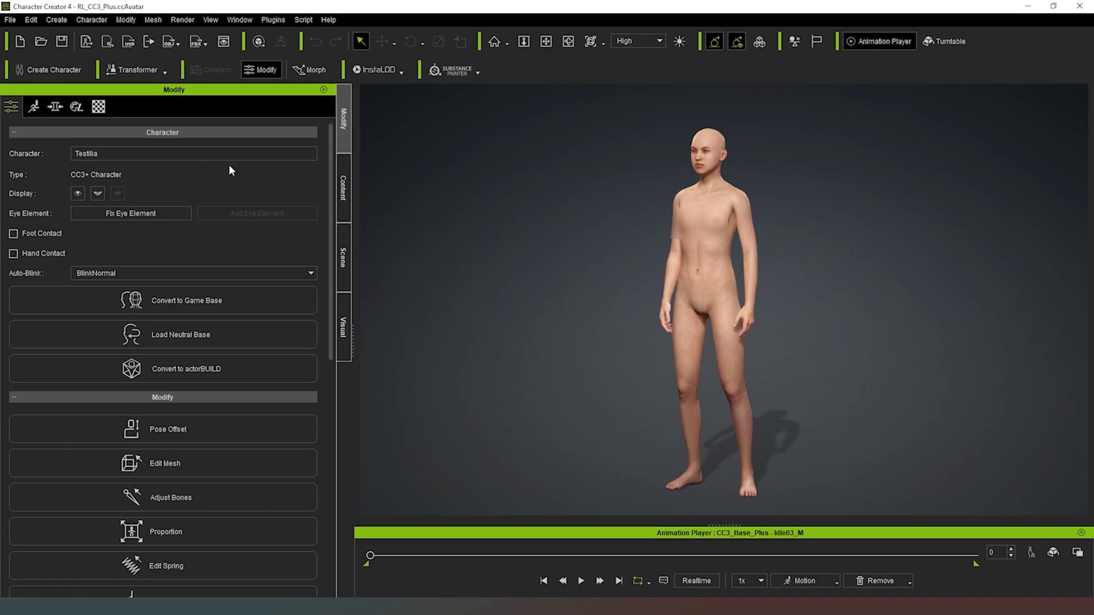
pyautogui.scroll(-3)
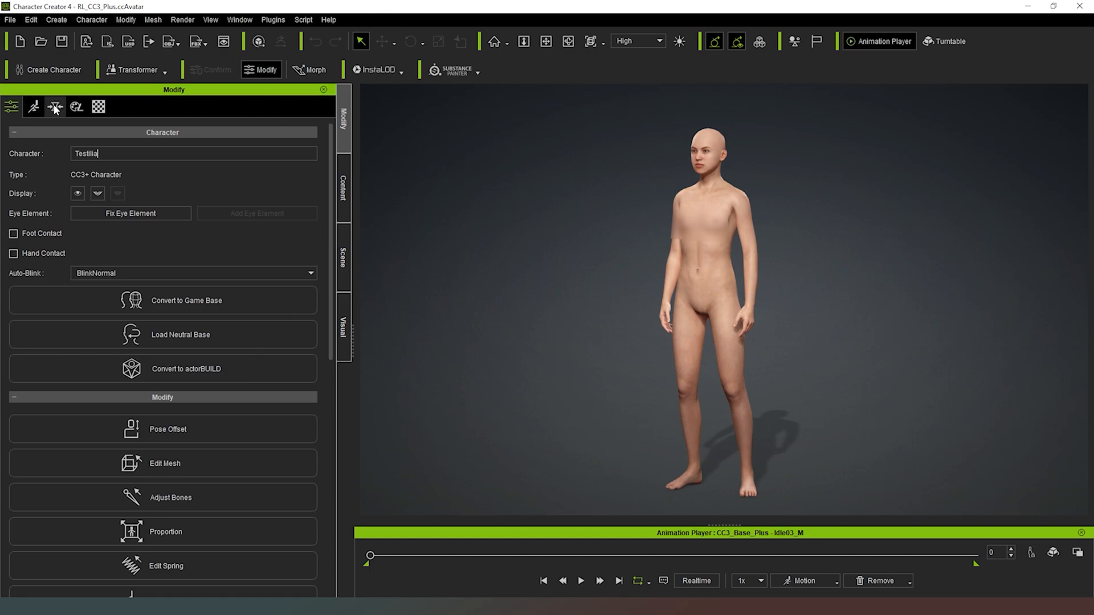
pyautogui.moveTo(56, 106)
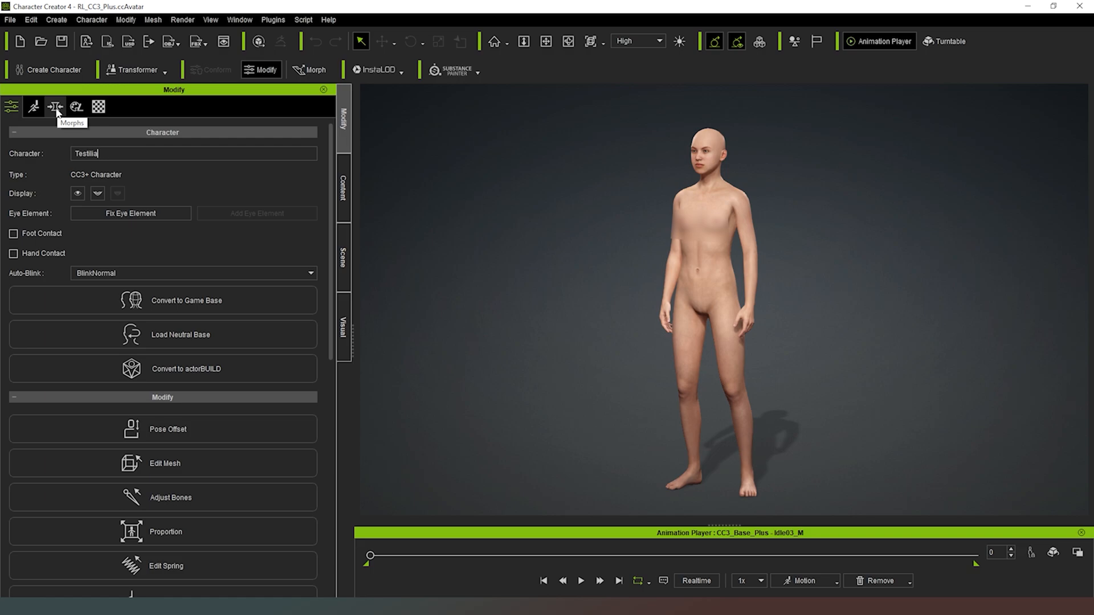
# Step: Bring up the Actor > Body morph presets and trial the base female morph, leaving it at zero
pyautogui.click(56, 107)
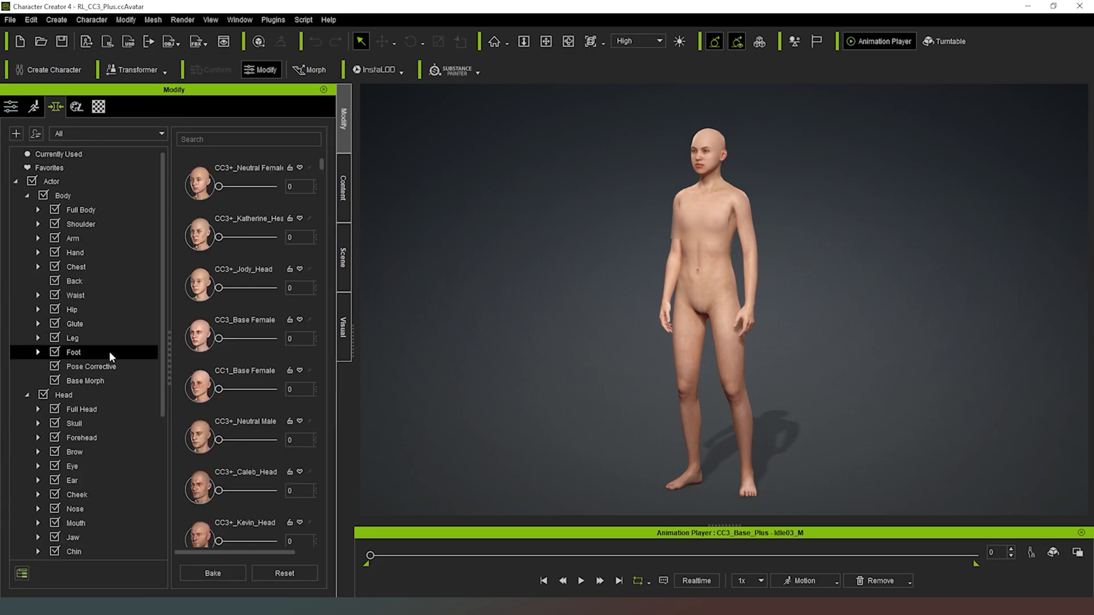
pyautogui.scroll(-3)
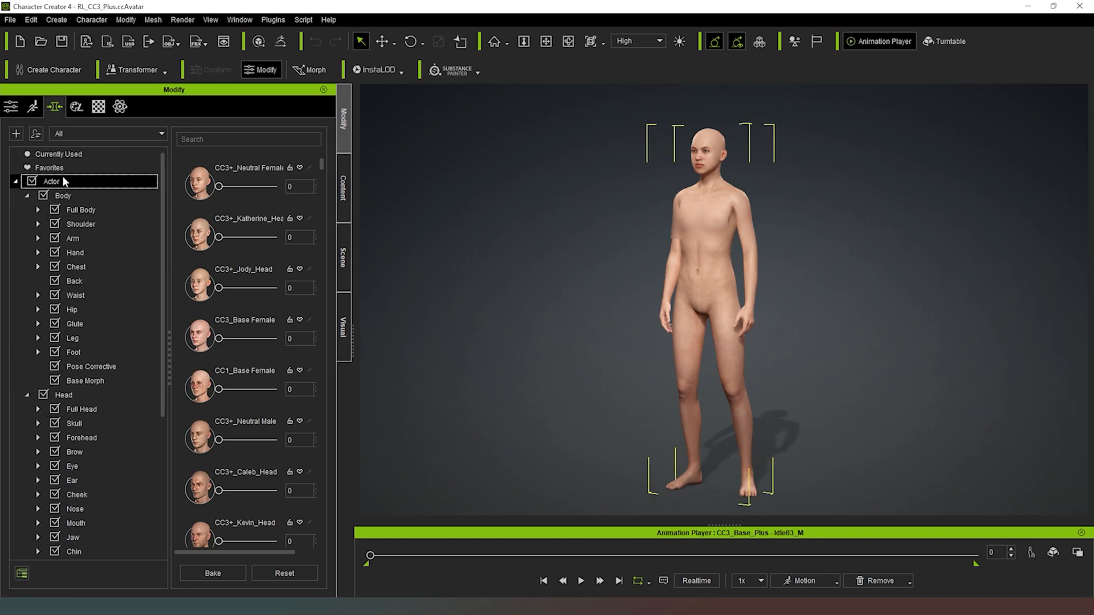
pyautogui.click(84, 381)
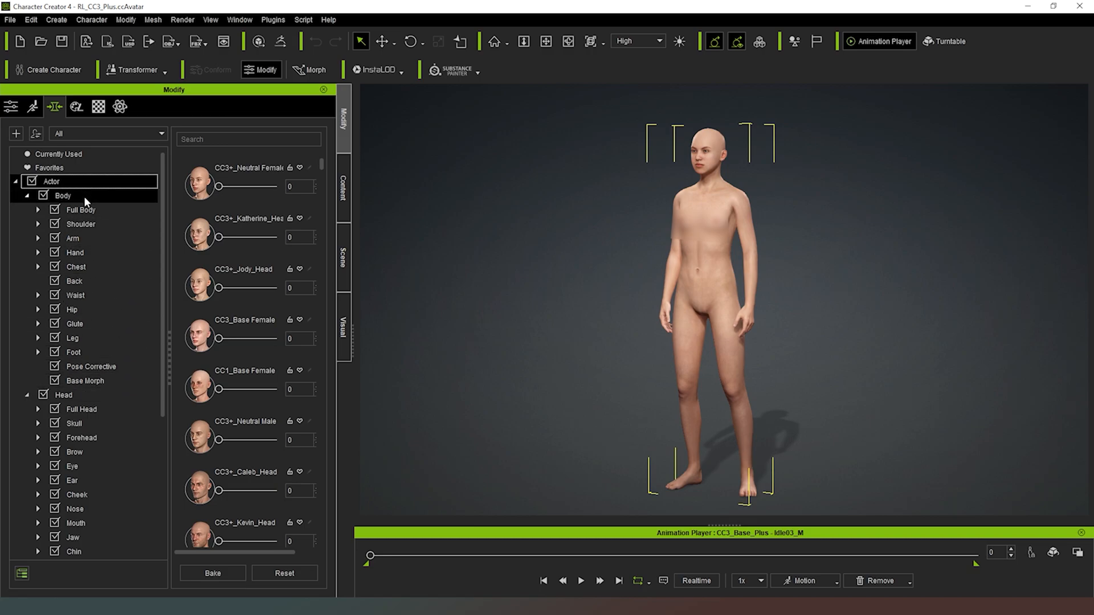
pyautogui.click(63, 195)
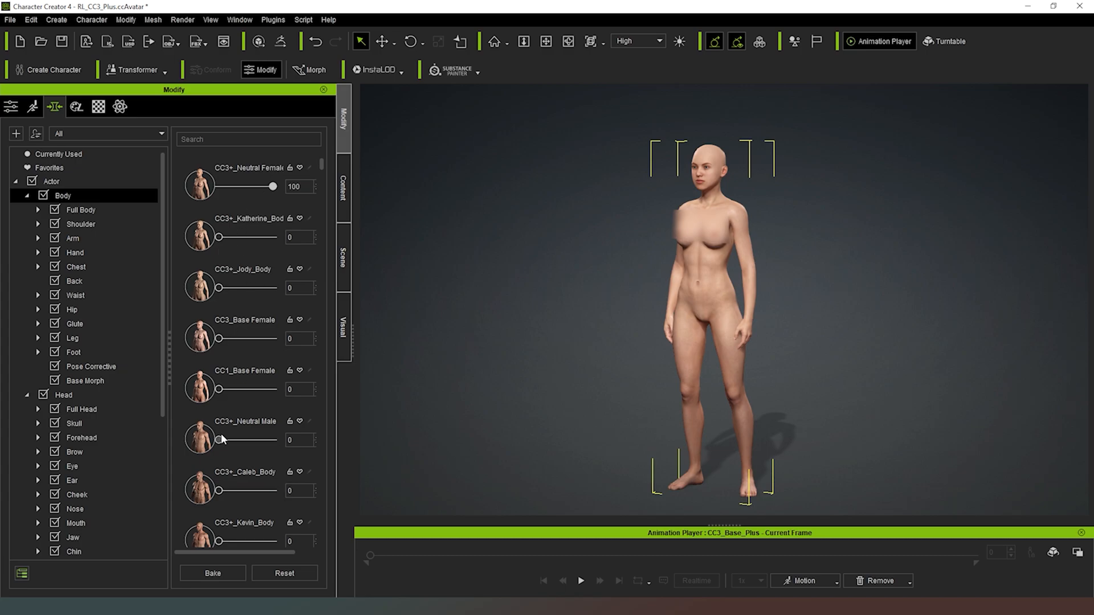
pyautogui.moveTo(245, 321)
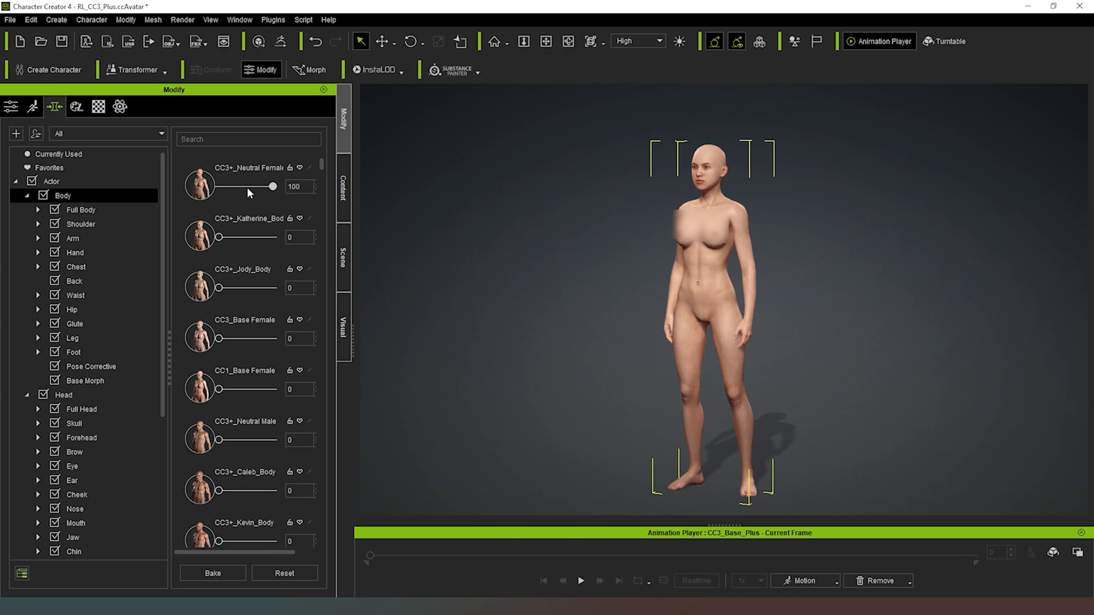
pyautogui.moveTo(183, 188)
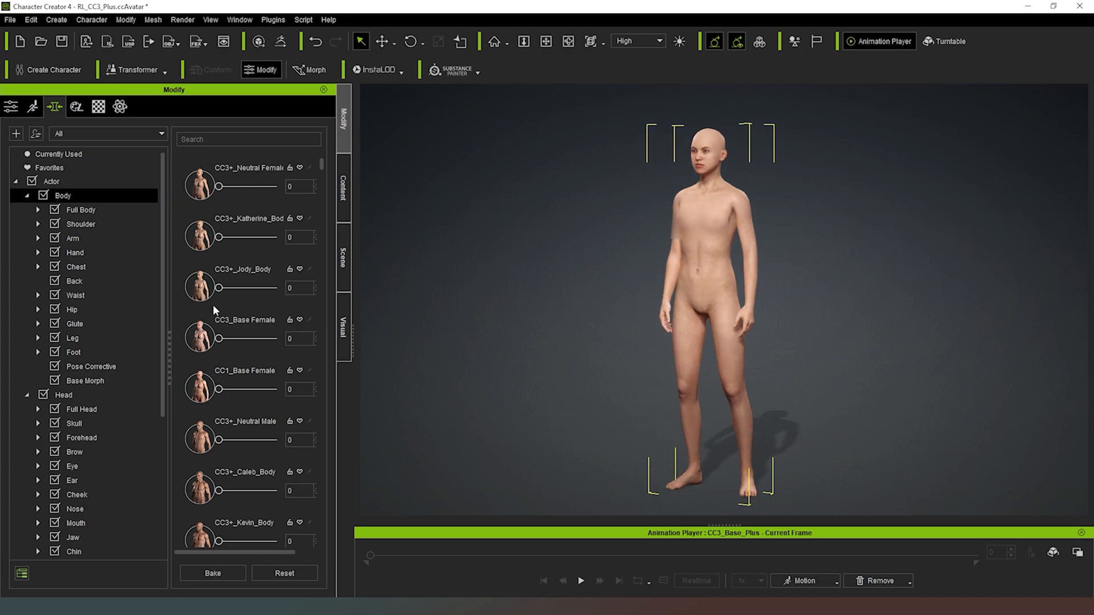
pyautogui.moveTo(219, 338); pyautogui.dragTo(274, 338)
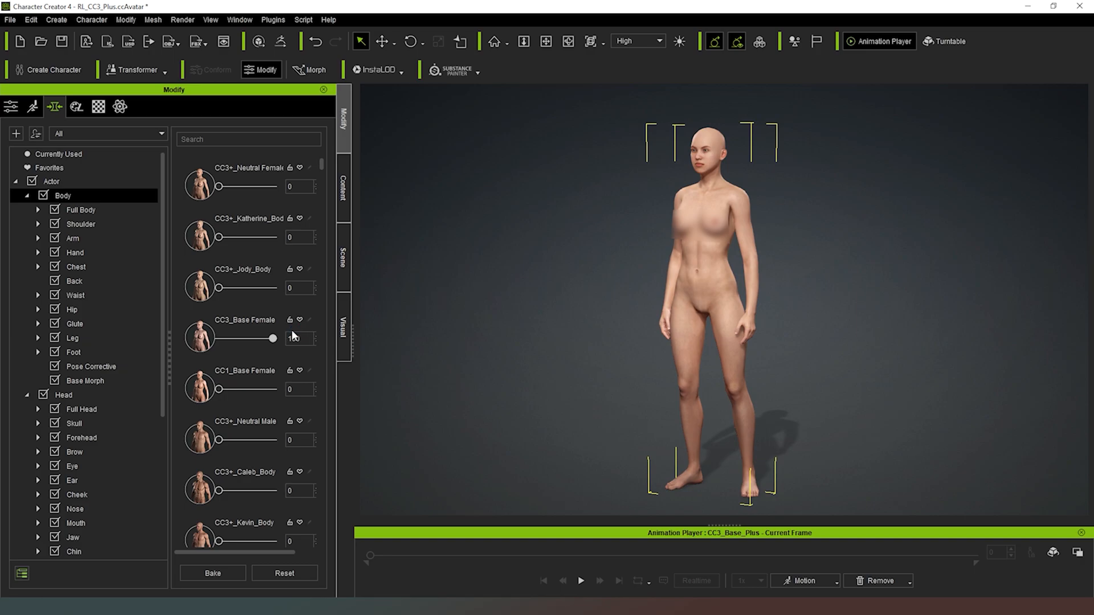
pyautogui.moveTo(251, 338); pyautogui.dragTo(273, 339)
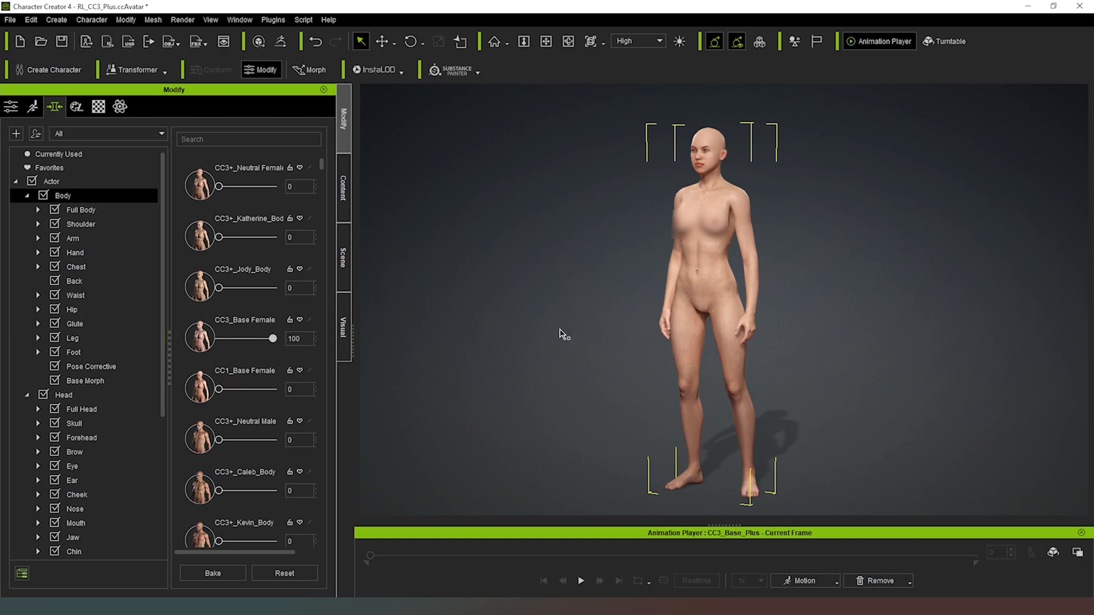
pyautogui.moveTo(268, 338)
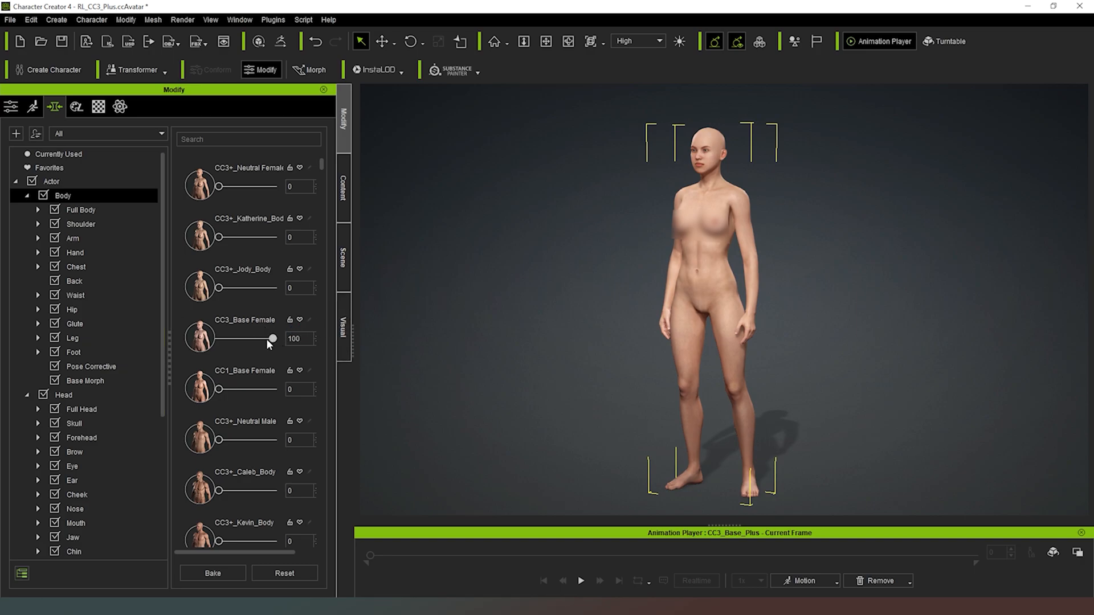
pyautogui.moveTo(271, 338); pyautogui.dragTo(220, 339)
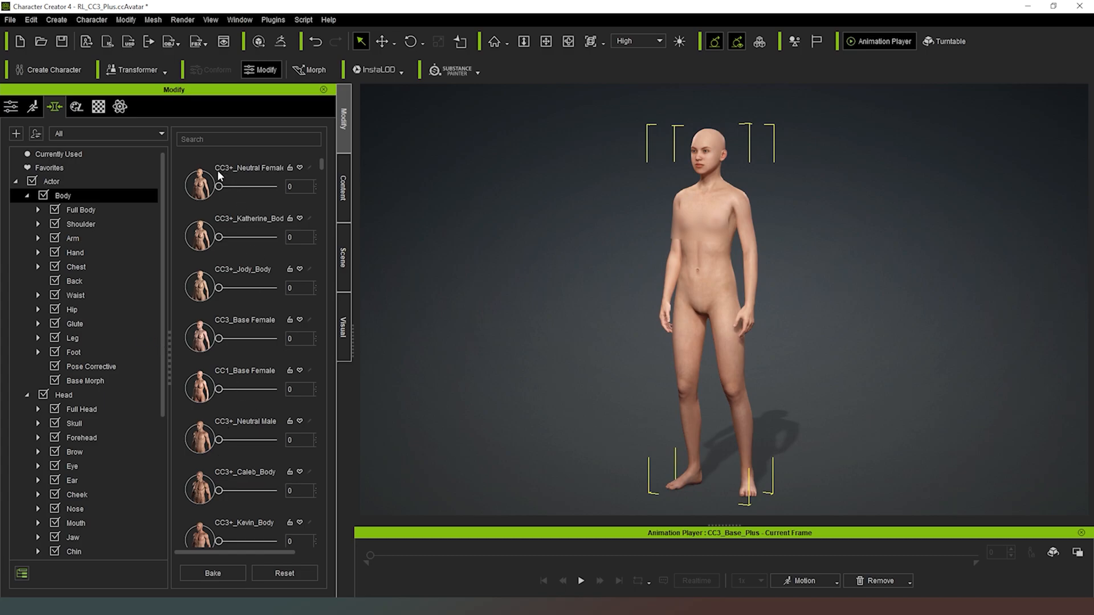
# Step: Blend the body with Neutral Female at 57 and Katherine Body at 51
pyautogui.moveTo(220, 186); pyautogui.dragTo(249, 185)
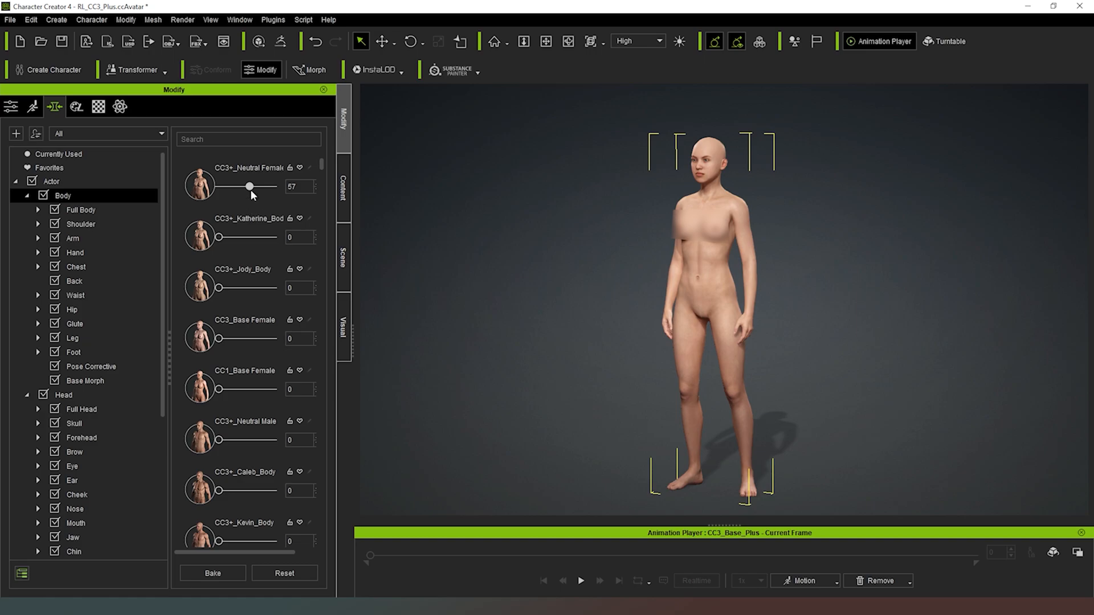
pyautogui.moveTo(219, 236); pyautogui.dragTo(241, 237)
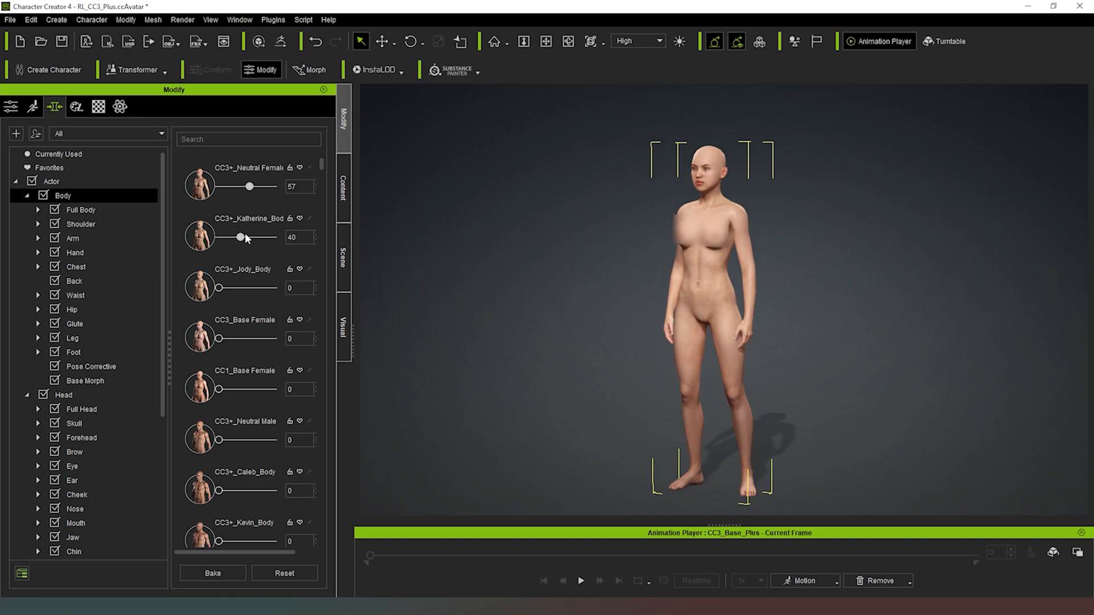
pyautogui.moveTo(241, 237); pyautogui.dragTo(258, 237)
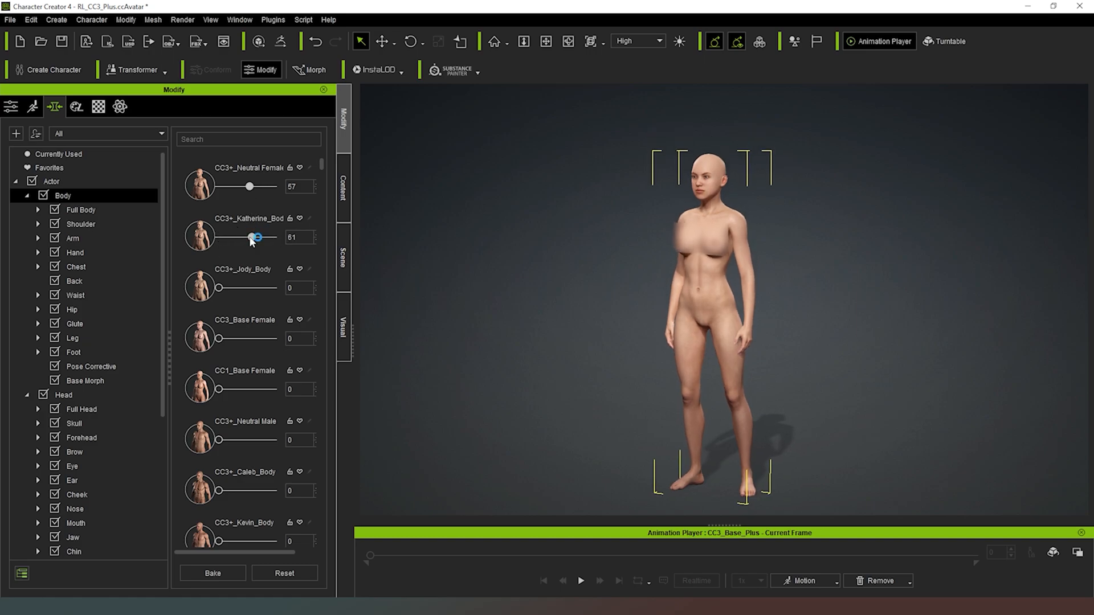
pyautogui.moveTo(259, 237); pyautogui.dragTo(244, 237)
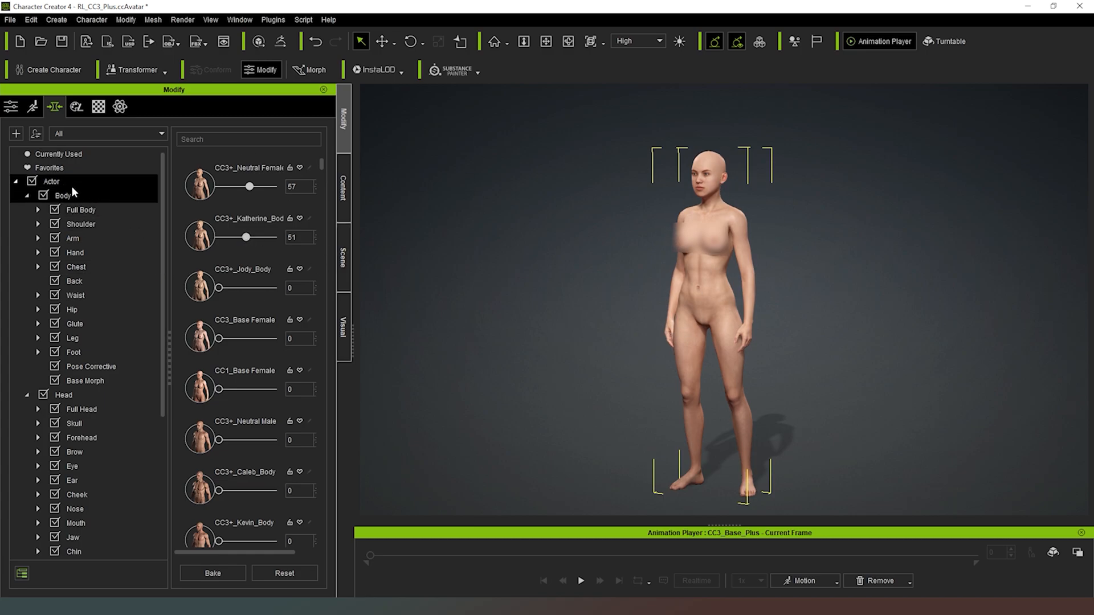
# Step: Set Shoulder Width A to 26 with Shoulder Scale and Shoulder Top Height A back at 0
pyautogui.click(79, 210)
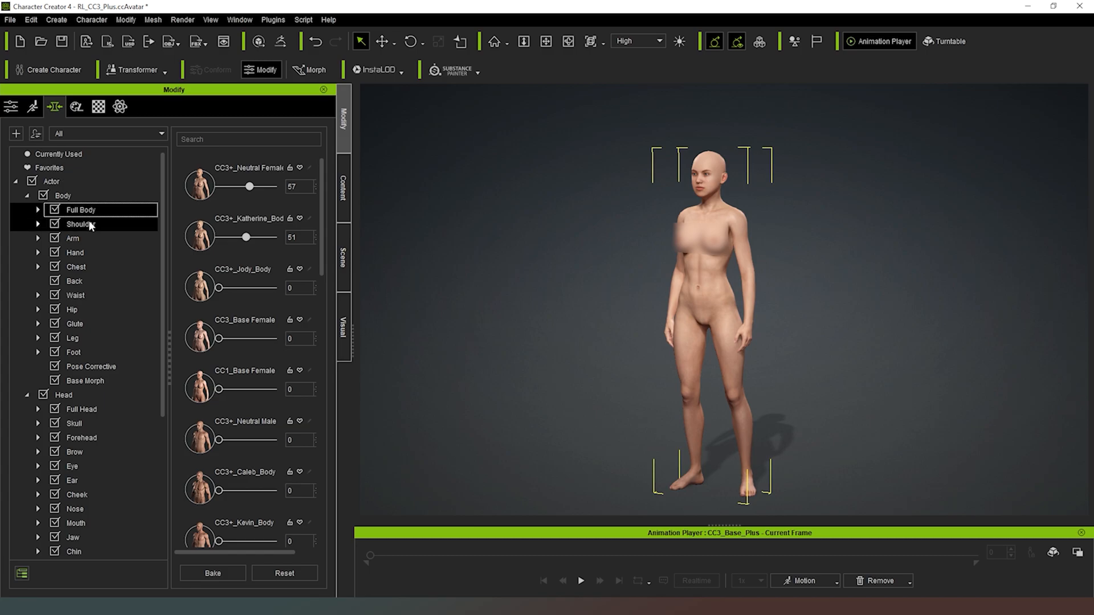
pyautogui.click(79, 224)
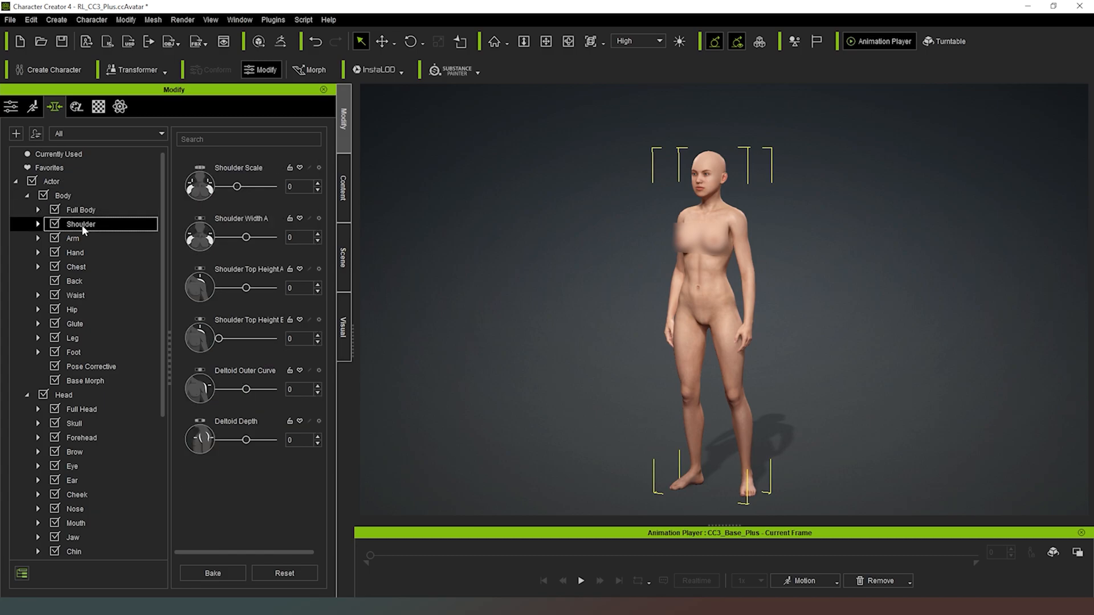
pyautogui.moveTo(237, 186); pyautogui.dragTo(270, 185)
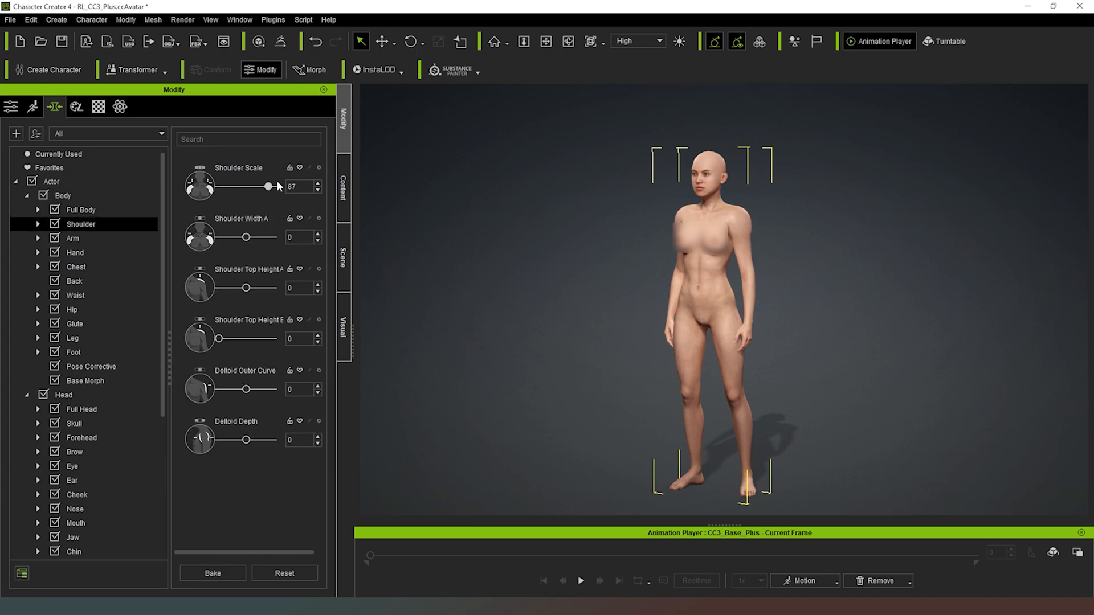
pyautogui.moveTo(272, 186); pyautogui.dragTo(250, 186)
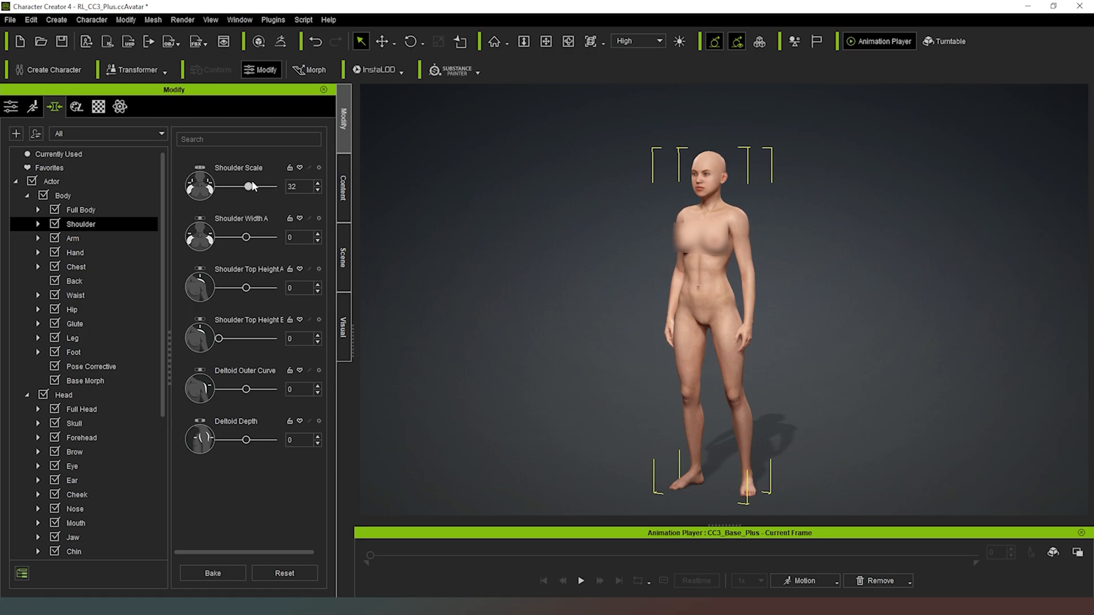
pyautogui.moveTo(249, 186); pyautogui.dragTo(233, 185)
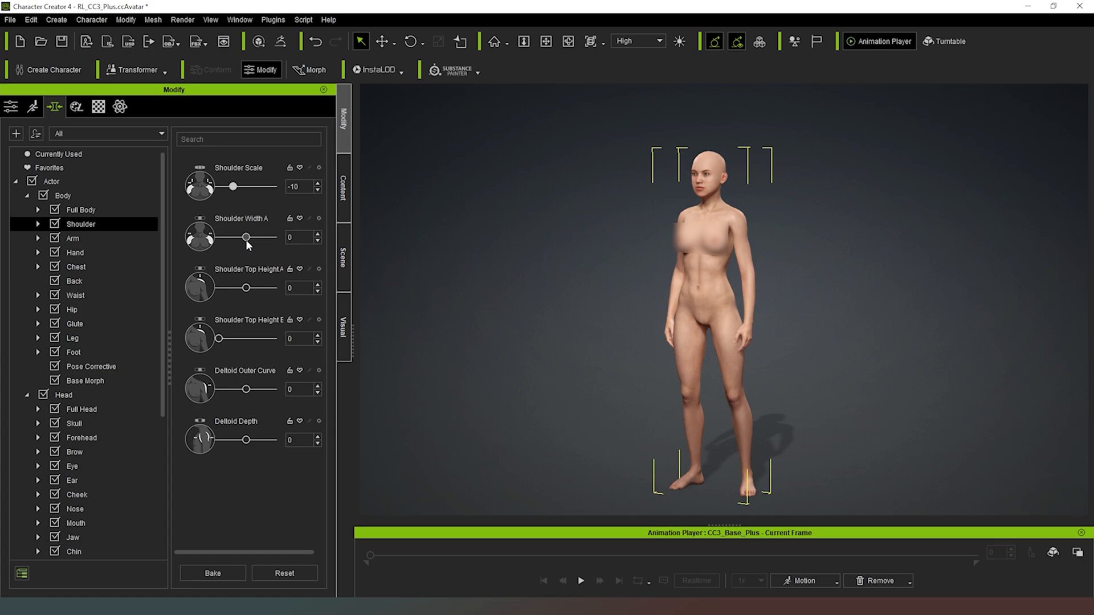
pyautogui.moveTo(223, 237); pyautogui.dragTo(268, 237)
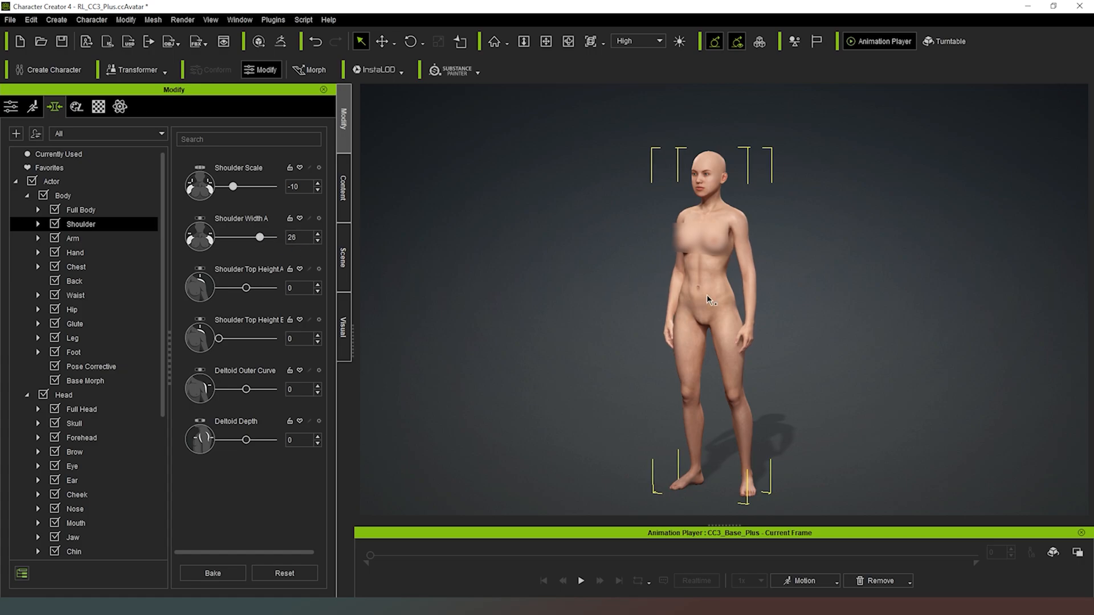
pyautogui.moveTo(592, 182)
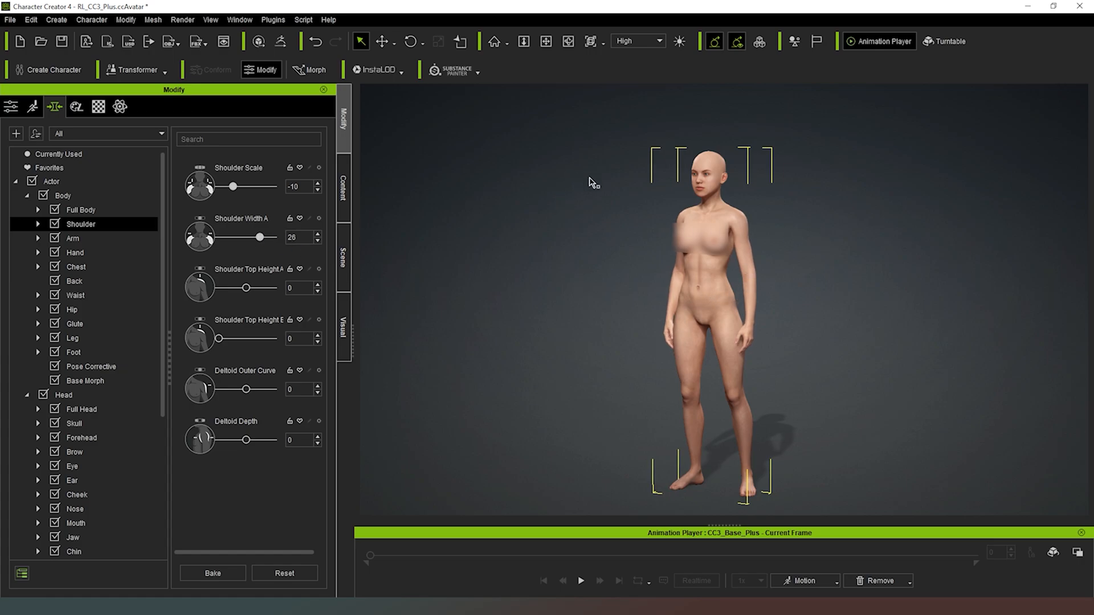
pyautogui.moveTo(818, 238)
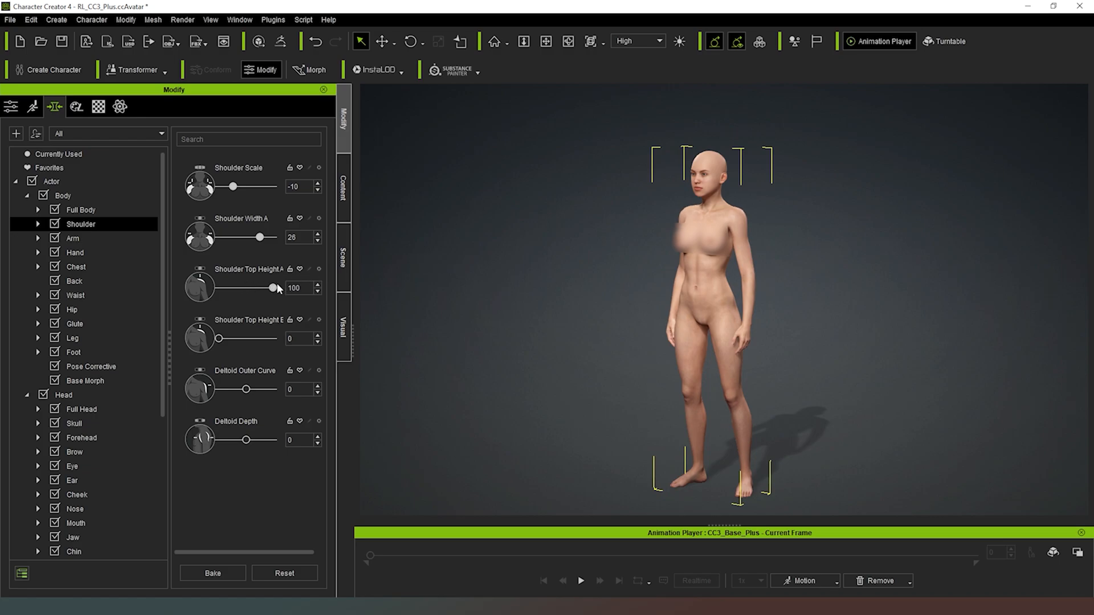
pyautogui.moveTo(273, 287); pyautogui.dragTo(234, 287)
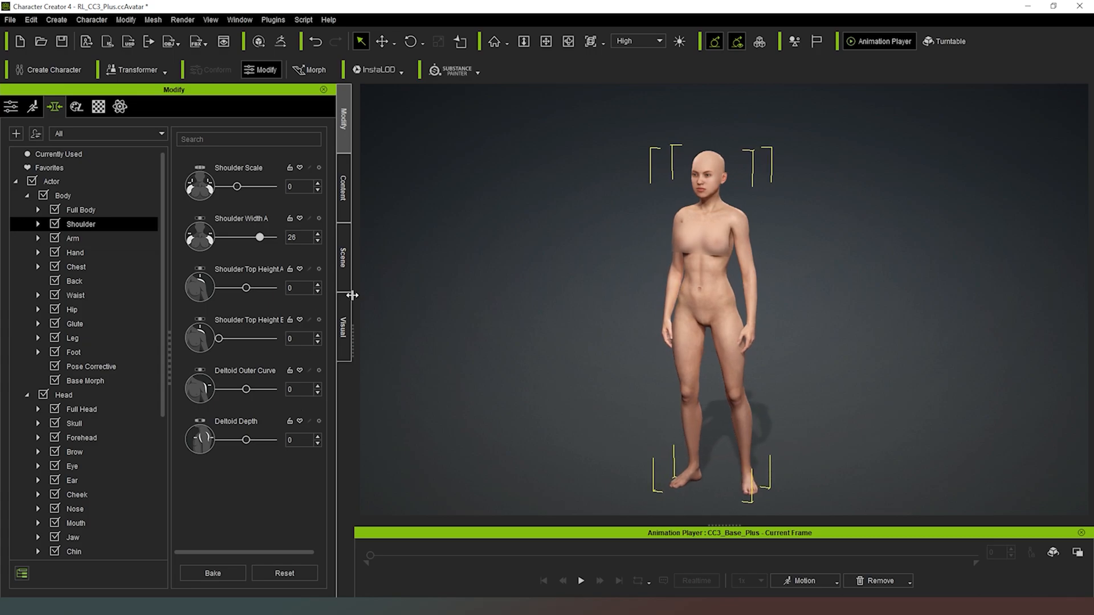
# Step: Look over the Arm sliders unchanged, then bring up the Chest morph sliders
pyautogui.click(73, 238)
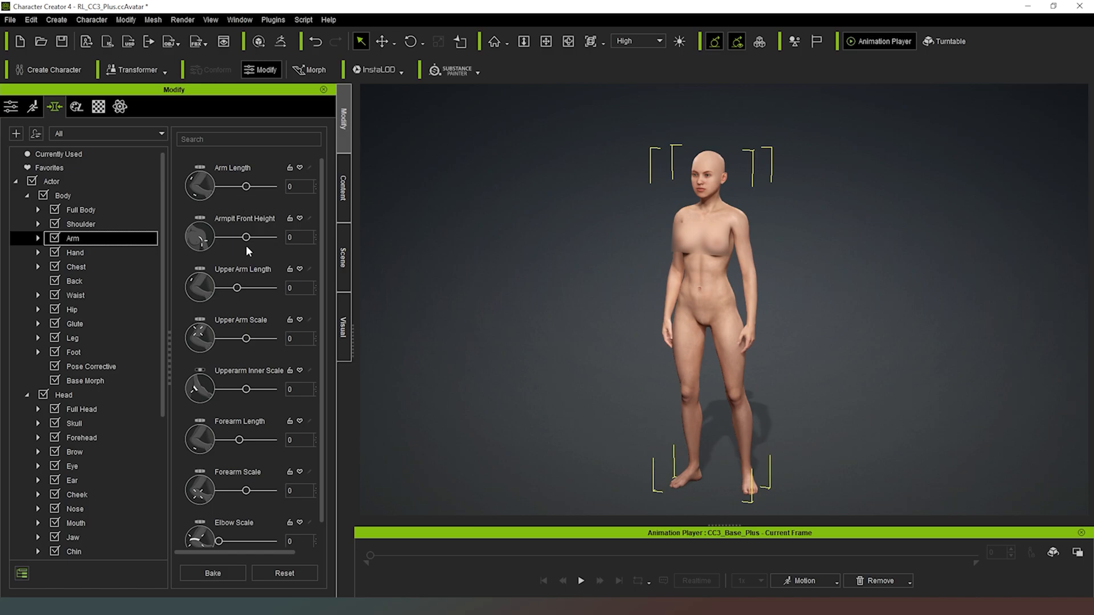
pyautogui.scroll(-3)
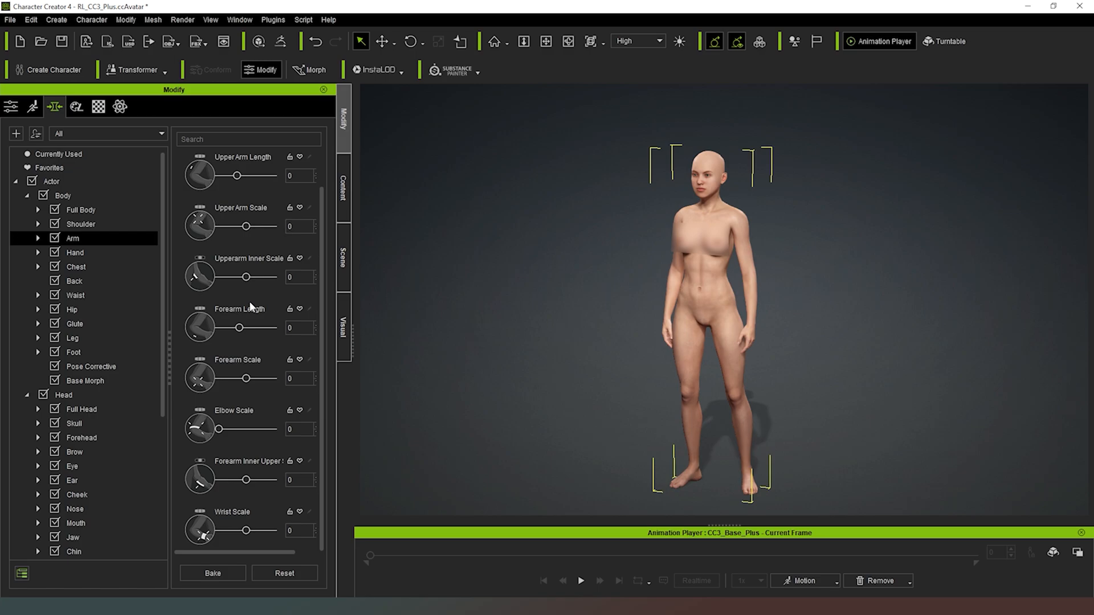
pyautogui.click(75, 252)
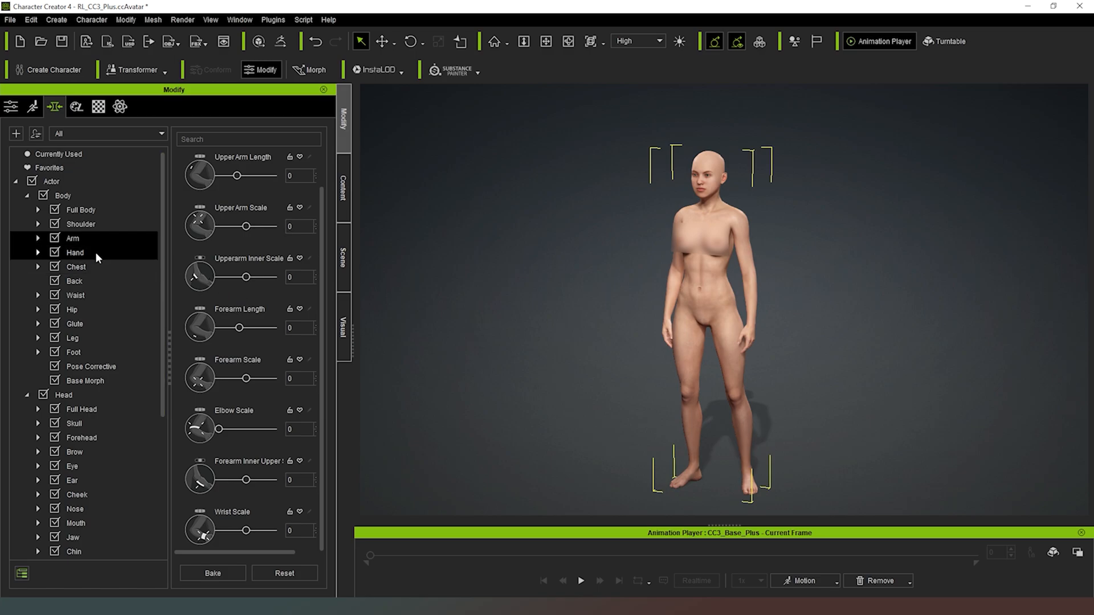
pyautogui.click(76, 267)
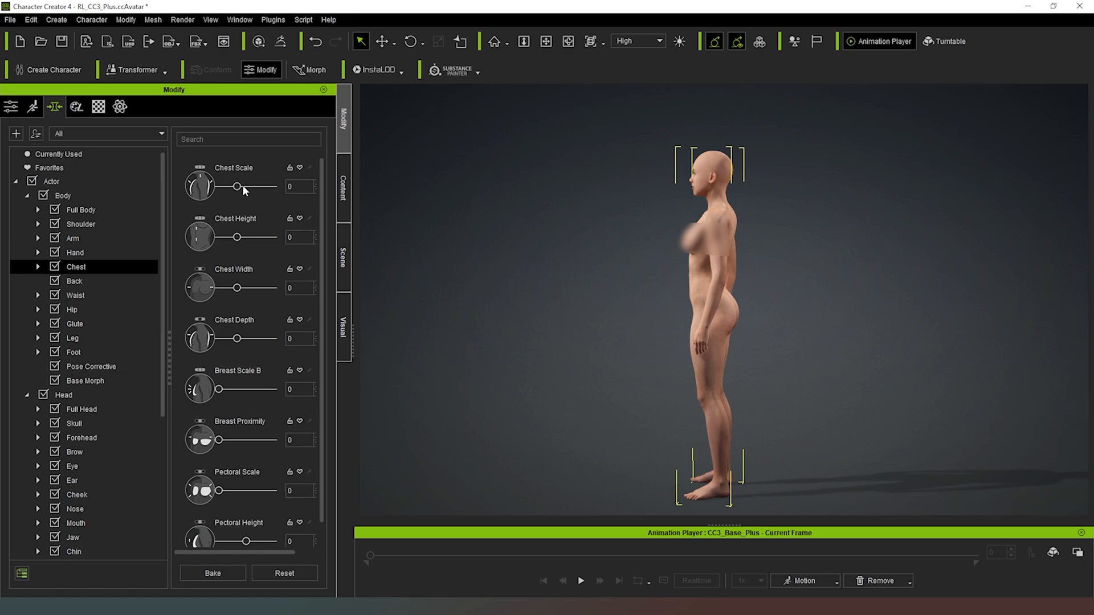
# Step: Keep chest scale neutral, set Breast Scale B to 22, Pectoral Height to -12 and Nipple Height to 96
pyautogui.moveTo(223, 185); pyautogui.dragTo(272, 185)
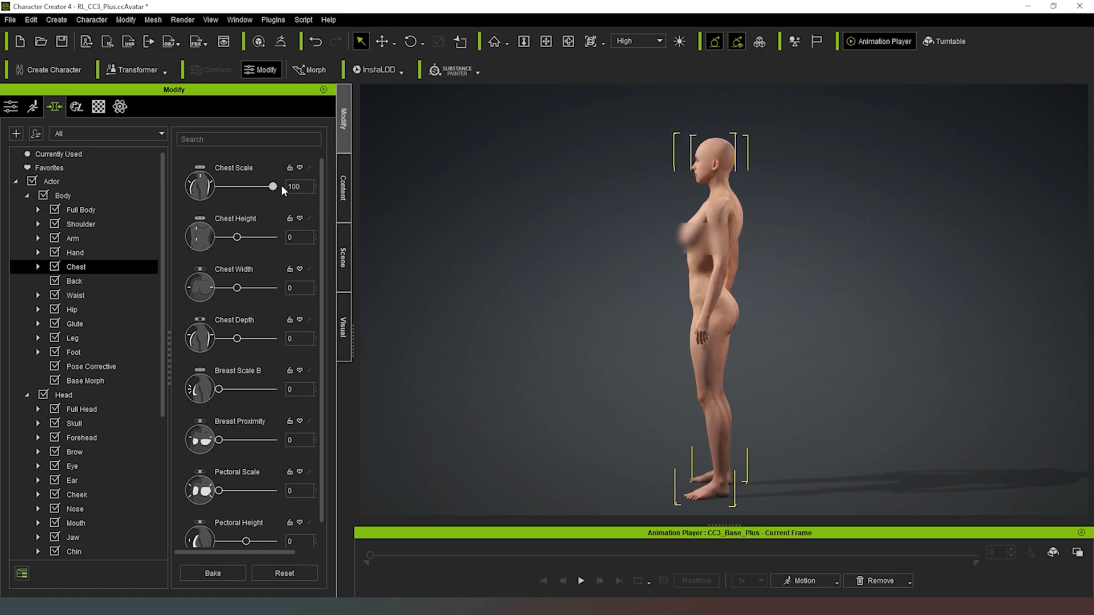
pyautogui.moveTo(272, 186); pyautogui.dragTo(247, 186)
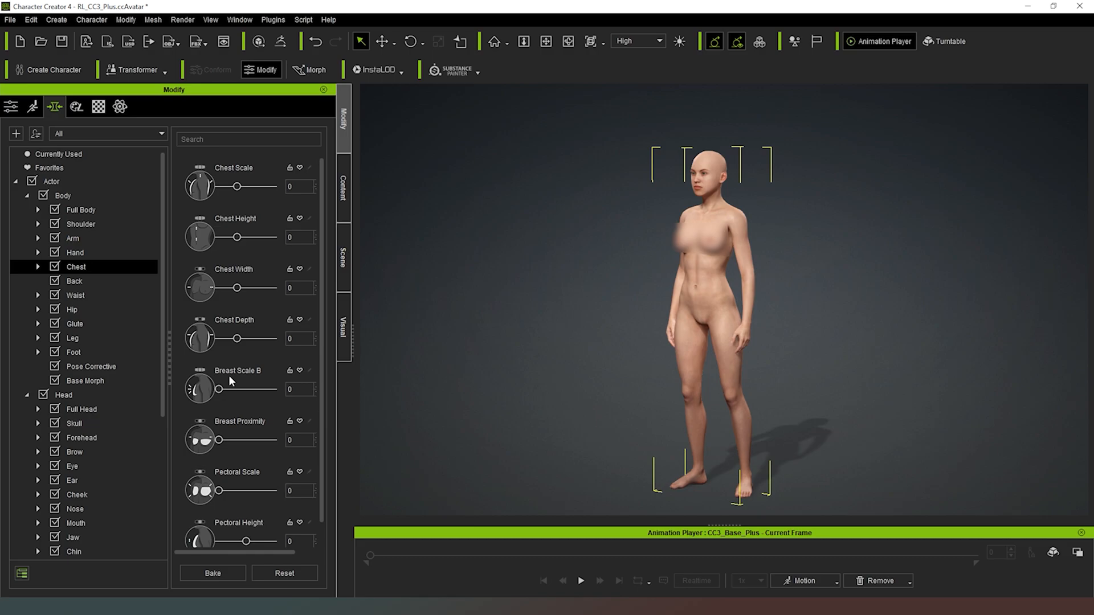
pyautogui.moveTo(219, 389); pyautogui.dragTo(234, 390)
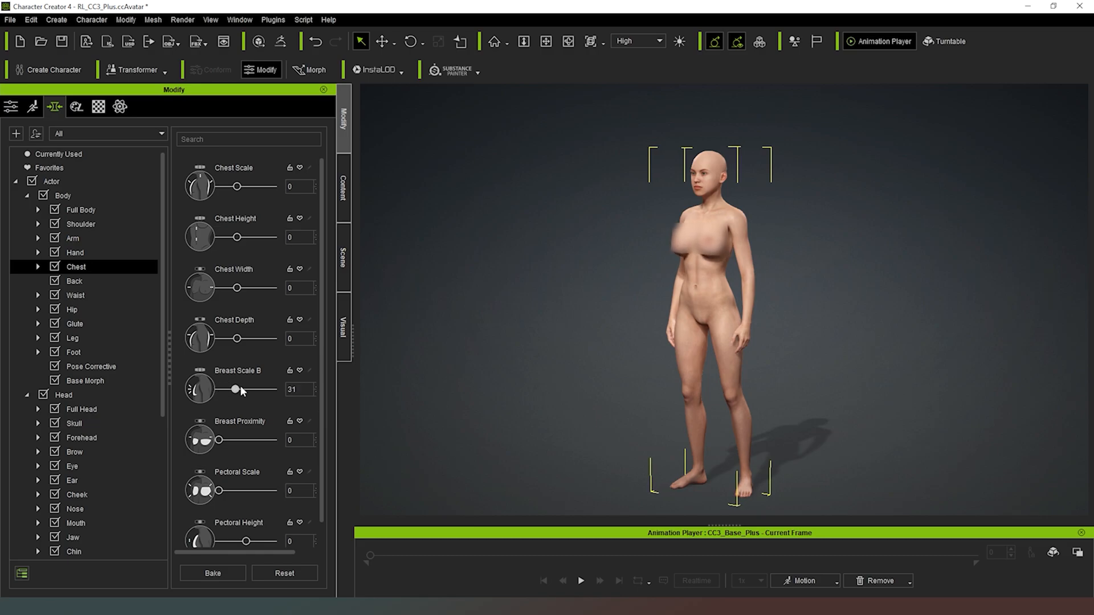
pyautogui.moveTo(233, 390); pyautogui.dragTo(273, 390)
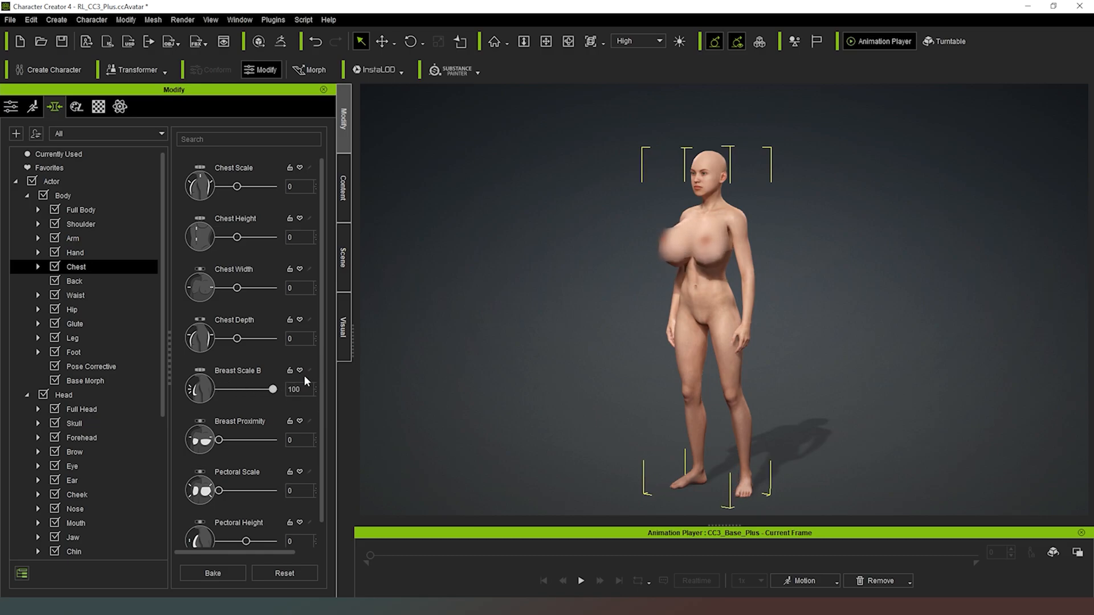
pyautogui.moveTo(275, 390); pyautogui.dragTo(269, 390)
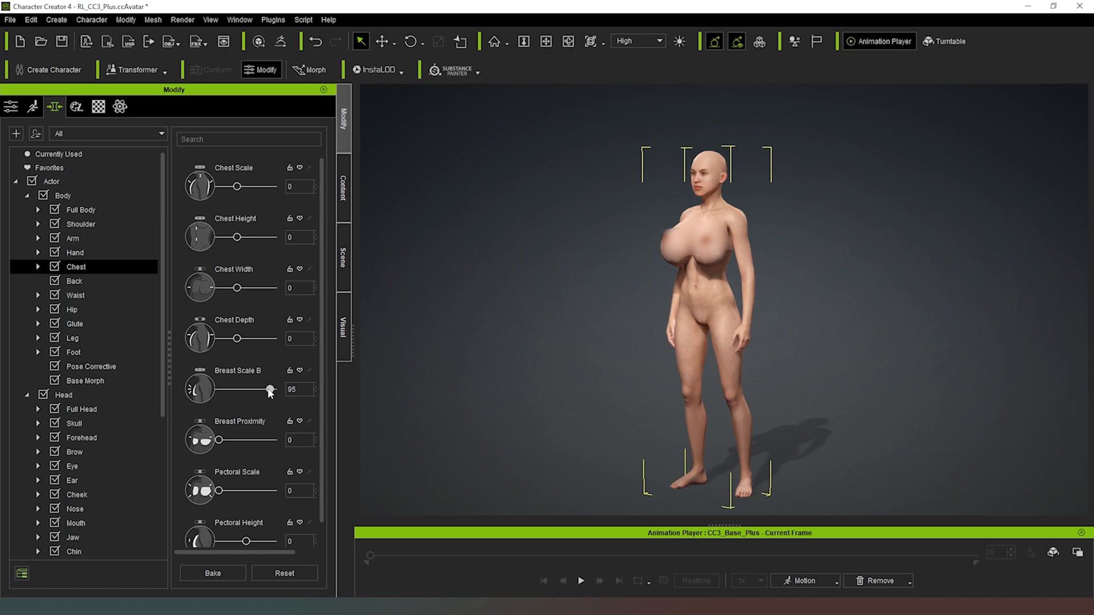
pyautogui.moveTo(271, 390); pyautogui.dragTo(231, 389)
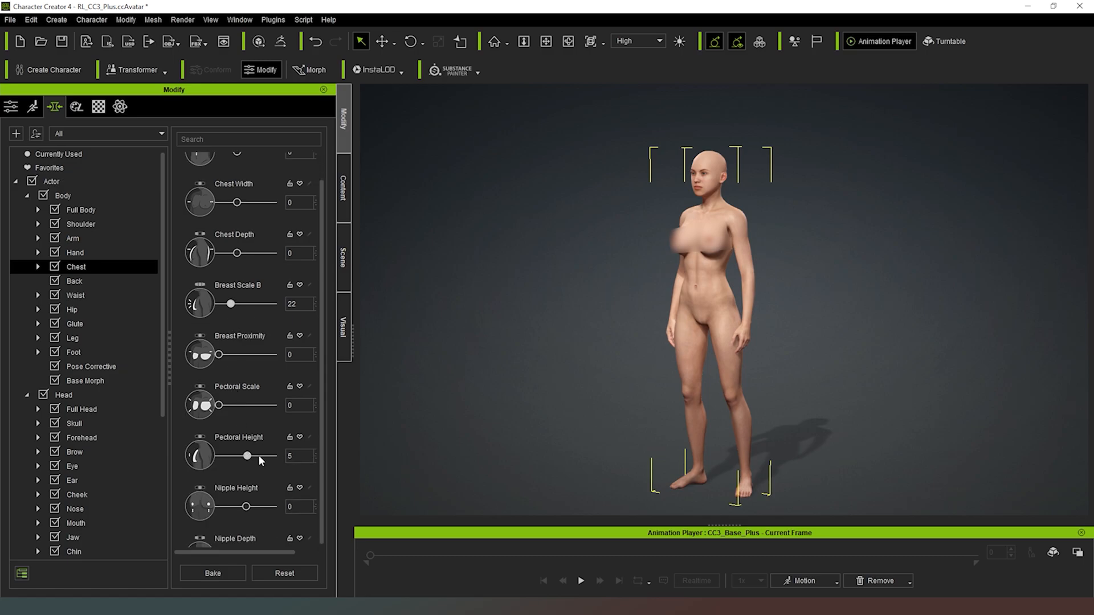
pyautogui.moveTo(246, 456); pyautogui.dragTo(235, 455)
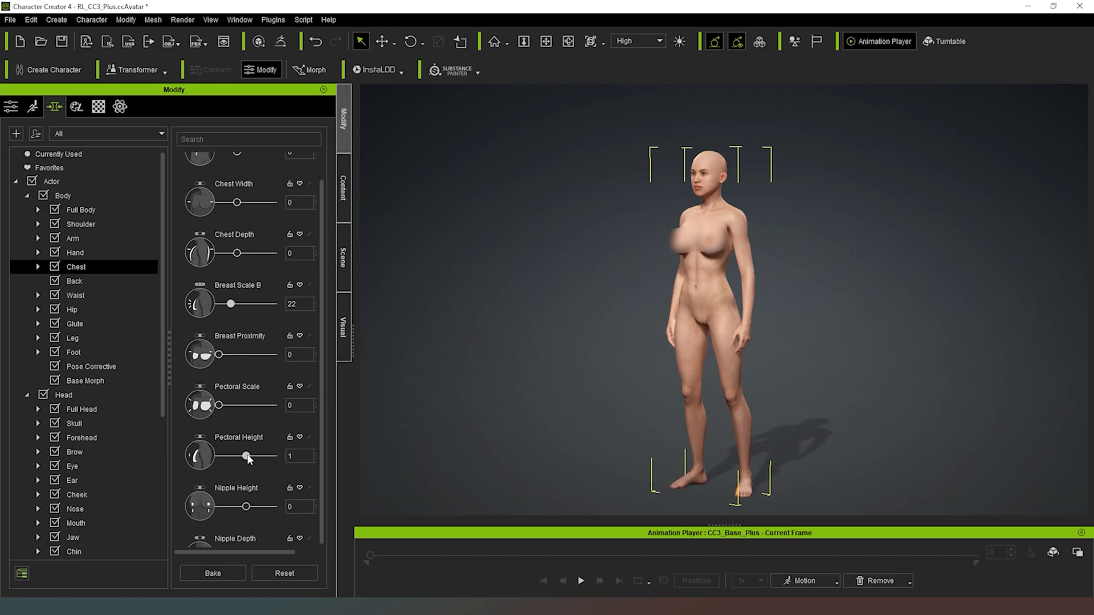
pyautogui.moveTo(246, 456); pyautogui.dragTo(242, 456)
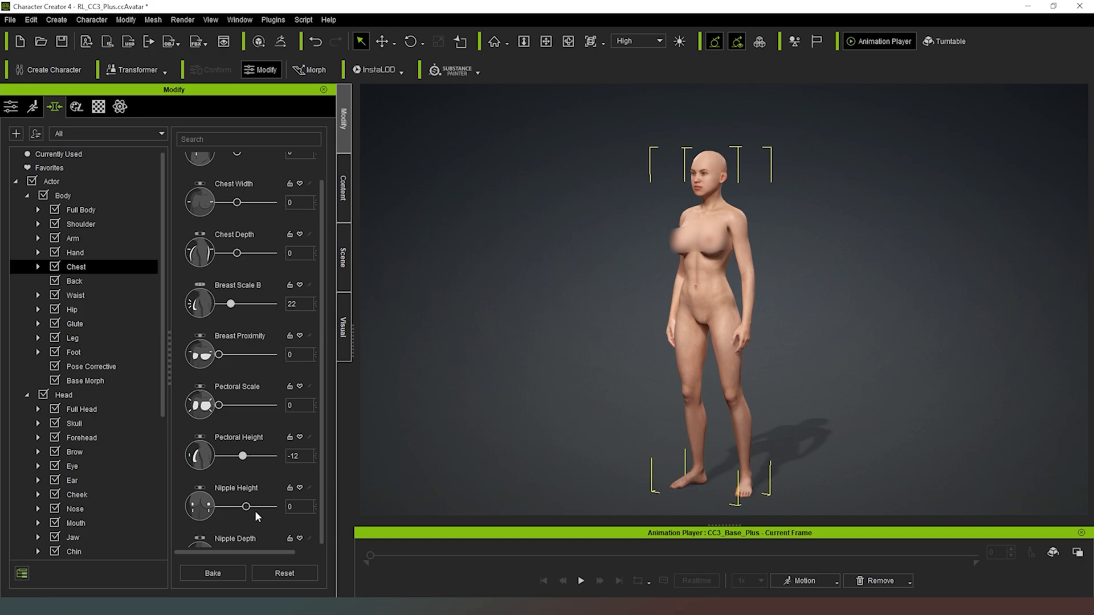
pyautogui.moveTo(244, 506); pyautogui.dragTo(271, 506)
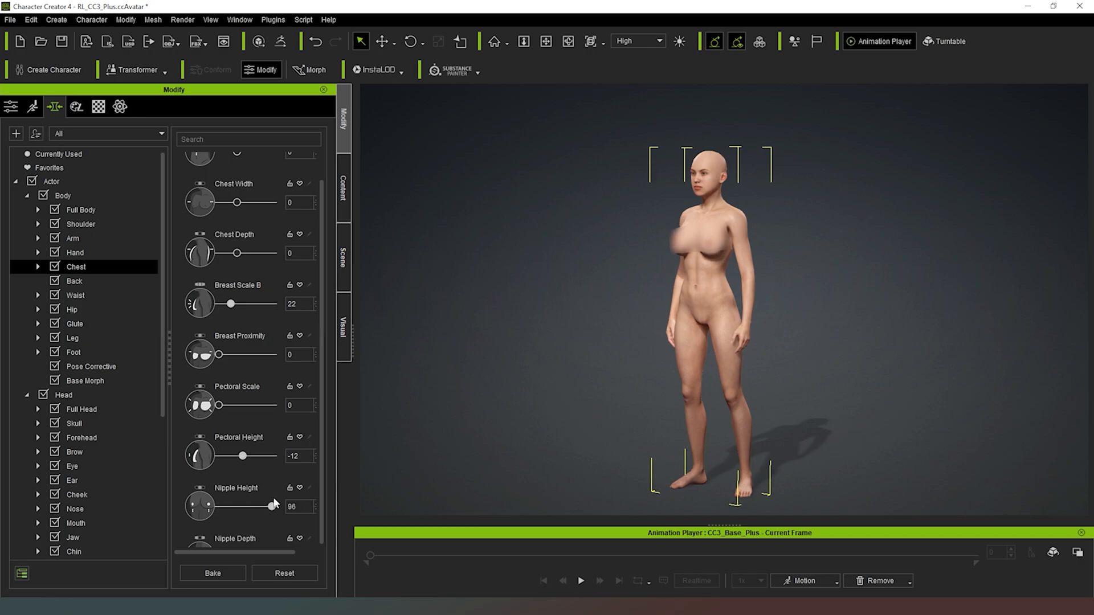
# Step: In the Waist sliders, slim the abdomen with Abdomen Scale at -12
pyautogui.click(75, 294)
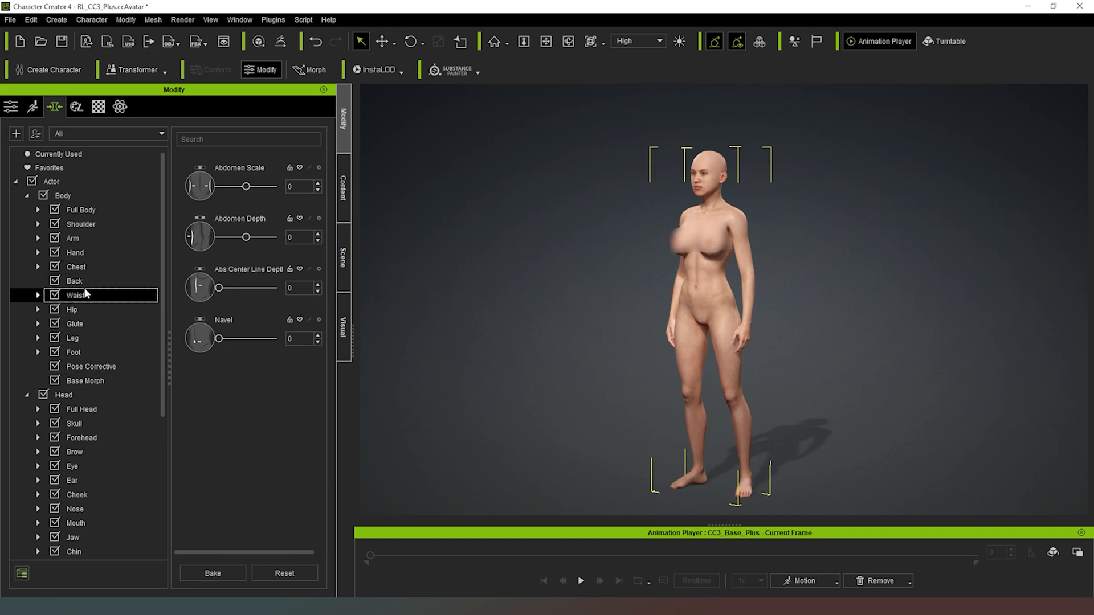
pyautogui.click(74, 280)
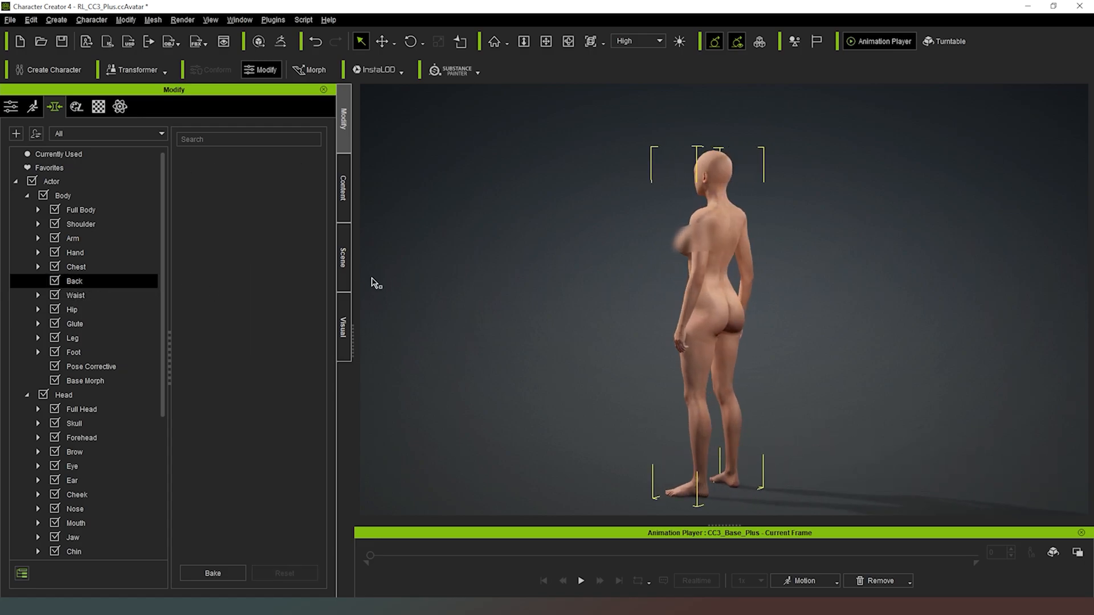
pyautogui.click(75, 295)
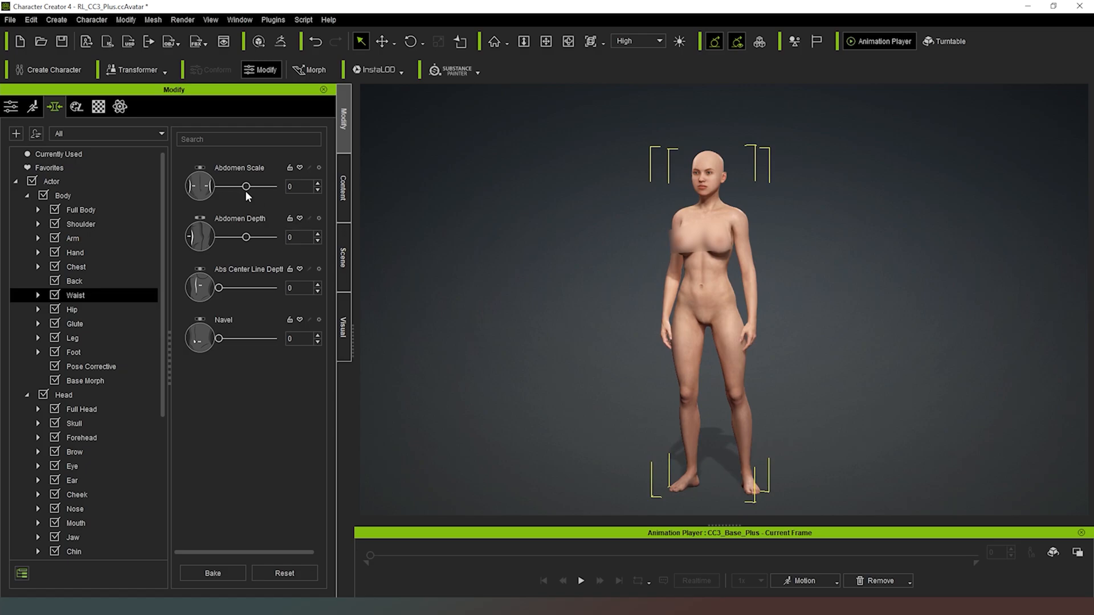
pyautogui.moveTo(244, 185); pyautogui.dragTo(223, 185)
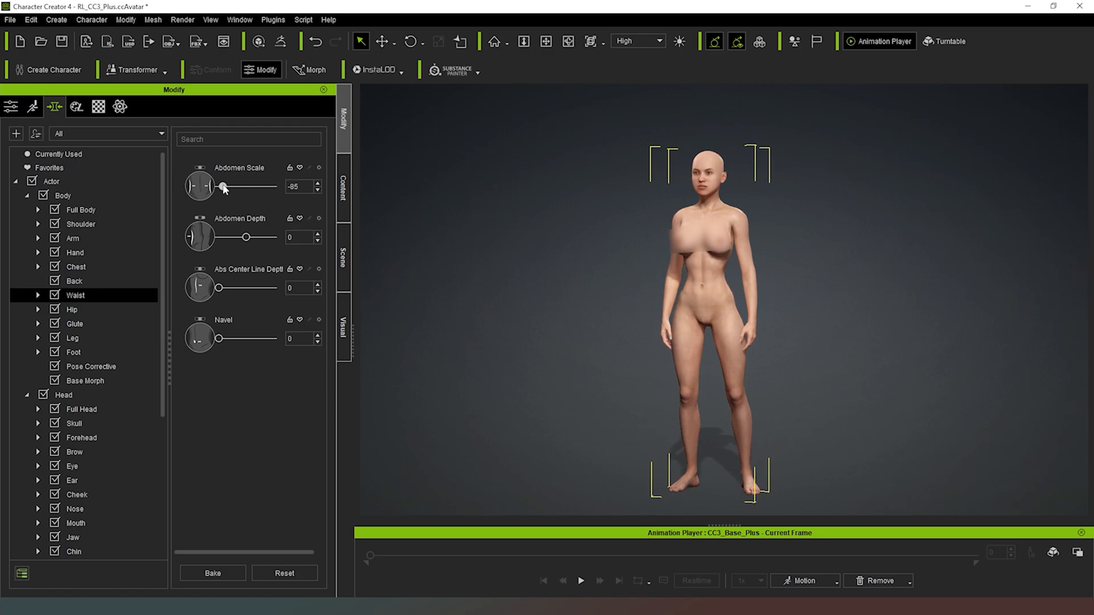
pyautogui.moveTo(224, 187); pyautogui.dragTo(244, 186)
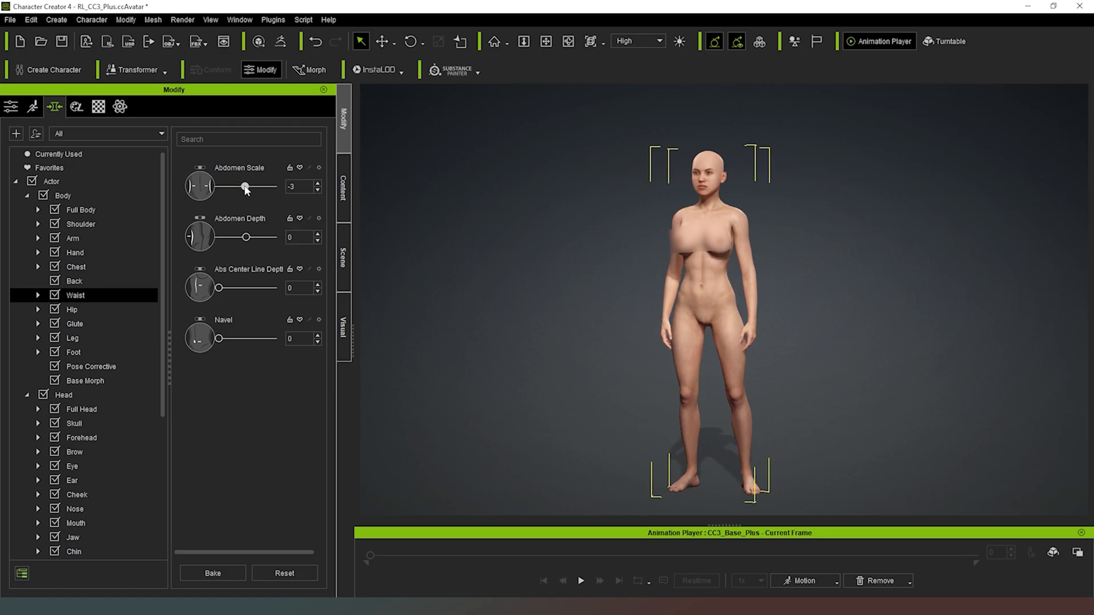
pyautogui.moveTo(244, 186); pyautogui.dragTo(241, 185)
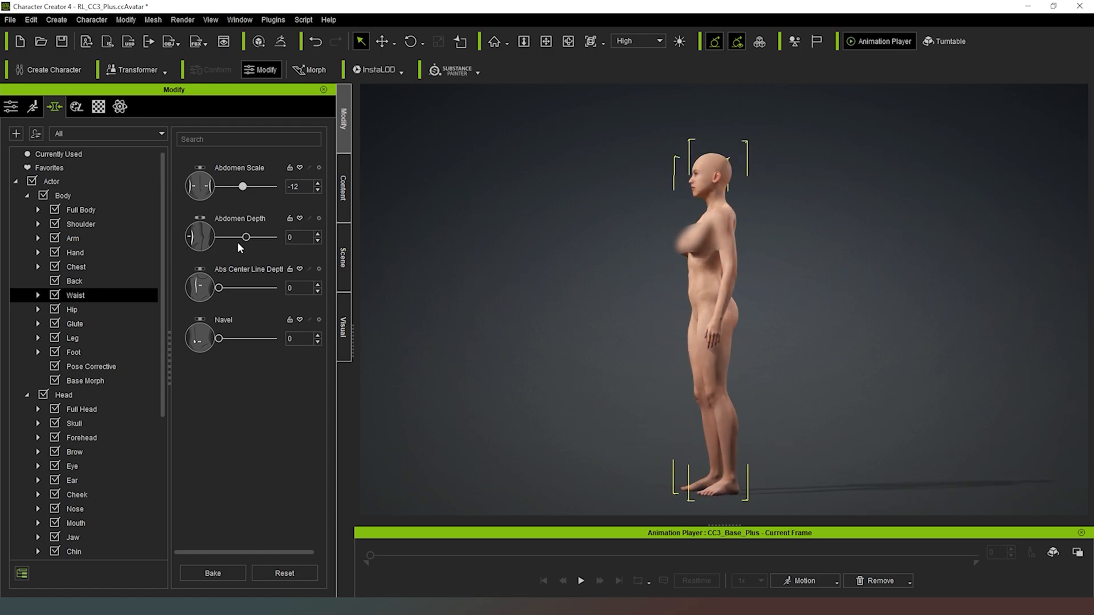
# Step: Set Abdomen Depth to 1 and return Abs Center Line Depth to 0 after testing it
pyautogui.moveTo(246, 237); pyautogui.dragTo(218, 237)
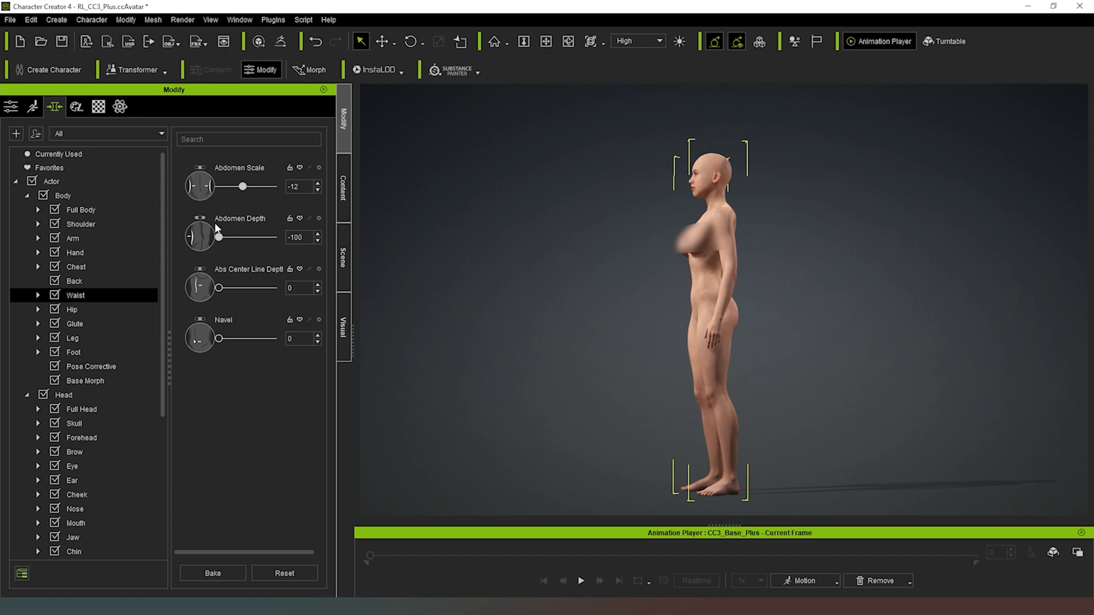
pyautogui.moveTo(219, 237); pyautogui.dragTo(244, 237)
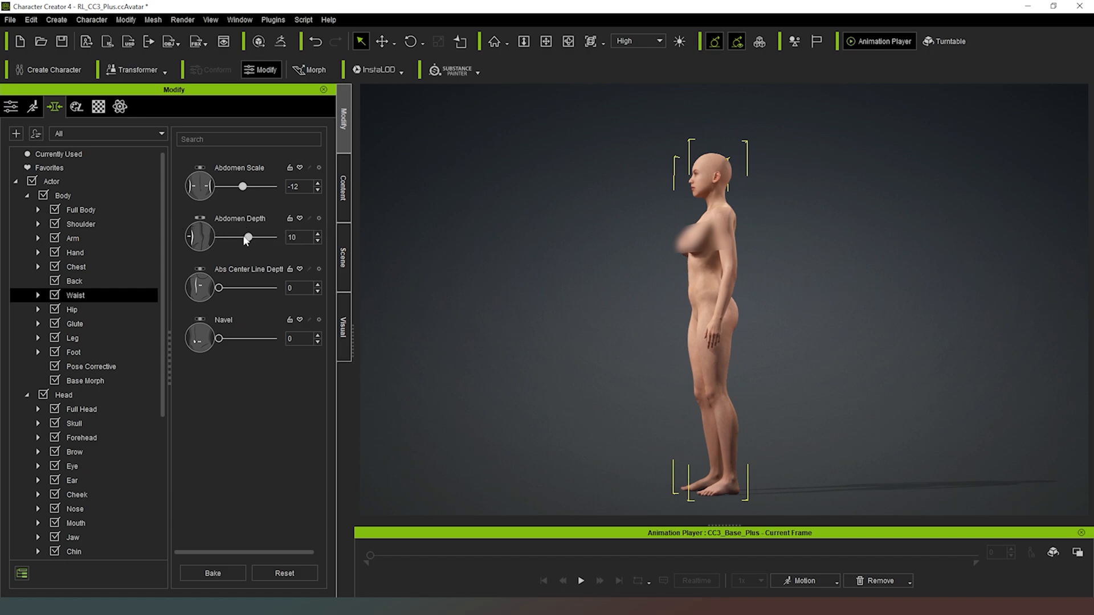
pyautogui.moveTo(243, 237); pyautogui.dragTo(246, 237)
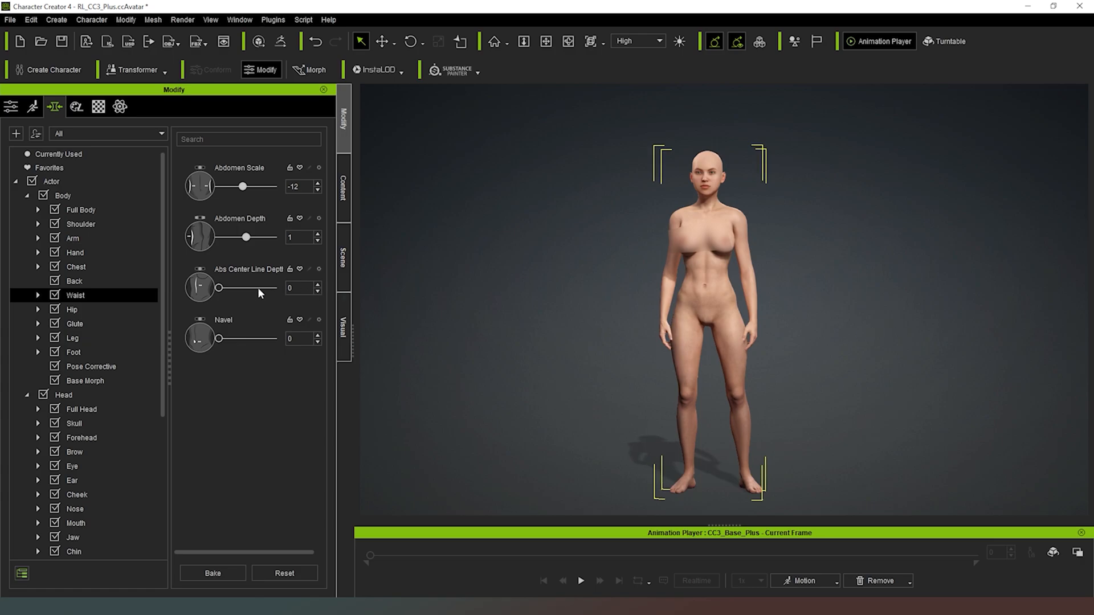
pyautogui.moveTo(220, 288); pyautogui.dragTo(273, 287)
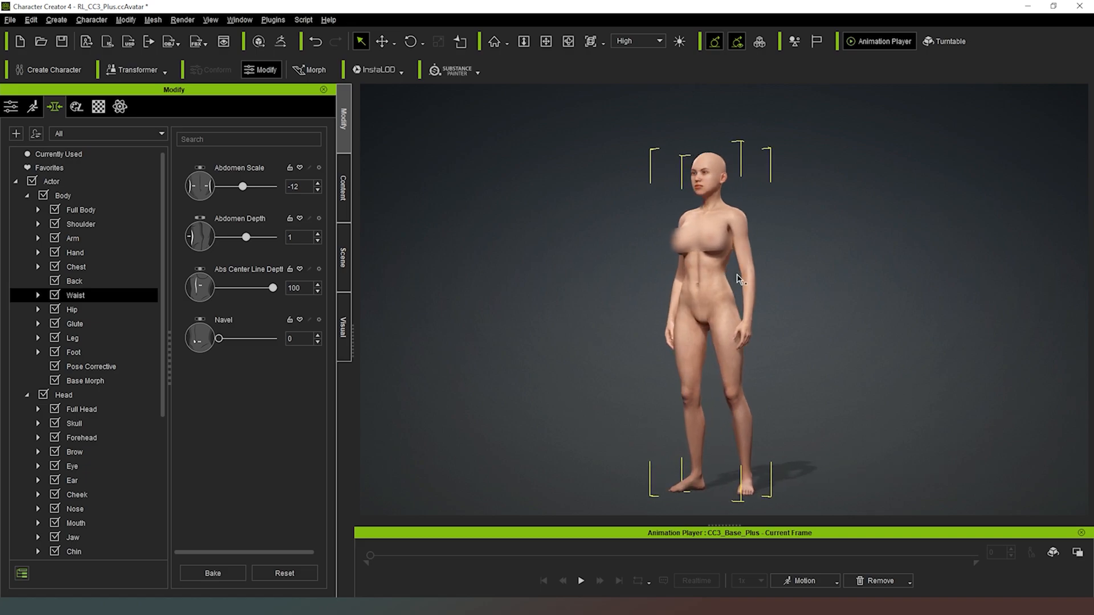
pyautogui.moveTo(273, 287); pyautogui.dragTo(242, 287)
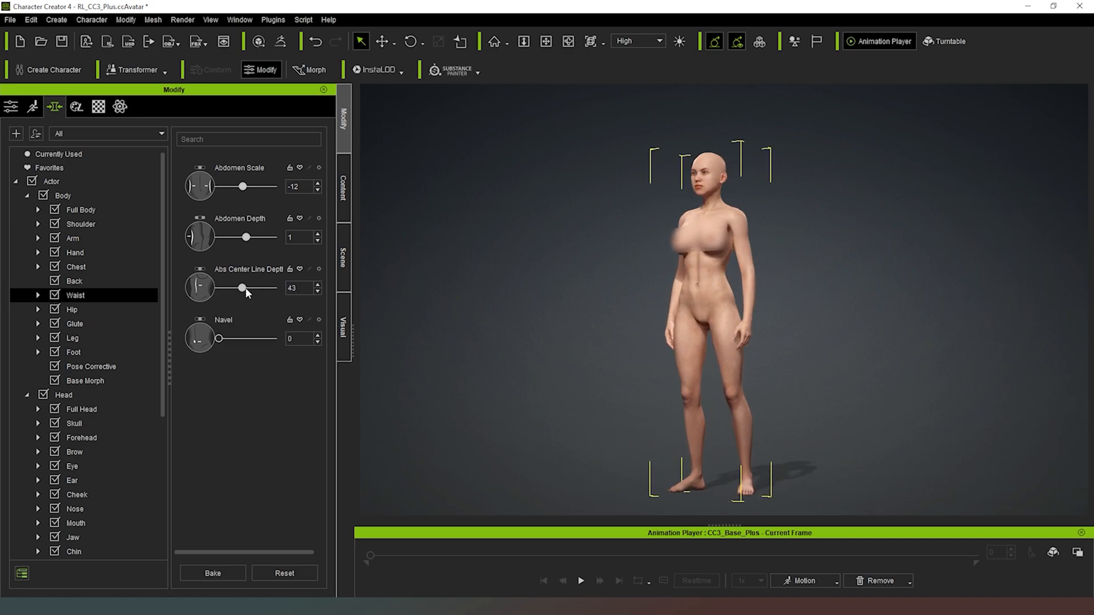
pyautogui.moveTo(241, 287); pyautogui.dragTo(219, 287)
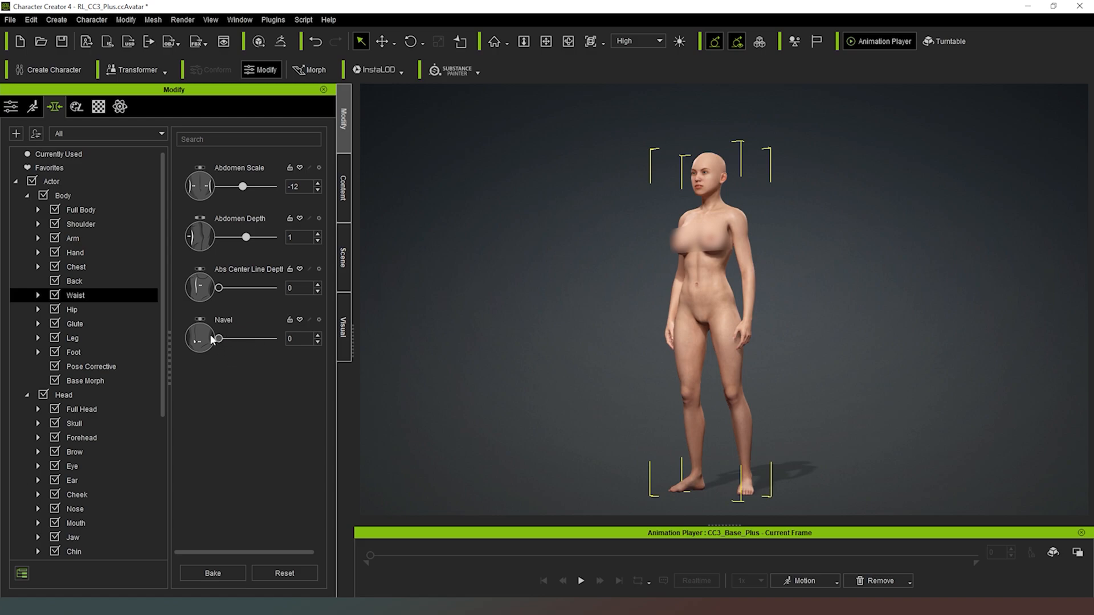
pyautogui.click(71, 309)
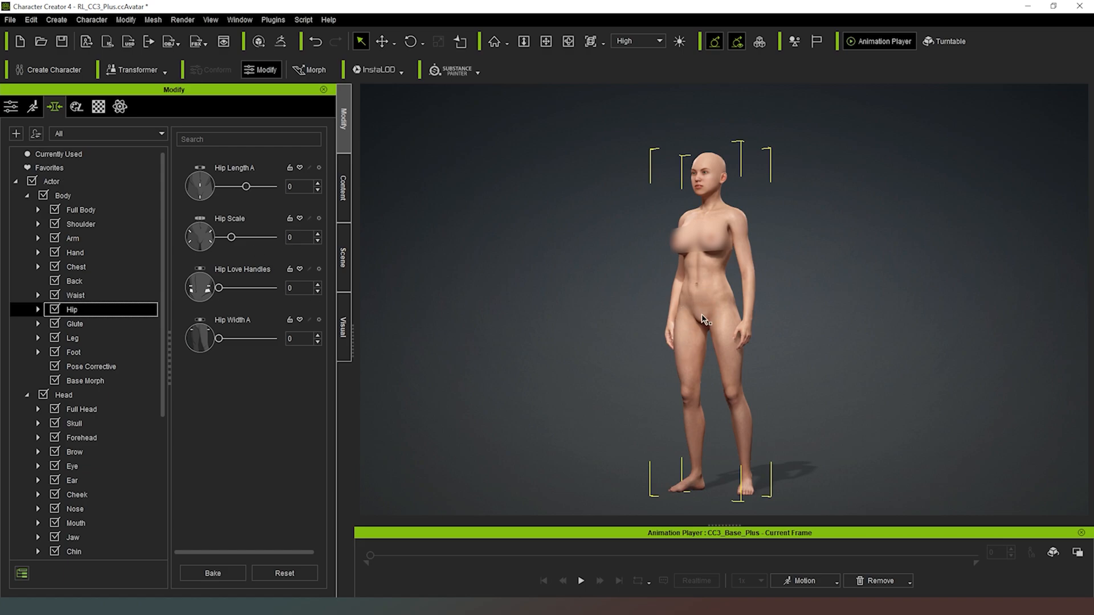
pyautogui.moveTo(672, 331)
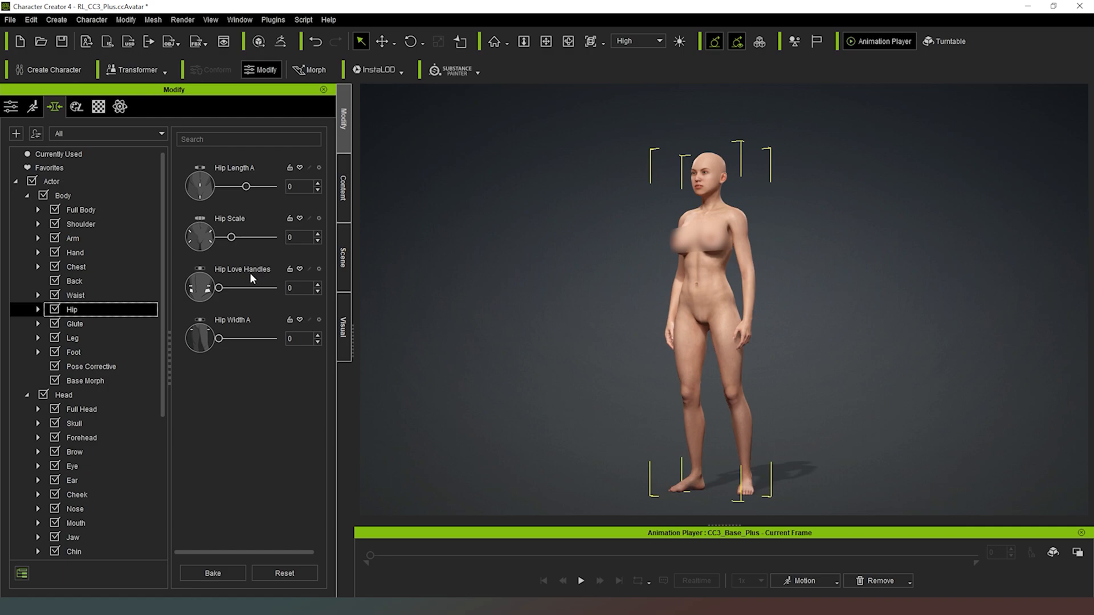
pyautogui.moveTo(230, 237); pyautogui.dragTo(251, 237)
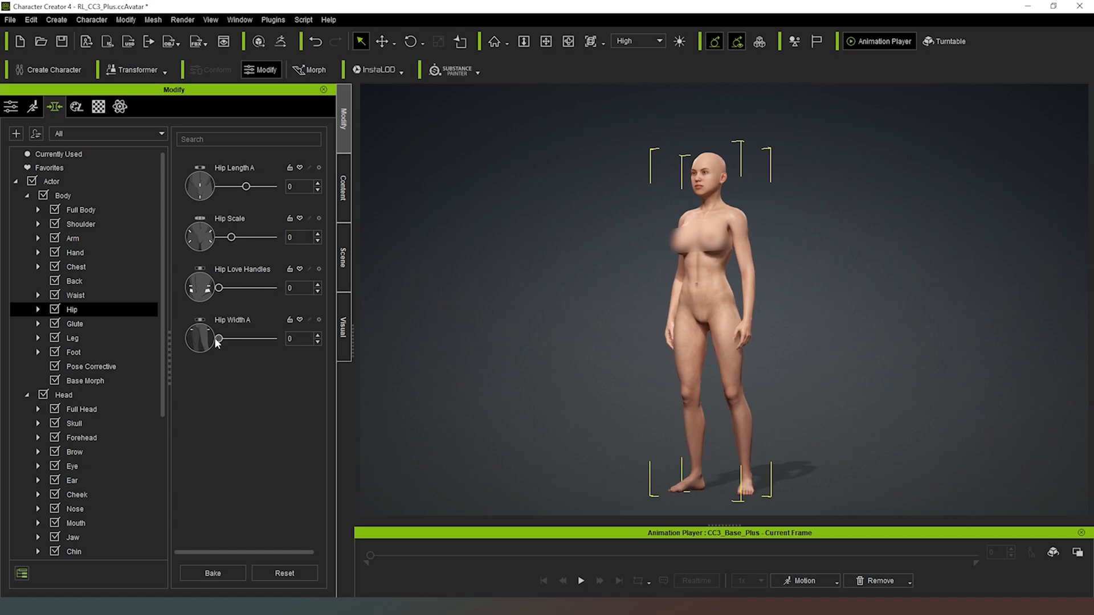
pyautogui.moveTo(218, 338); pyautogui.dragTo(237, 338)
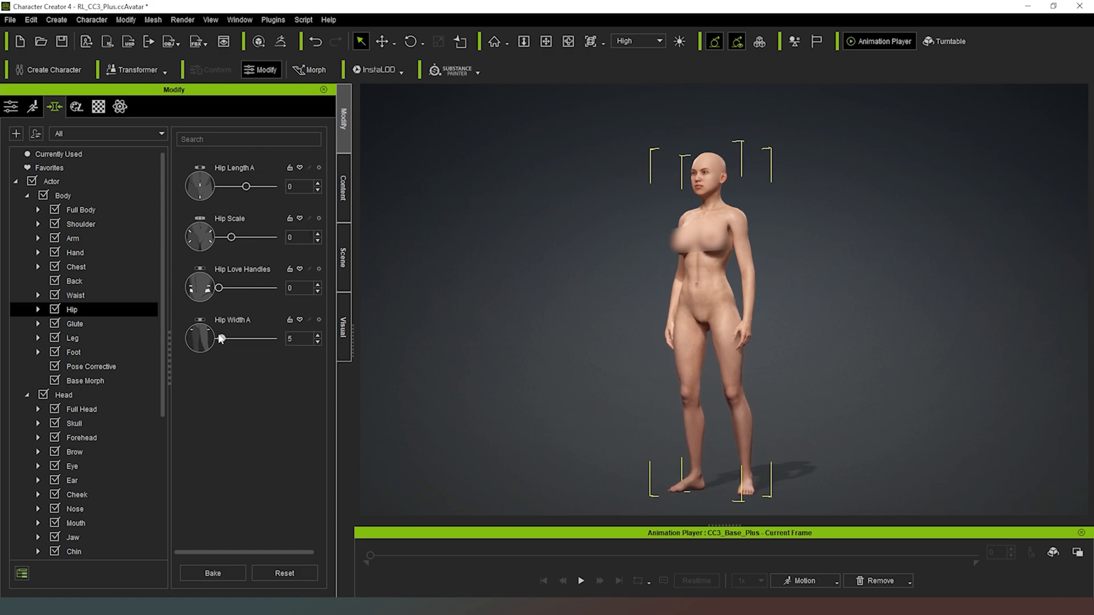
pyautogui.moveTo(220, 338); pyautogui.dragTo(222, 338)
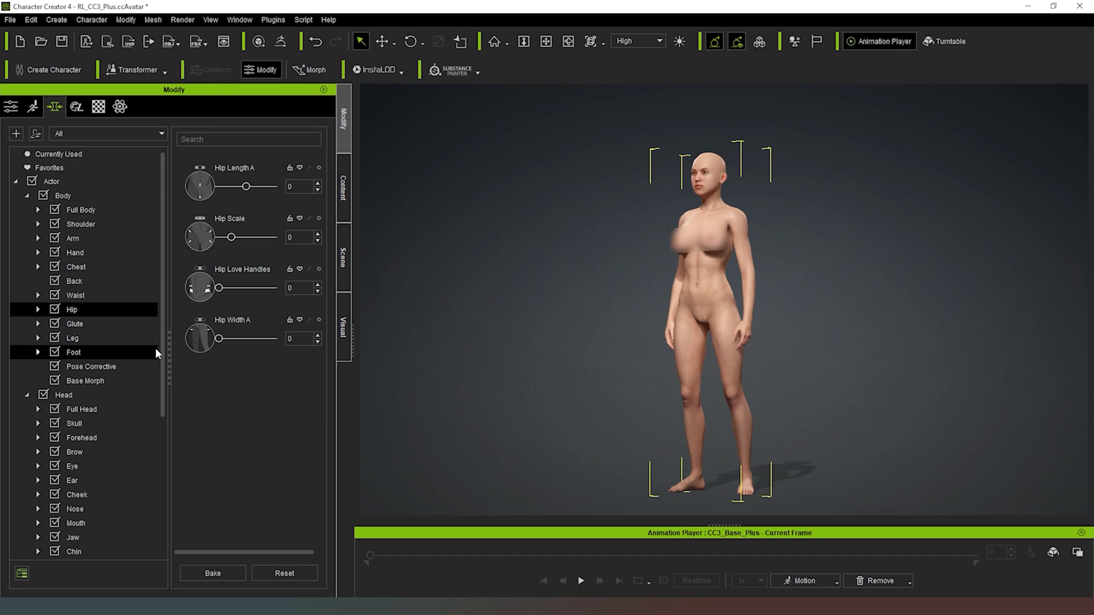
pyautogui.moveTo(220, 288); pyautogui.dragTo(225, 289)
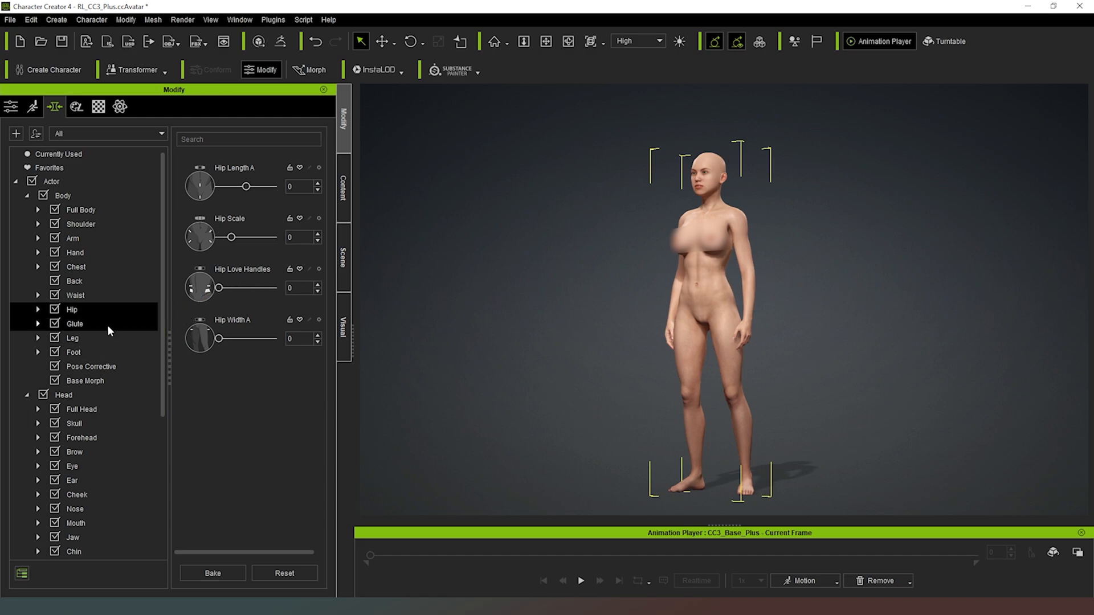
# Step: In the Glute sliders, set Glute Scale to 3 and Glute Height to -1
pyautogui.click(74, 322)
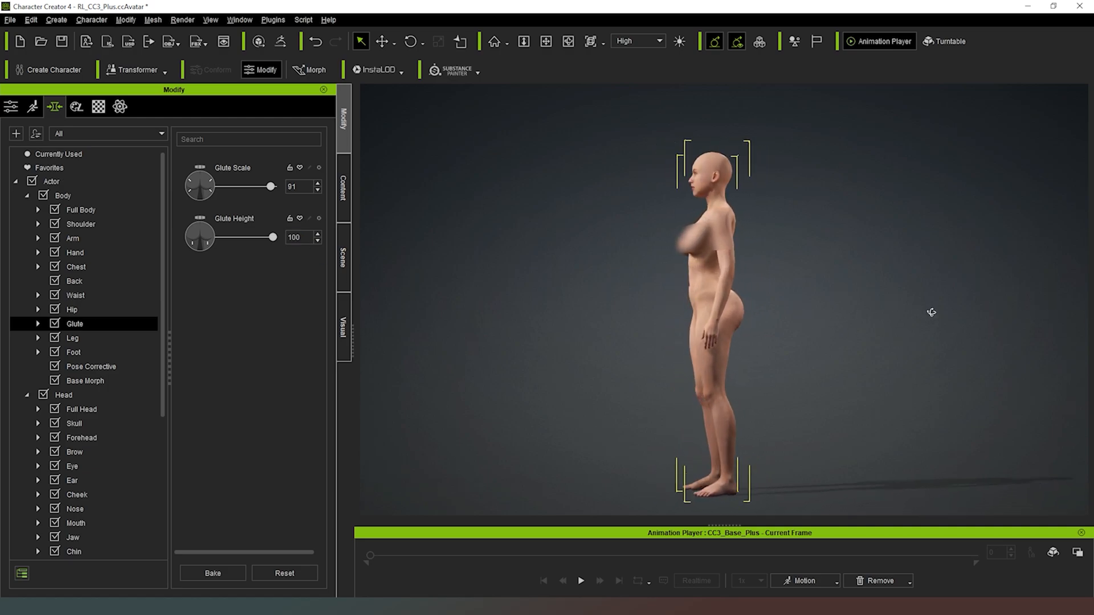
pyautogui.moveTo(272, 186); pyautogui.dragTo(224, 185)
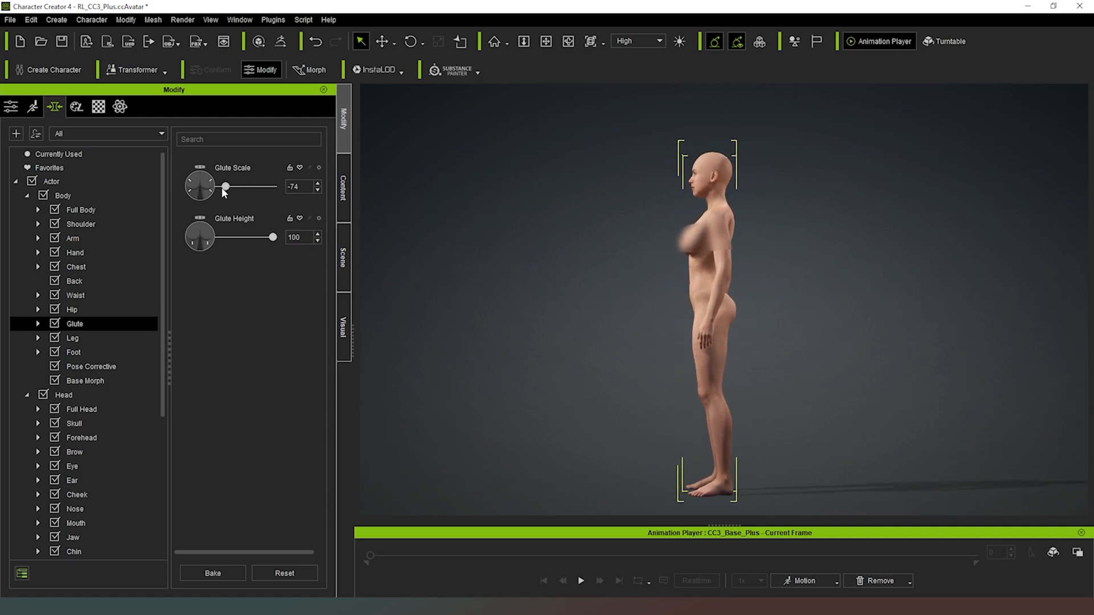
pyautogui.moveTo(226, 186); pyautogui.dragTo(244, 186)
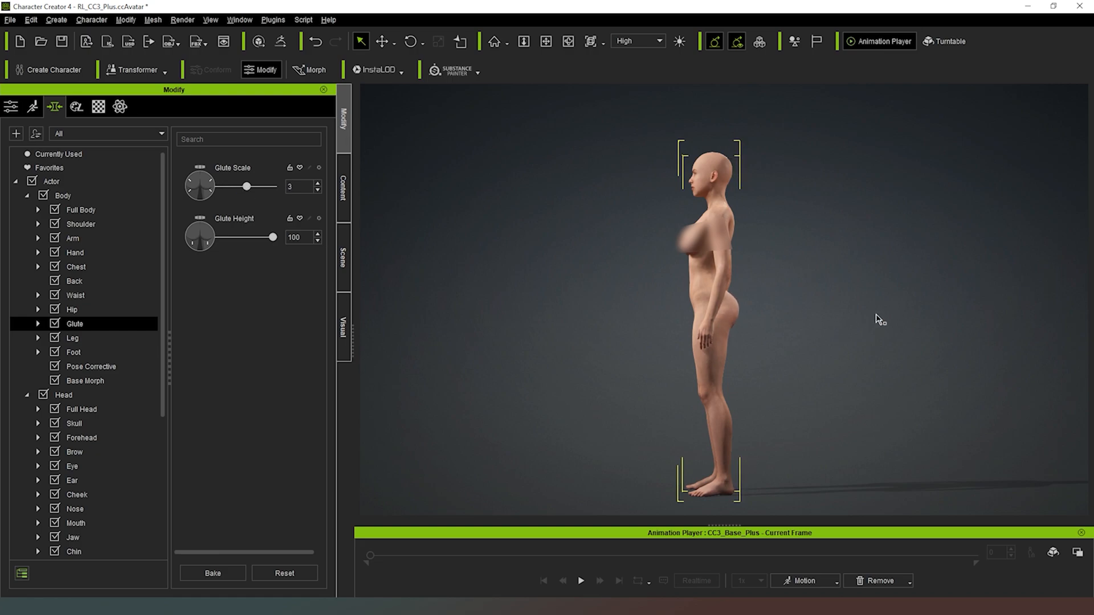
pyautogui.moveTo(273, 237); pyautogui.dragTo(214, 237)
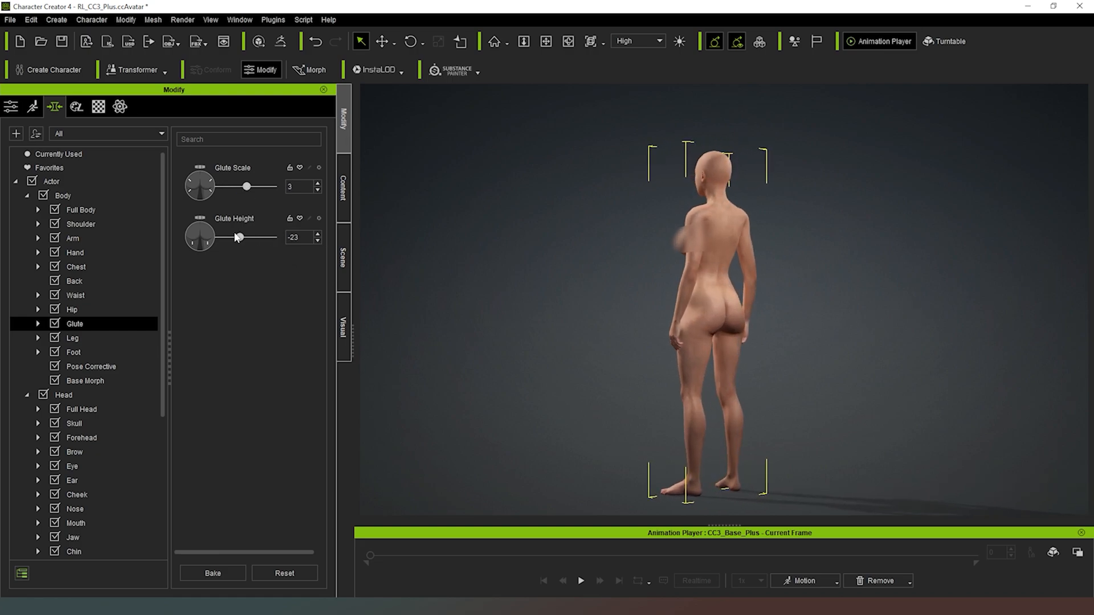
pyautogui.moveTo(236, 237); pyautogui.dragTo(246, 237)
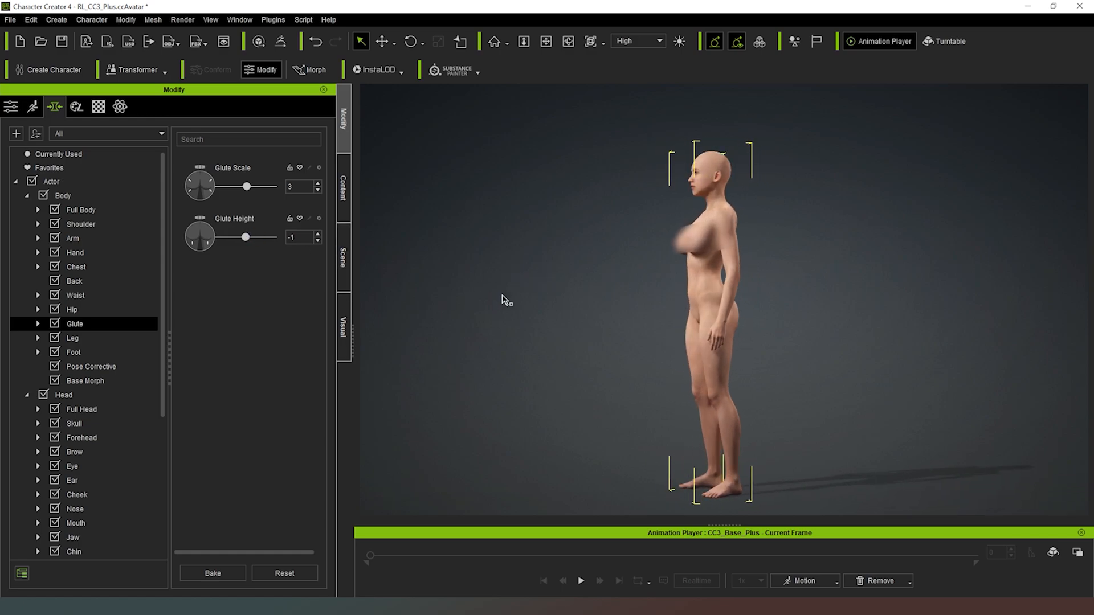
# Step: Look through the Leg sliders unchanged, then bring up the Foot morph sliders
pyautogui.click(71, 337)
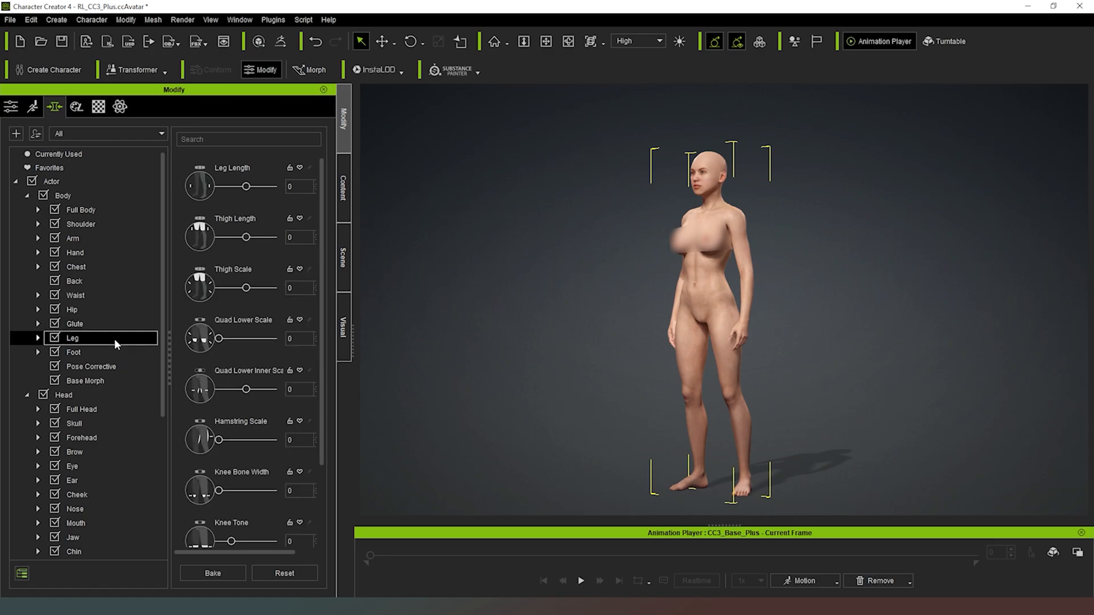
pyautogui.moveTo(316, 178)
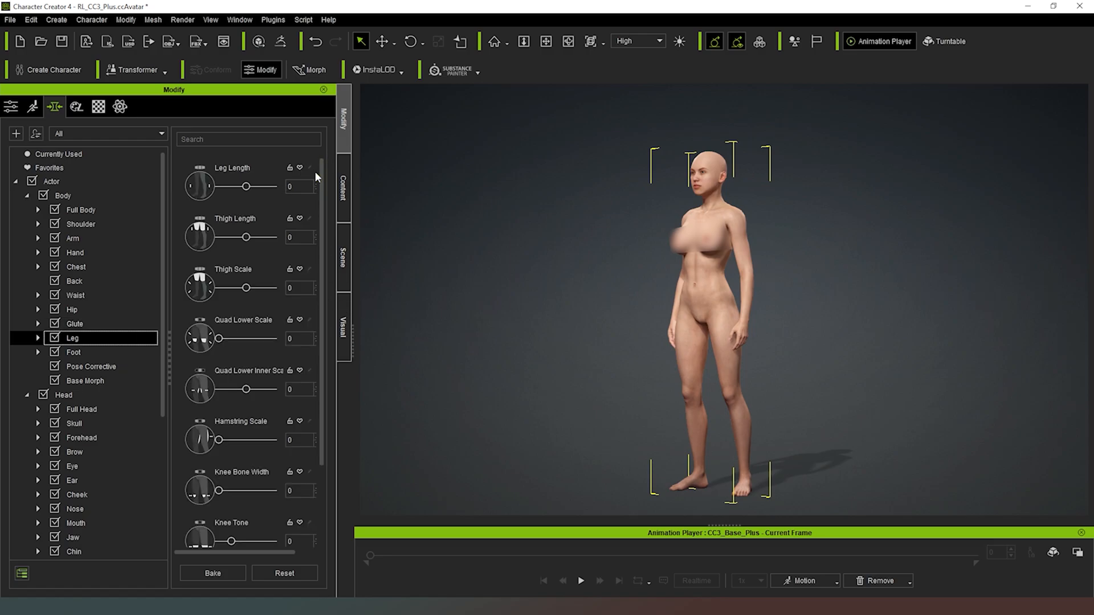
pyautogui.scroll(-3)
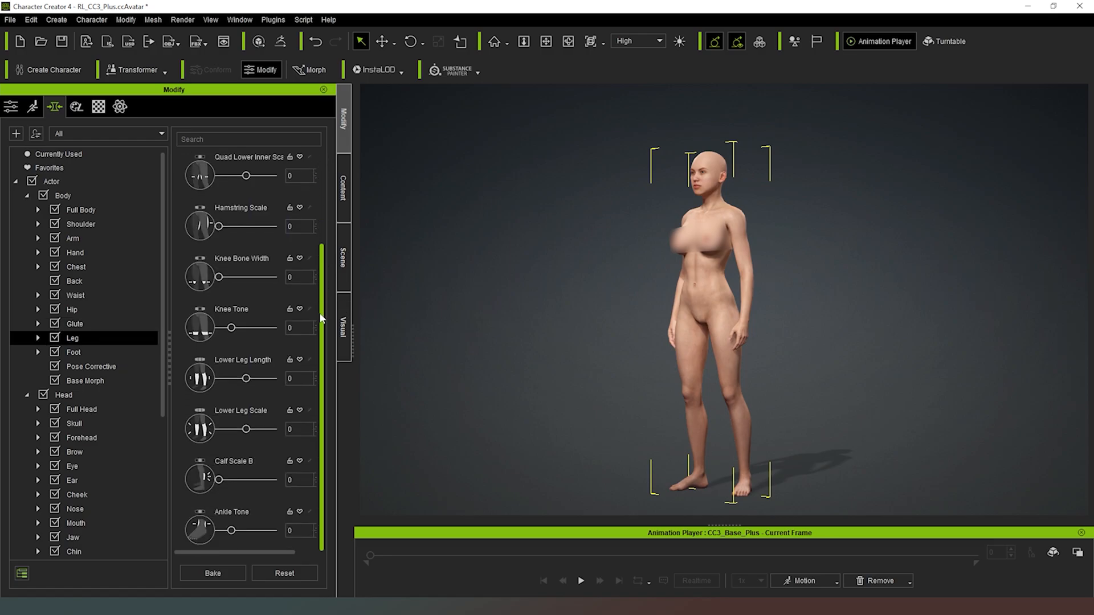
pyautogui.click(73, 352)
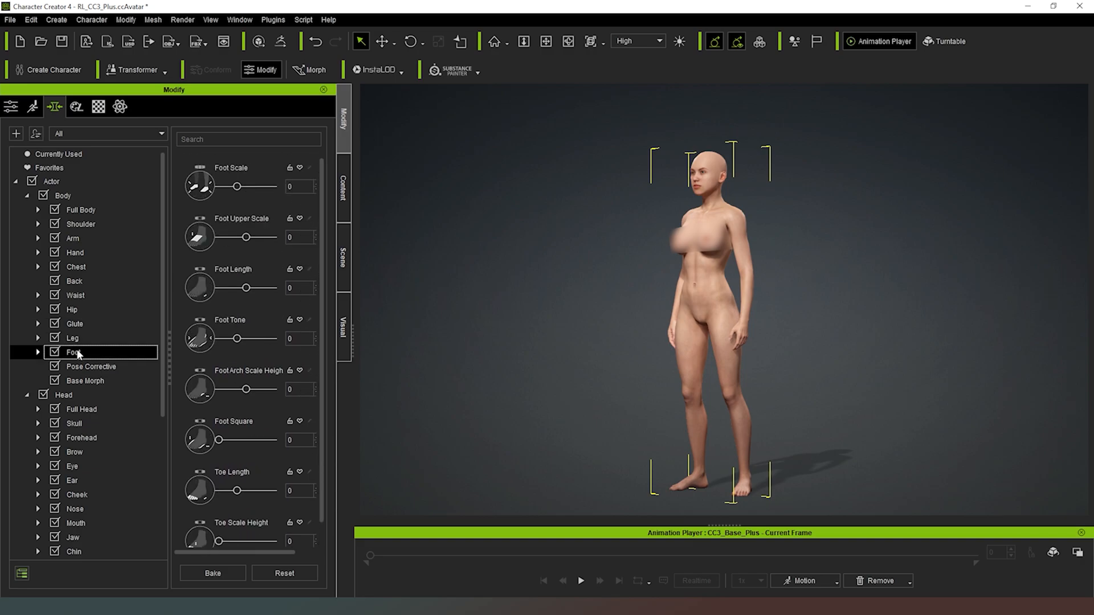
pyautogui.moveTo(799, 210)
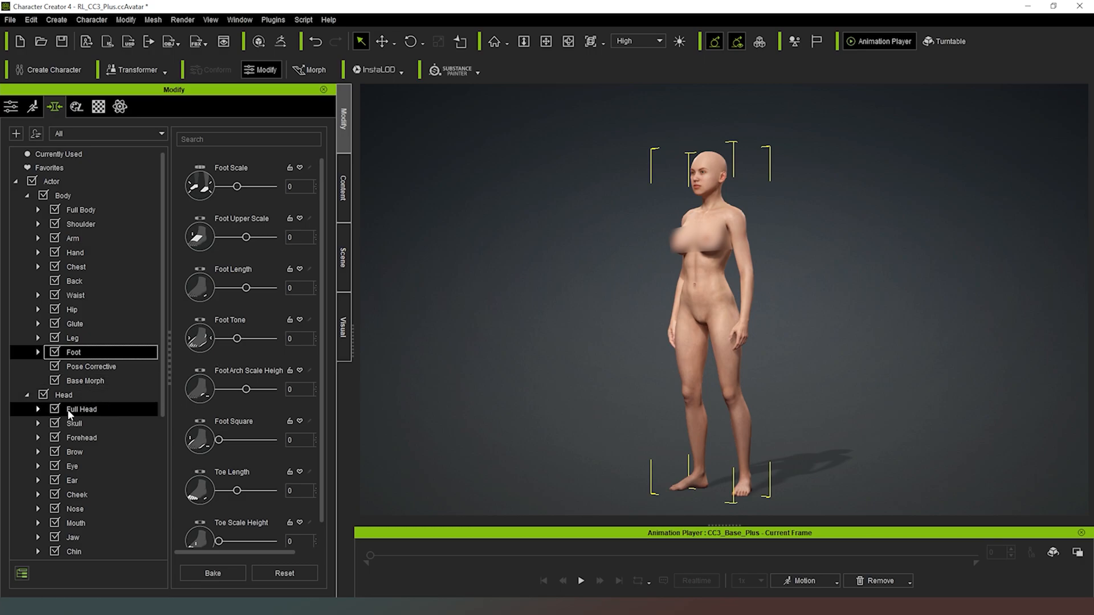
# Step: In the Full Head sliders, widen Head Outer Width to 31
pyautogui.click(82, 409)
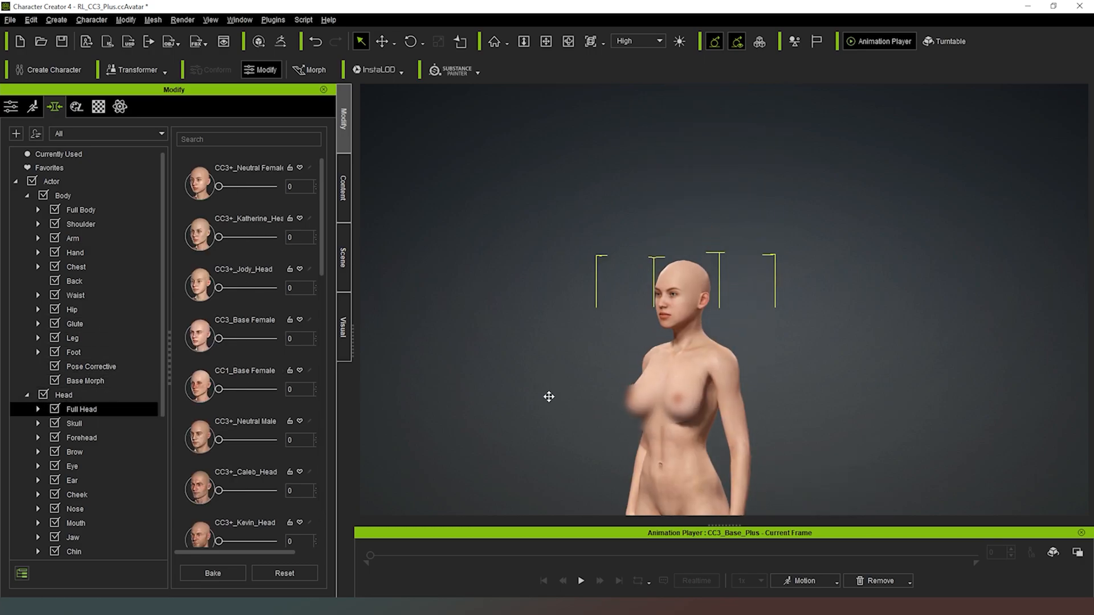
pyautogui.scroll(3)
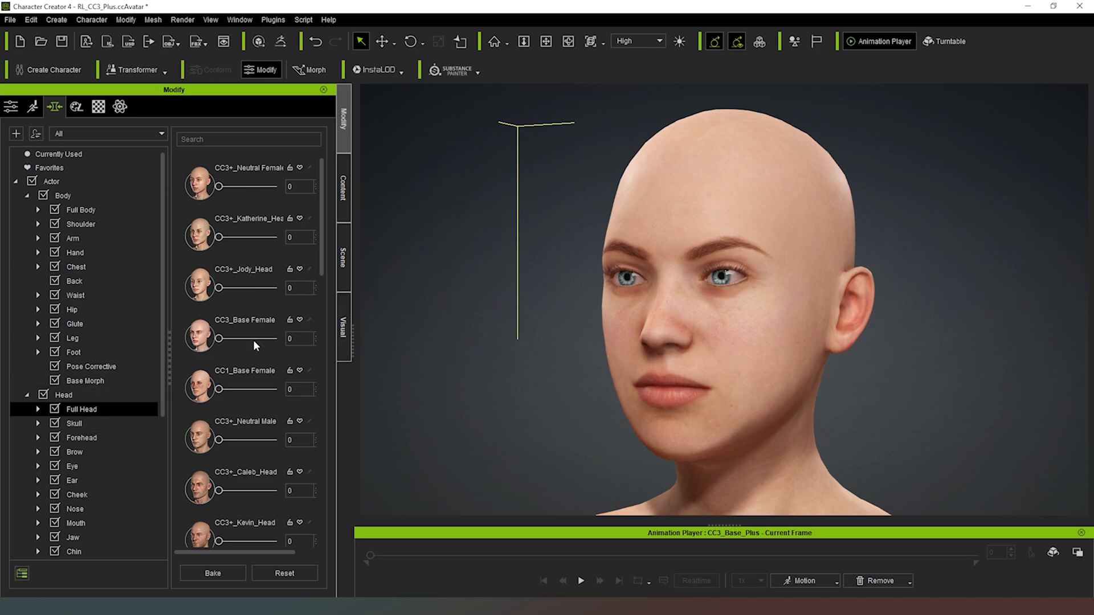
pyautogui.moveTo(238, 303)
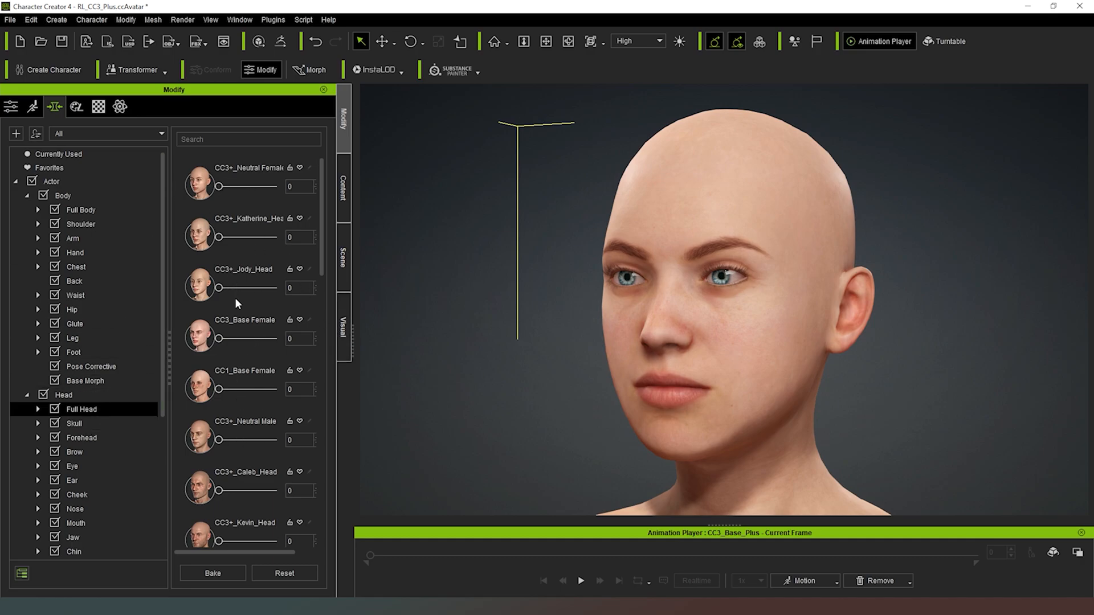
pyautogui.scroll(-3)
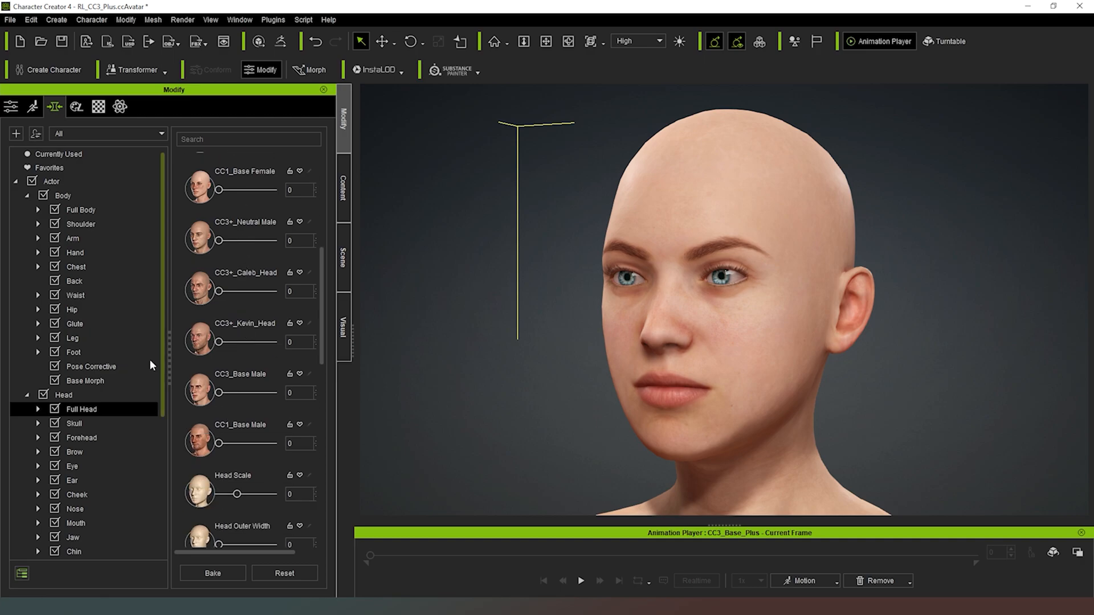
pyautogui.scroll(-3)
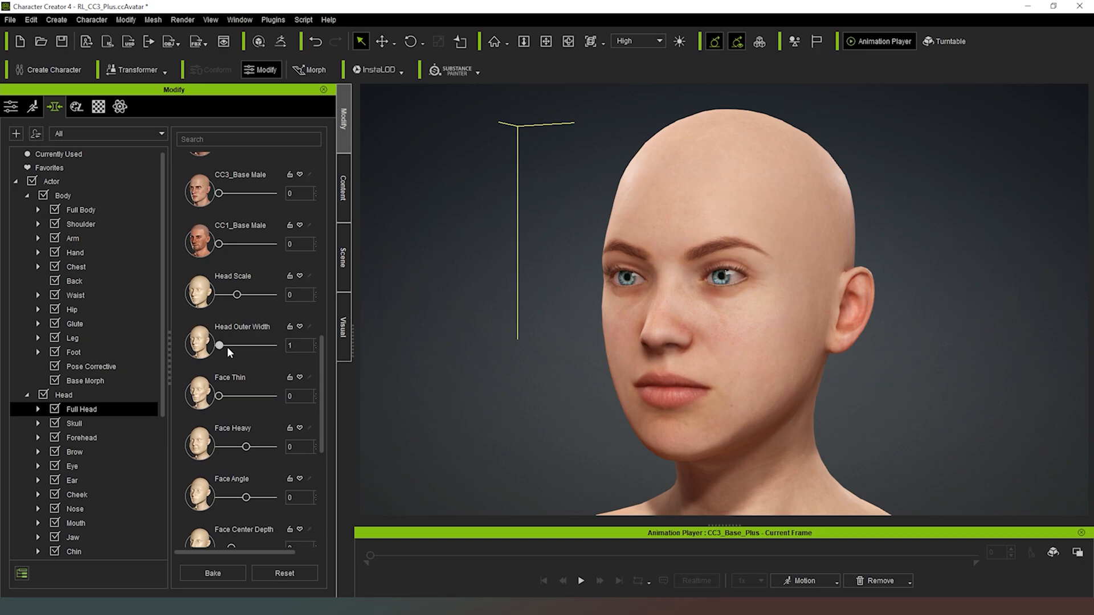
pyautogui.moveTo(219, 345); pyautogui.dragTo(236, 345)
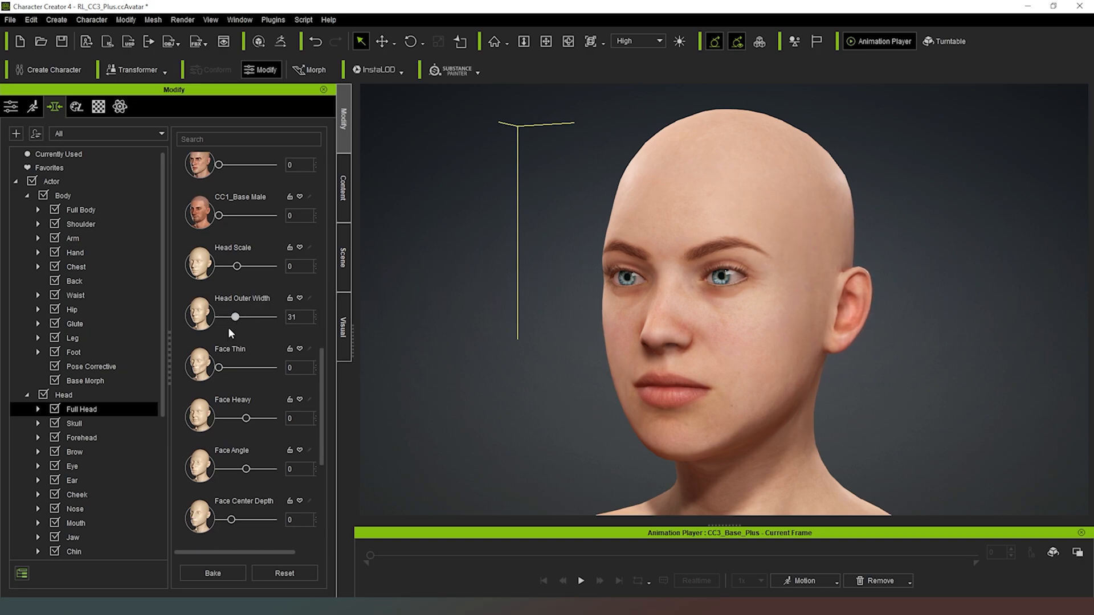
# Step: Set Face Thin to 53 and Face Center Depth to 30
pyautogui.moveTo(224, 368); pyautogui.dragTo(221, 368)
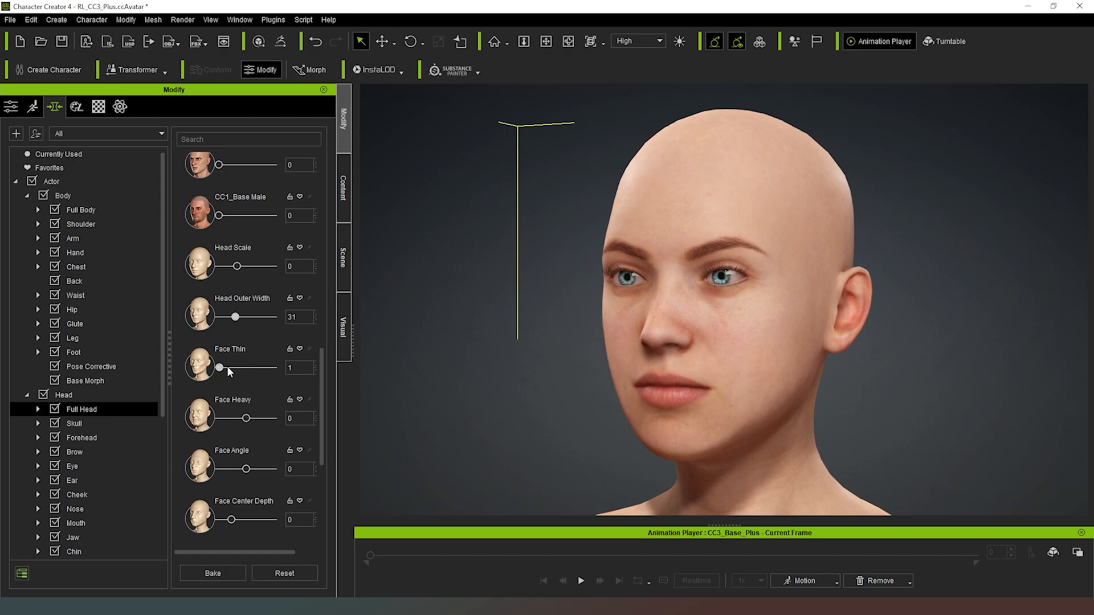
pyautogui.moveTo(220, 368); pyautogui.dragTo(246, 368)
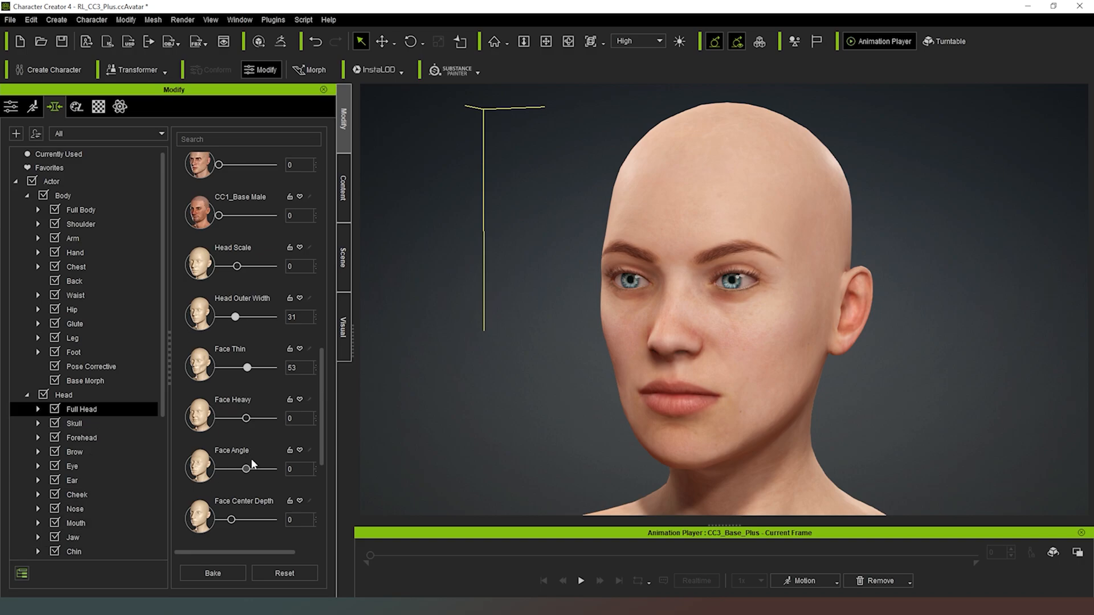
pyautogui.scroll(-3)
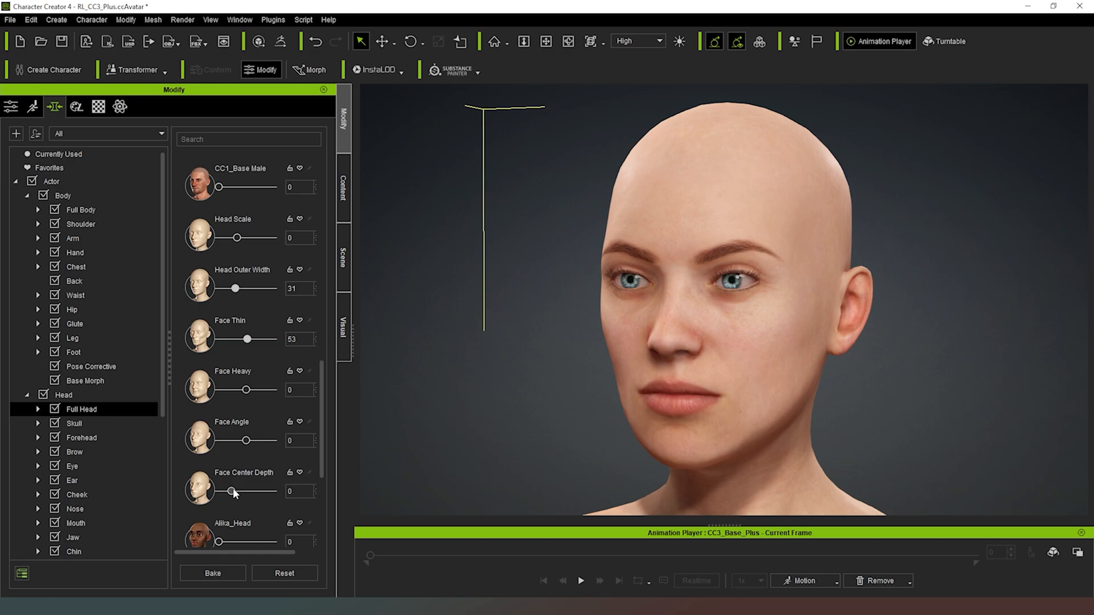
pyautogui.moveTo(232, 492); pyautogui.dragTo(244, 493)
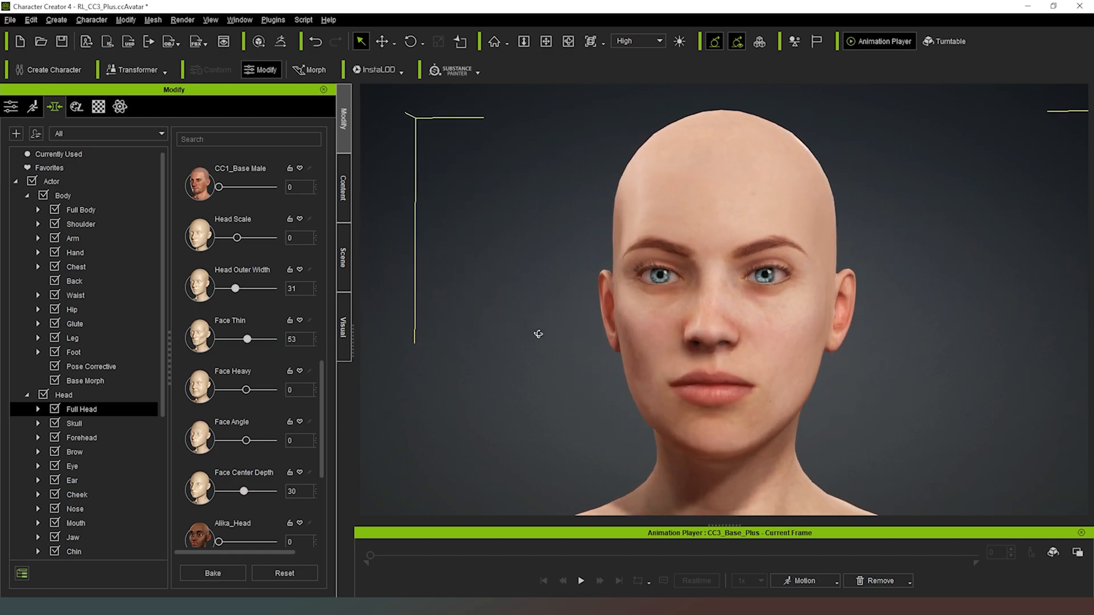
# Step: Set Skull Width to -25 and Skull Back Scale to 18 in the skull morphs
pyautogui.click(74, 424)
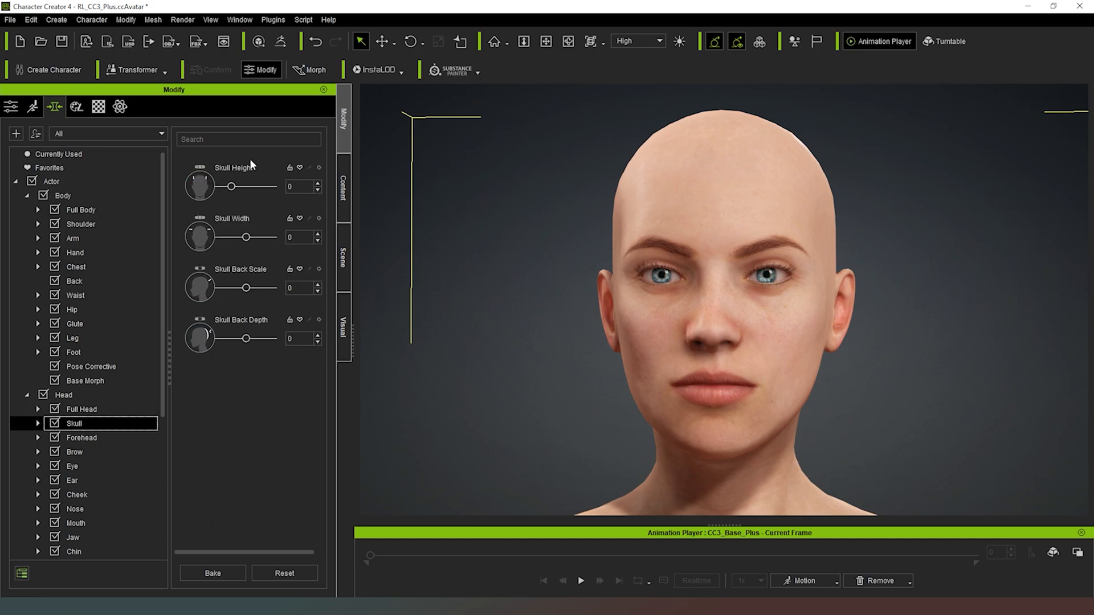
pyautogui.moveTo(245, 237); pyautogui.dragTo(252, 237)
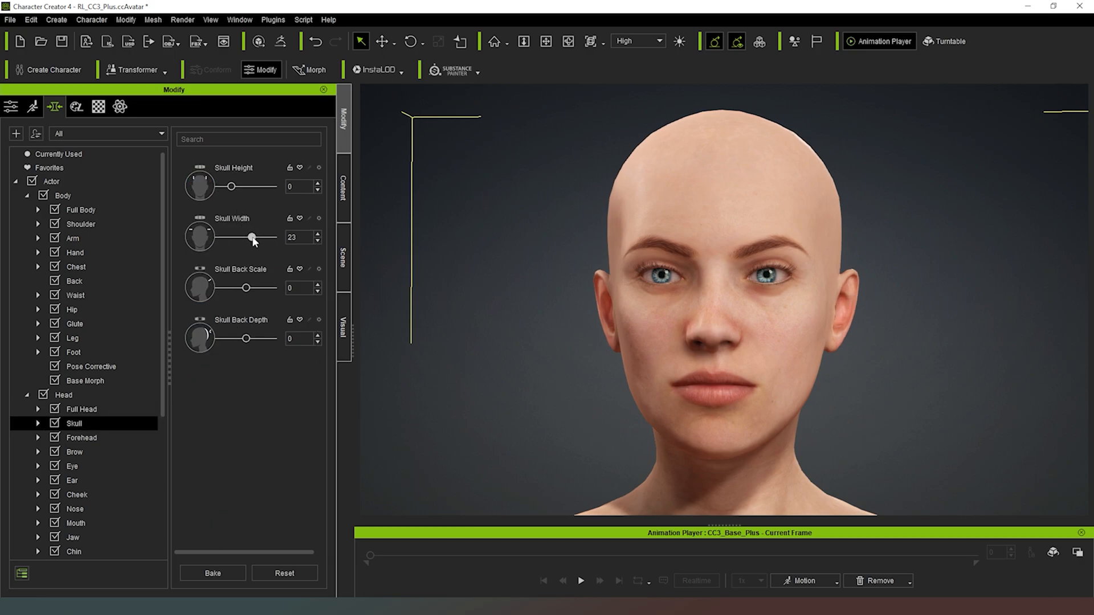
pyautogui.moveTo(253, 238); pyautogui.dragTo(237, 238)
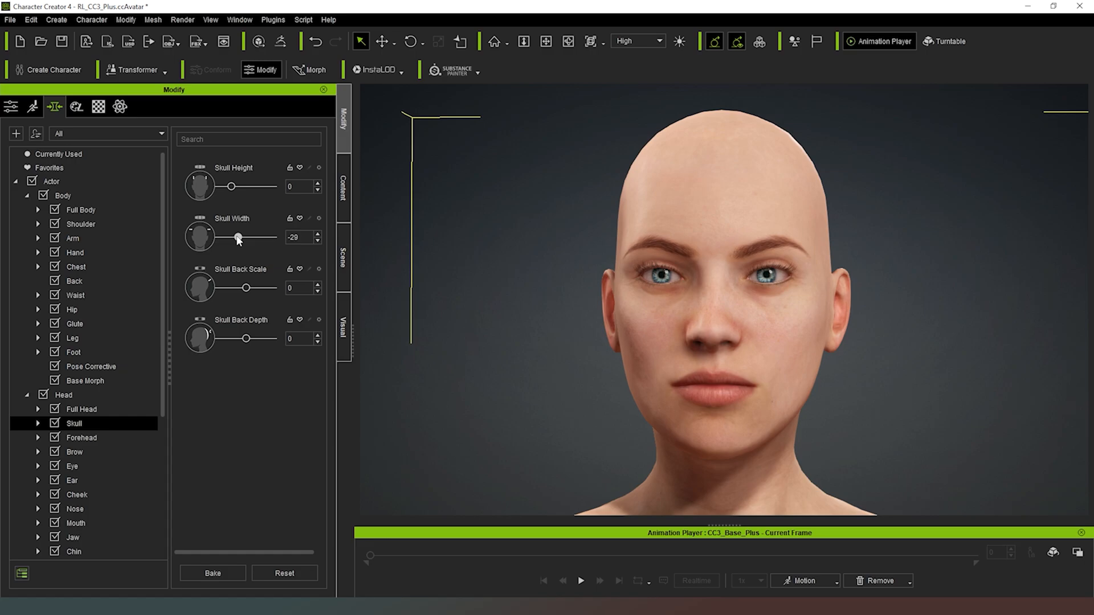
pyautogui.moveTo(237, 237); pyautogui.dragTo(239, 237)
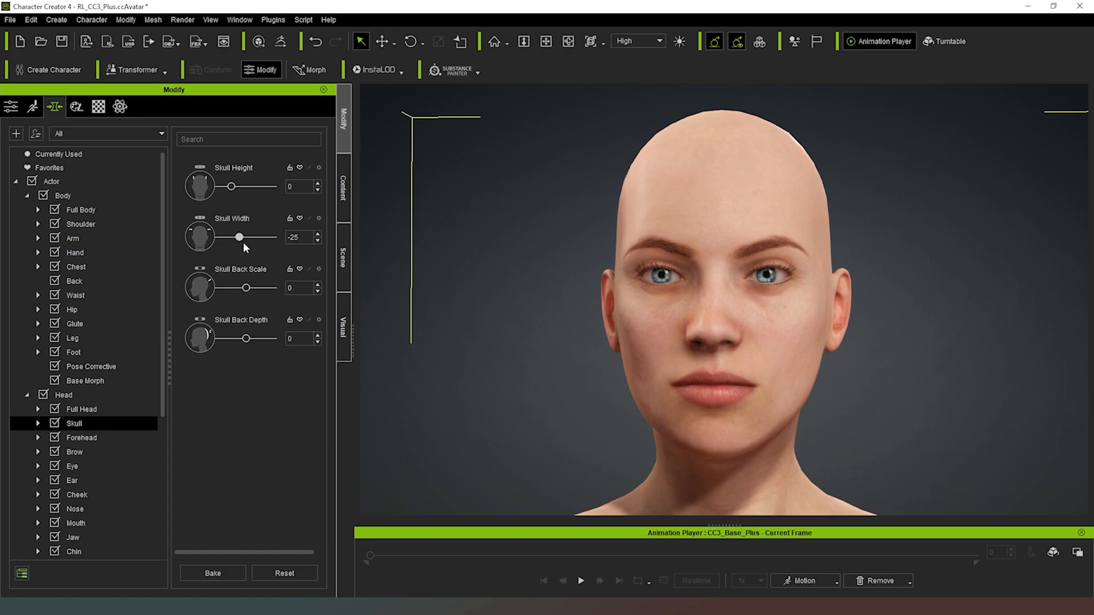
pyautogui.moveTo(237, 293)
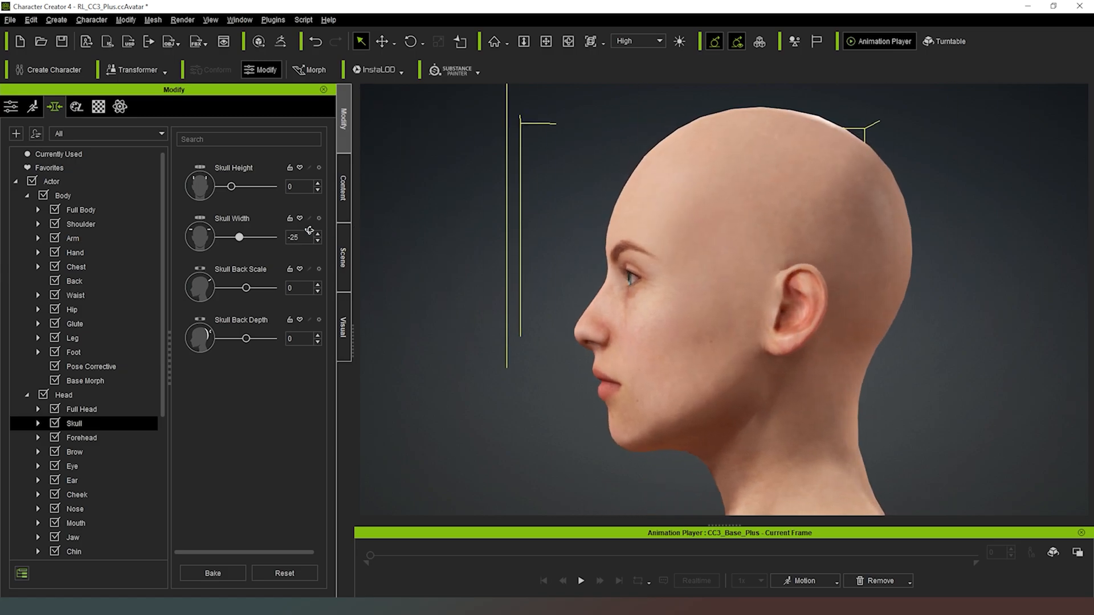
pyautogui.moveTo(243, 288); pyautogui.dragTo(251, 288)
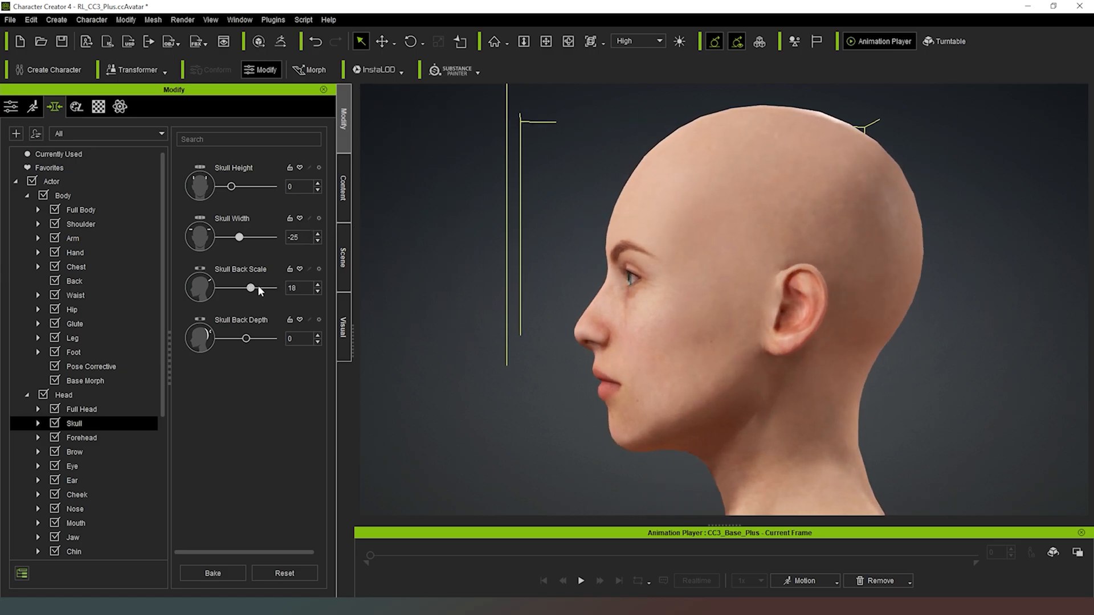
pyautogui.moveTo(251, 288); pyautogui.dragTo(269, 287)
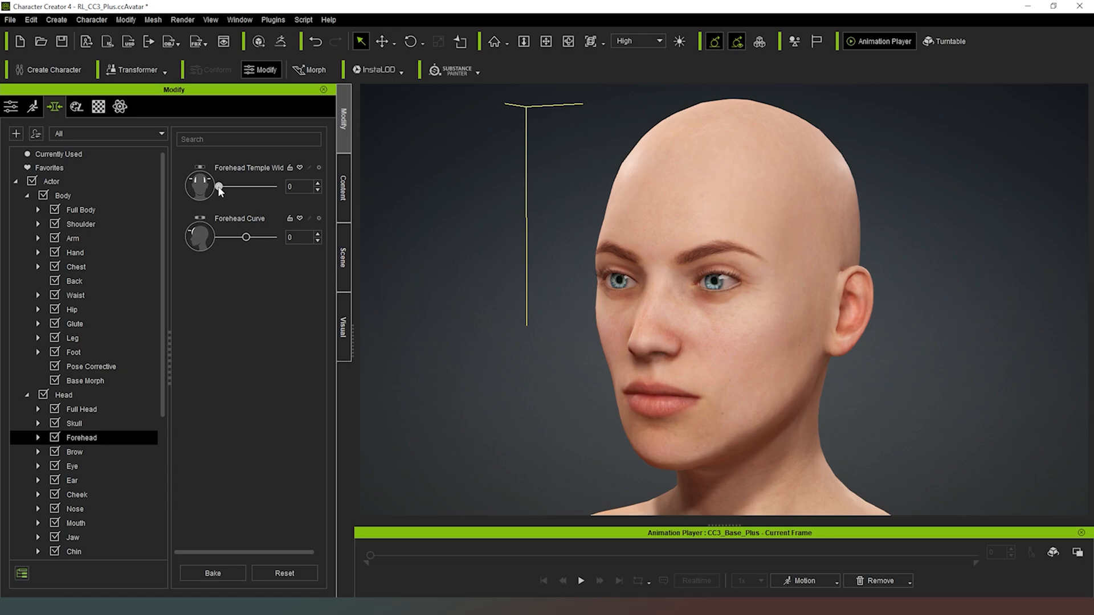
# Step: Set Forehead Temple Width to 14 and Forehead Curve to 18 after testing their ranges
pyautogui.moveTo(219, 186); pyautogui.dragTo(266, 186)
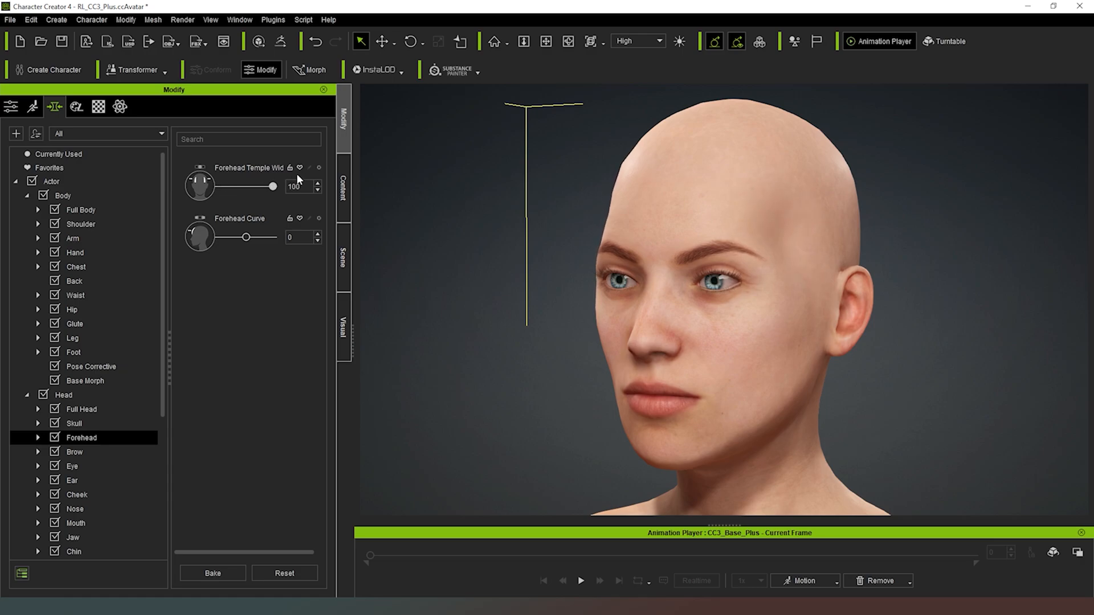
pyautogui.moveTo(274, 185); pyautogui.dragTo(256, 186)
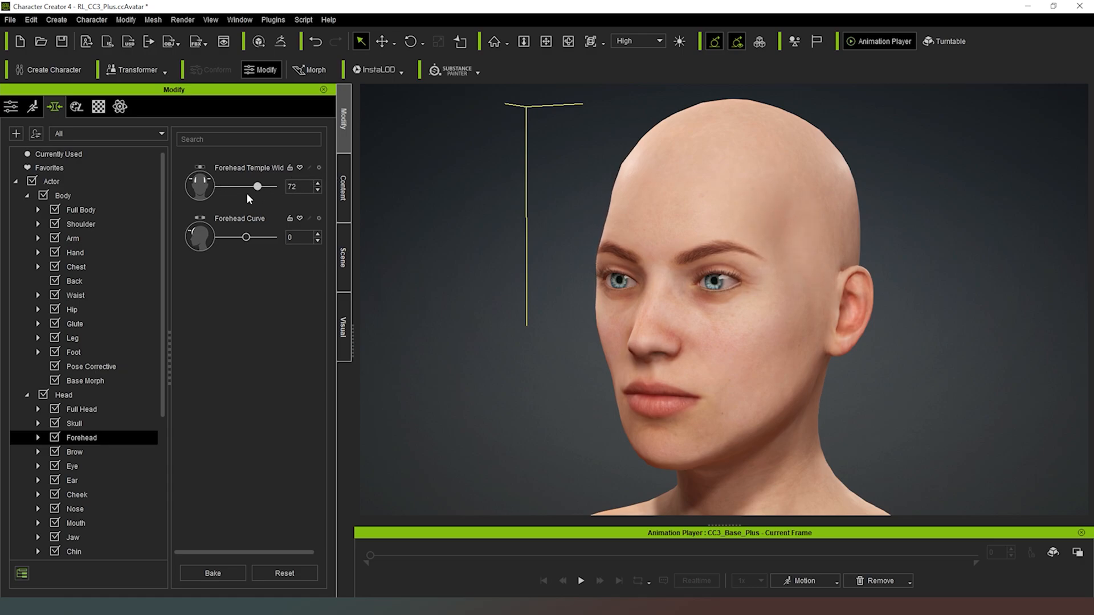
pyautogui.moveTo(256, 185); pyautogui.dragTo(234, 186)
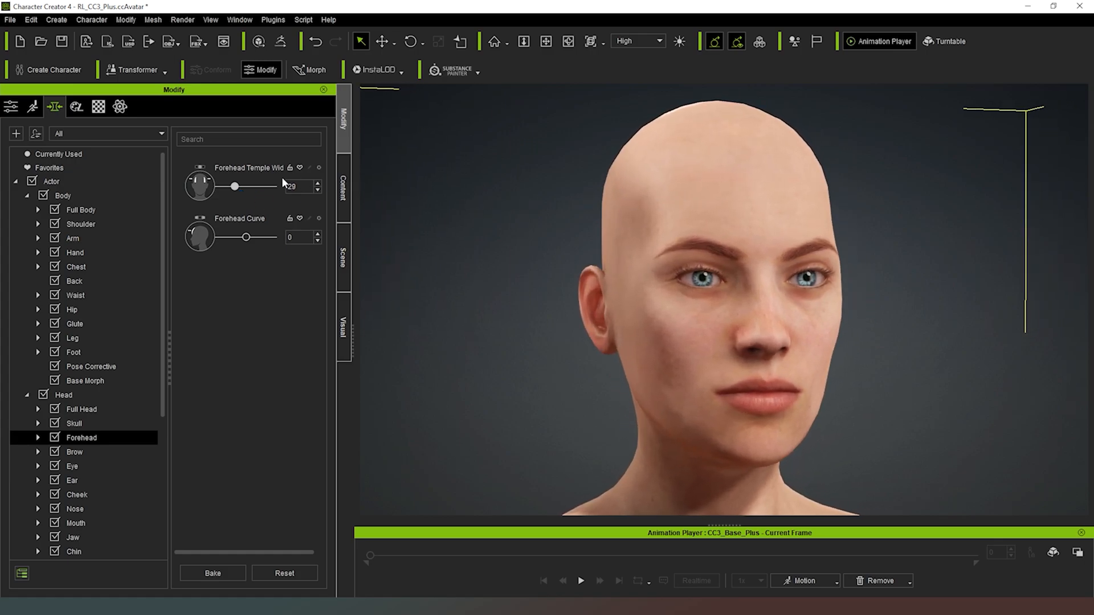
pyautogui.moveTo(234, 185); pyautogui.dragTo(225, 186)
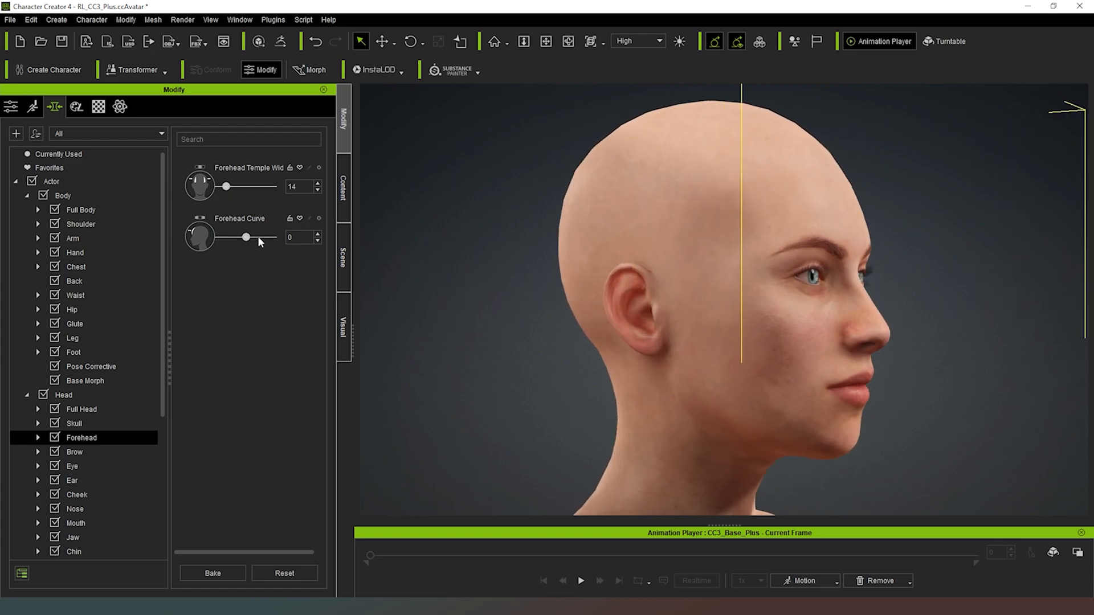
pyautogui.moveTo(245, 237); pyautogui.dragTo(217, 237)
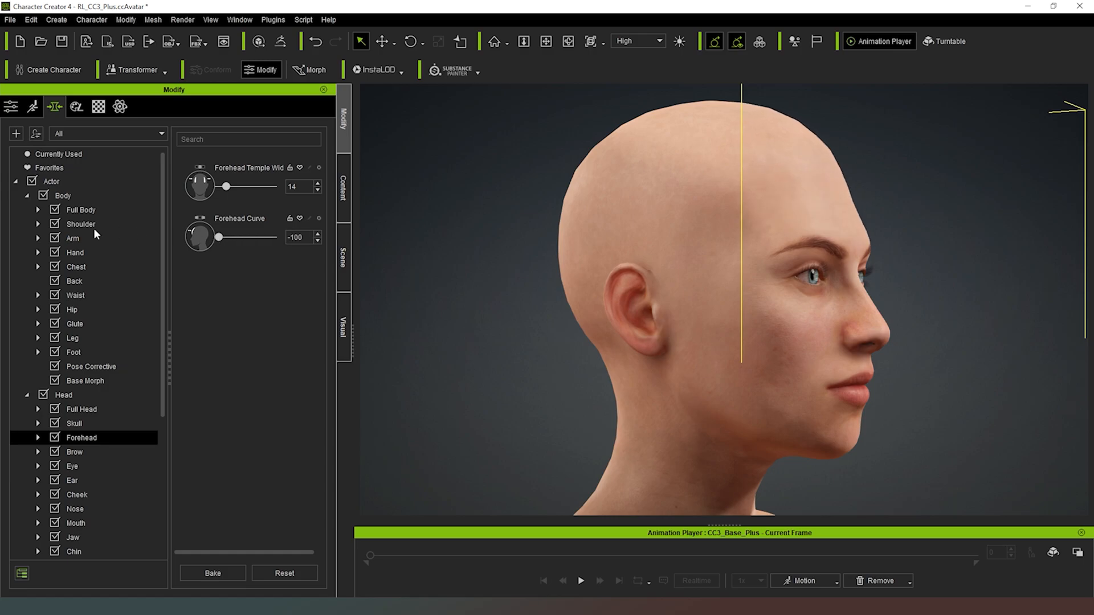
pyautogui.moveTo(219, 237); pyautogui.dragTo(250, 237)
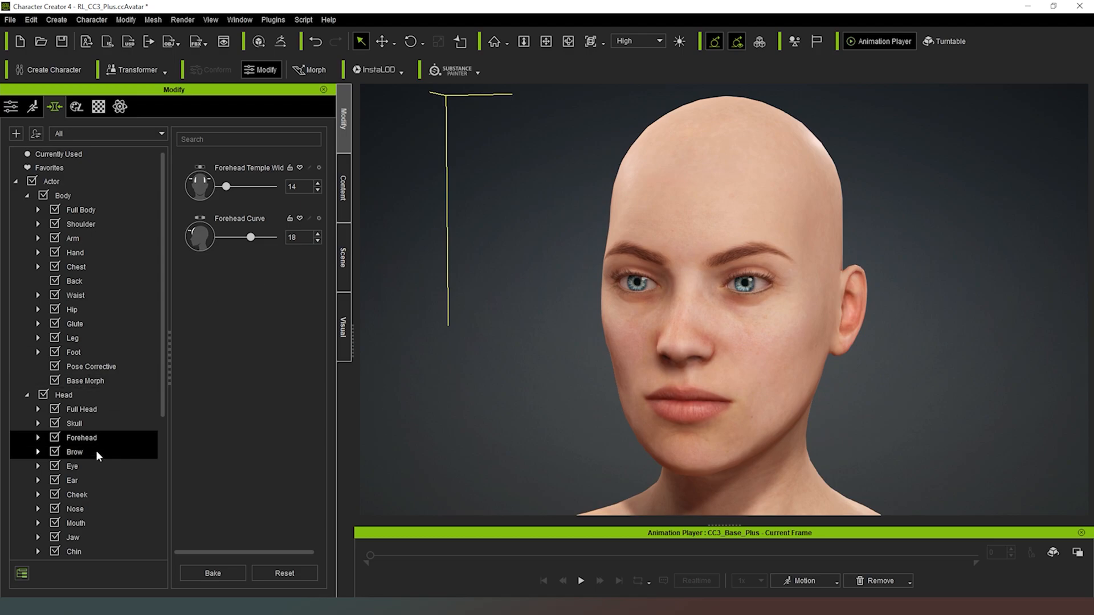
# Step: In the brow morphs, set Brow Height to 100 and Brow Center Width to -8
pyautogui.click(75, 451)
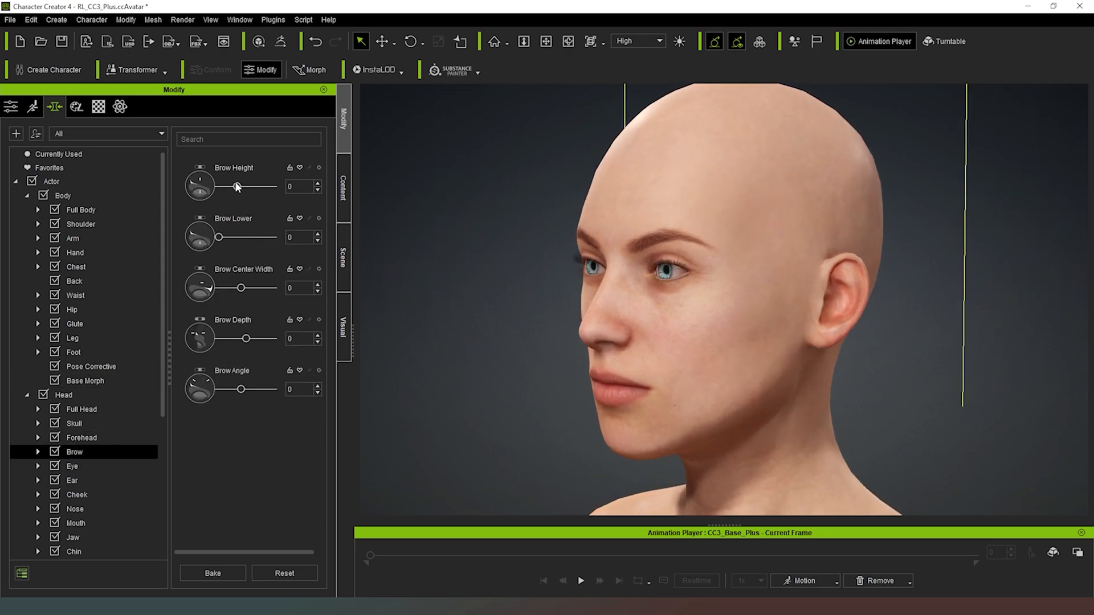
pyautogui.moveTo(240, 186); pyautogui.dragTo(274, 187)
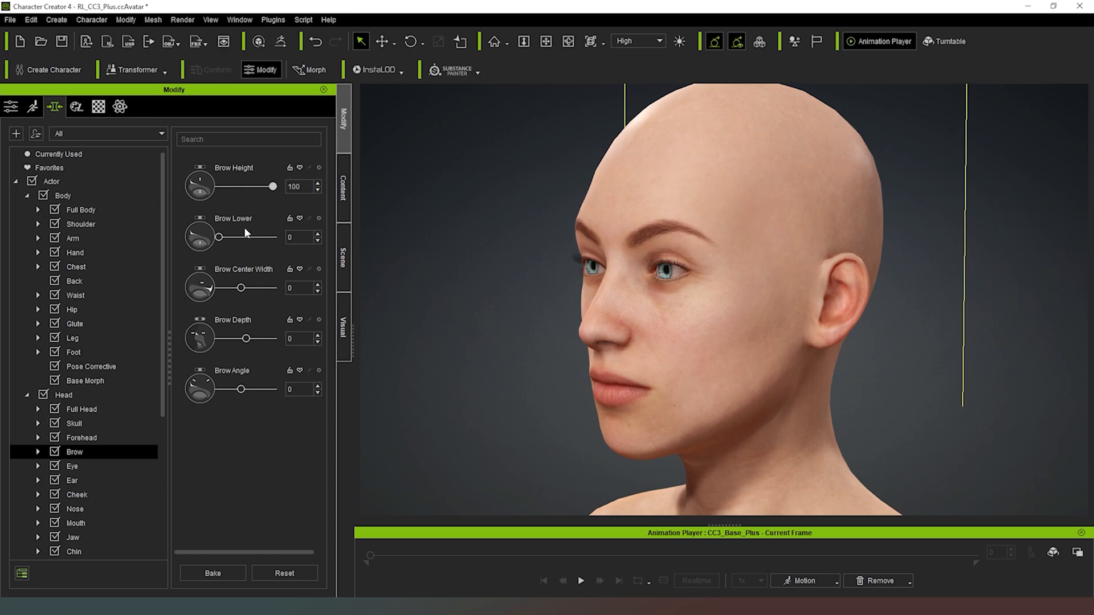
pyautogui.moveTo(222, 237); pyautogui.dragTo(272, 237)
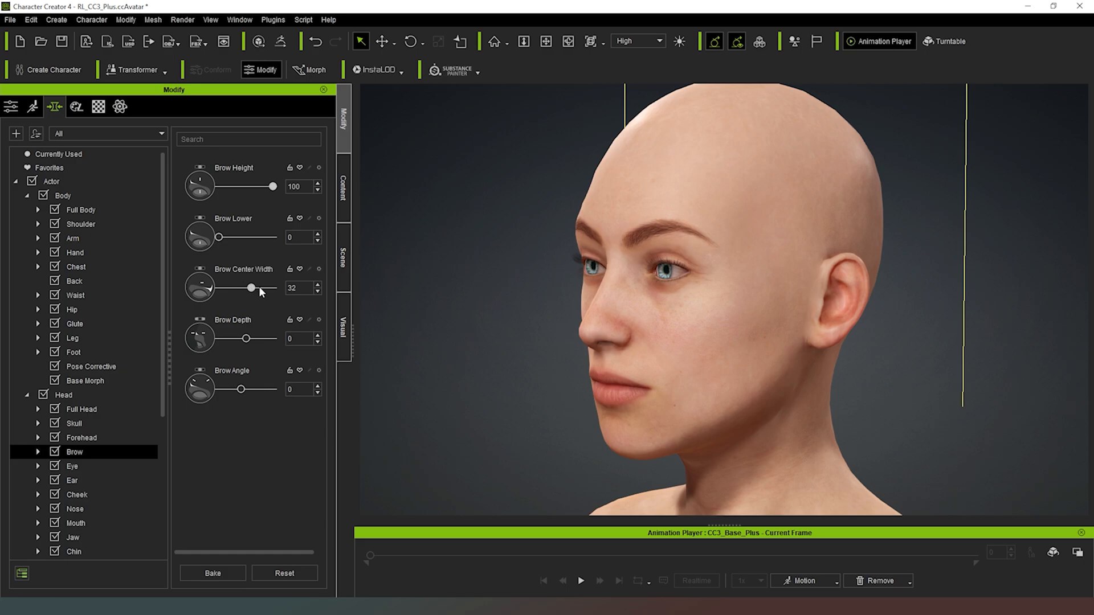
pyautogui.moveTo(262, 288); pyautogui.dragTo(236, 289)
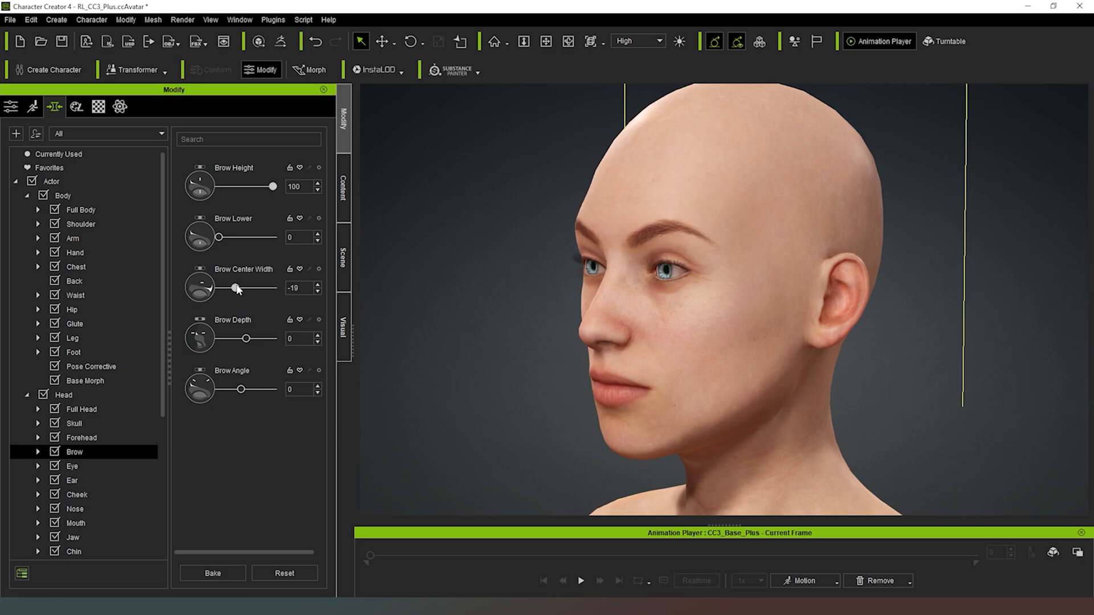
pyautogui.moveTo(234, 289); pyautogui.dragTo(241, 288)
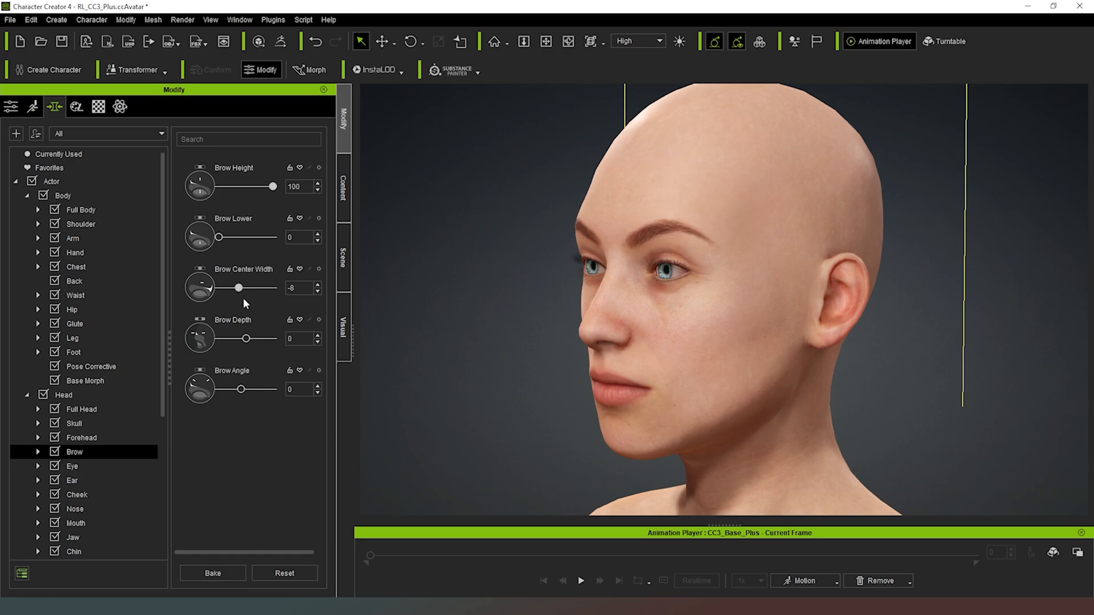
# Step: Set Brow Depth to -12 and Brow Angle to -4 after trying the extremes
pyautogui.moveTo(246, 338); pyautogui.dragTo(265, 338)
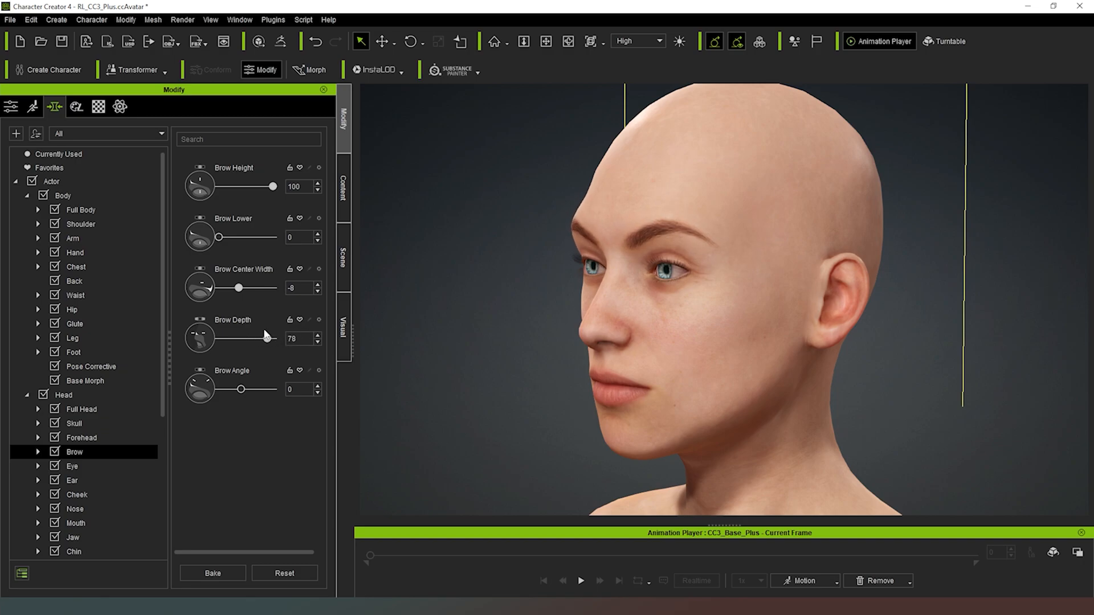
pyautogui.moveTo(267, 338); pyautogui.dragTo(262, 339)
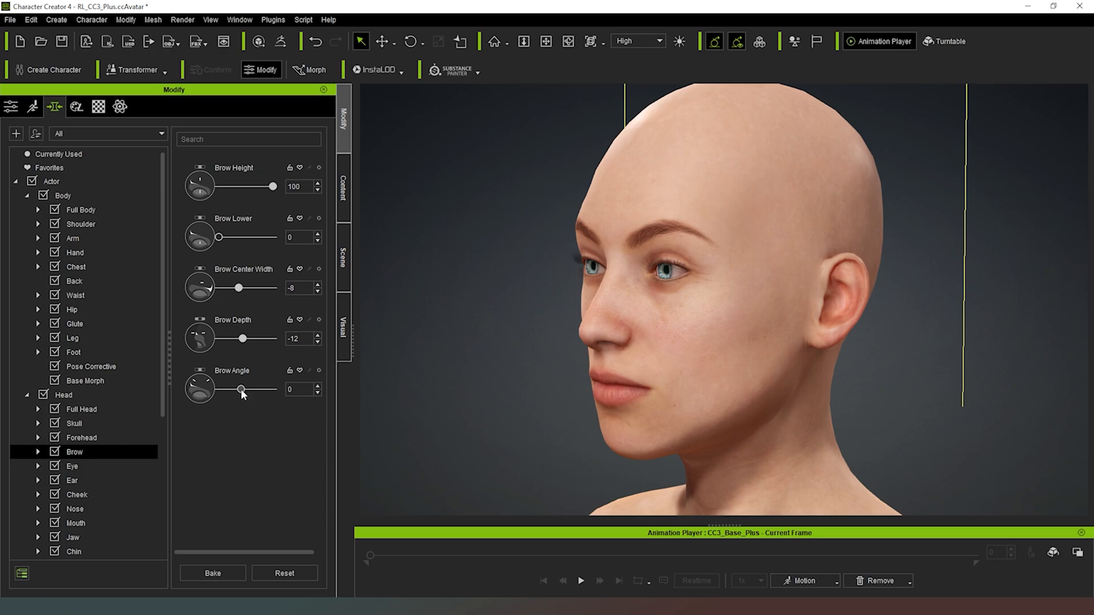
pyautogui.moveTo(242, 389); pyautogui.dragTo(273, 390)
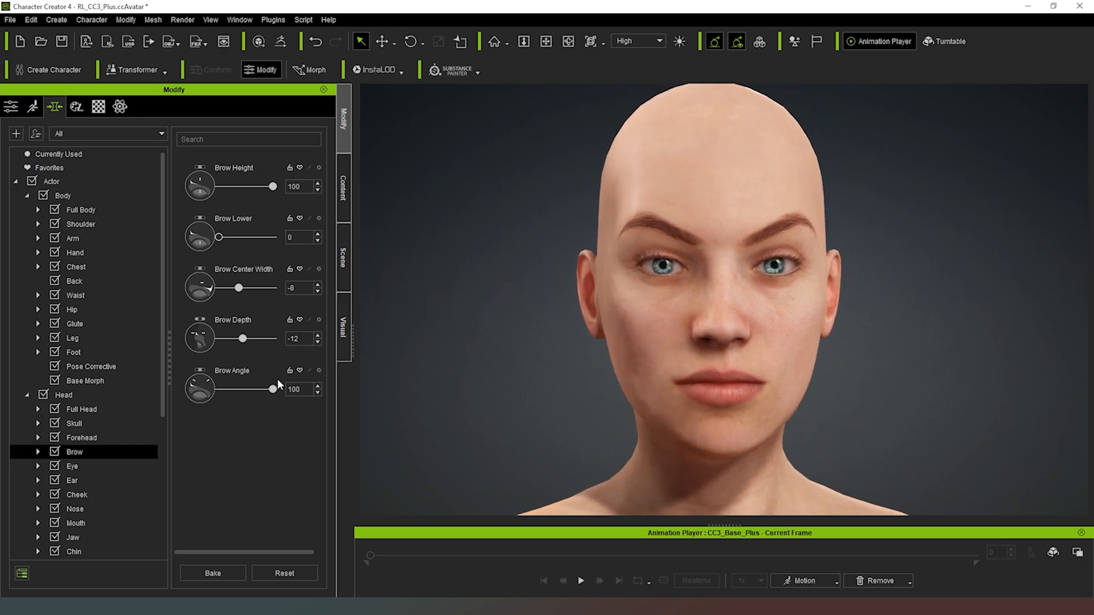
pyautogui.moveTo(273, 390); pyautogui.dragTo(218, 390)
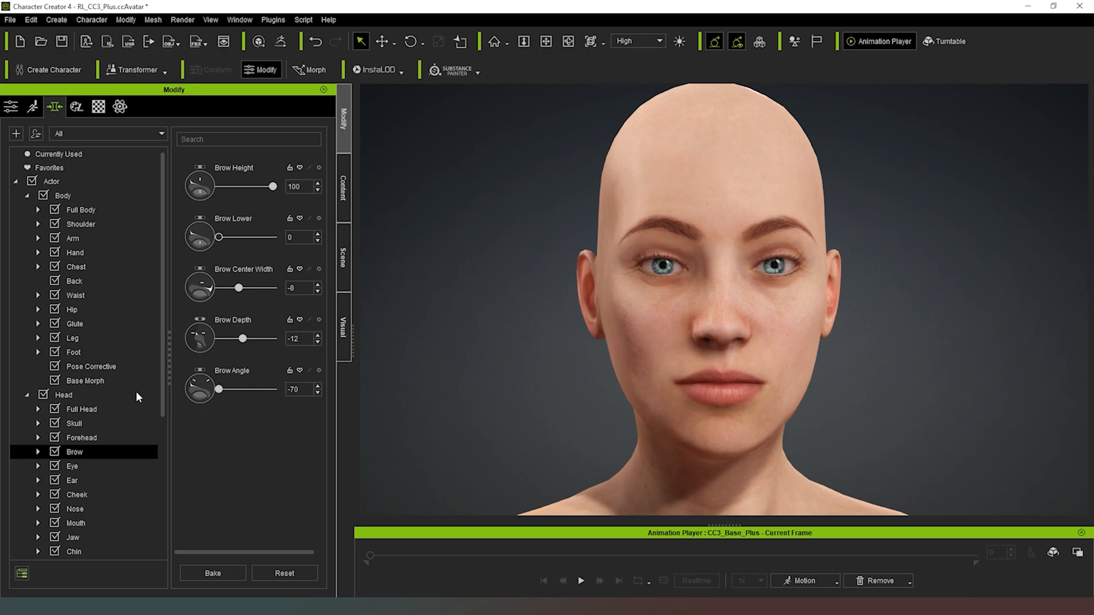
pyautogui.moveTo(219, 390); pyautogui.dragTo(244, 389)
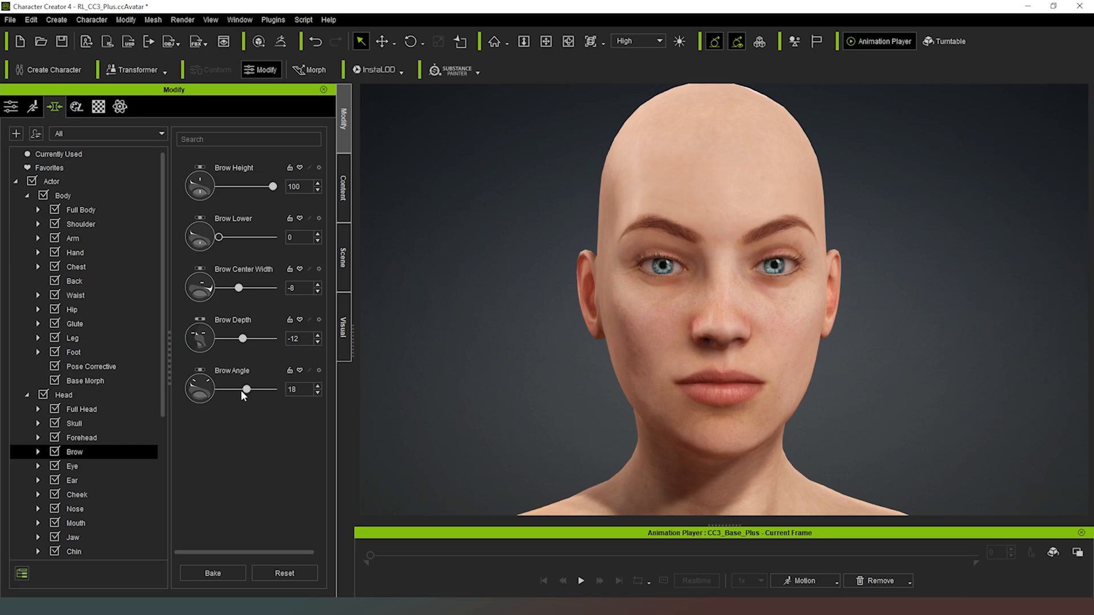
pyautogui.moveTo(245, 390); pyautogui.dragTo(241, 389)
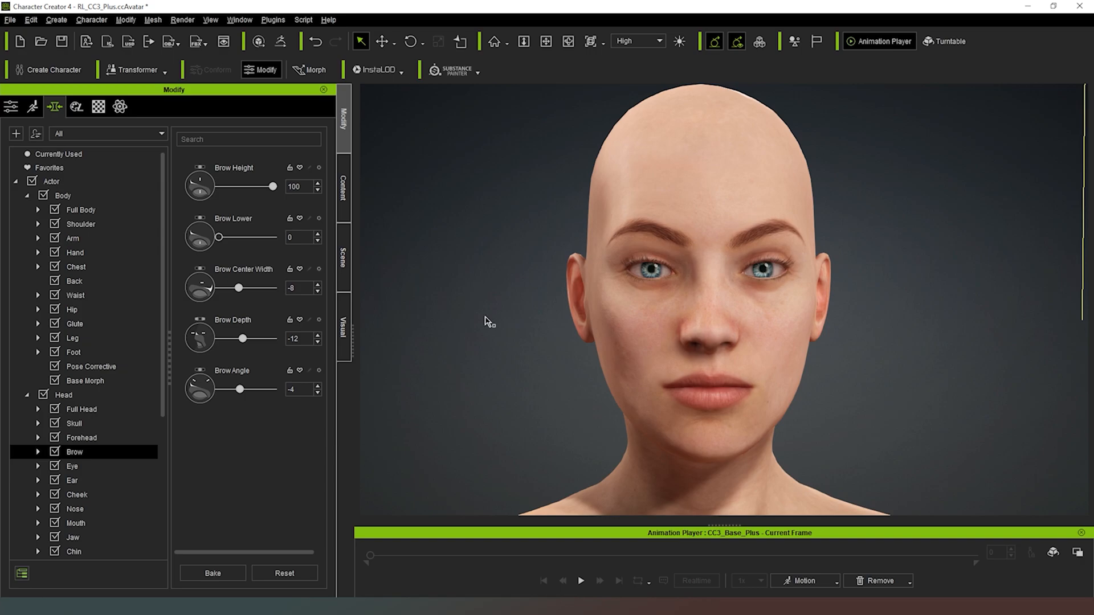
# Step: Browse the eye morph sliders, previewing Eye Angle briefly and leaving every value at zero
pyautogui.click(72, 465)
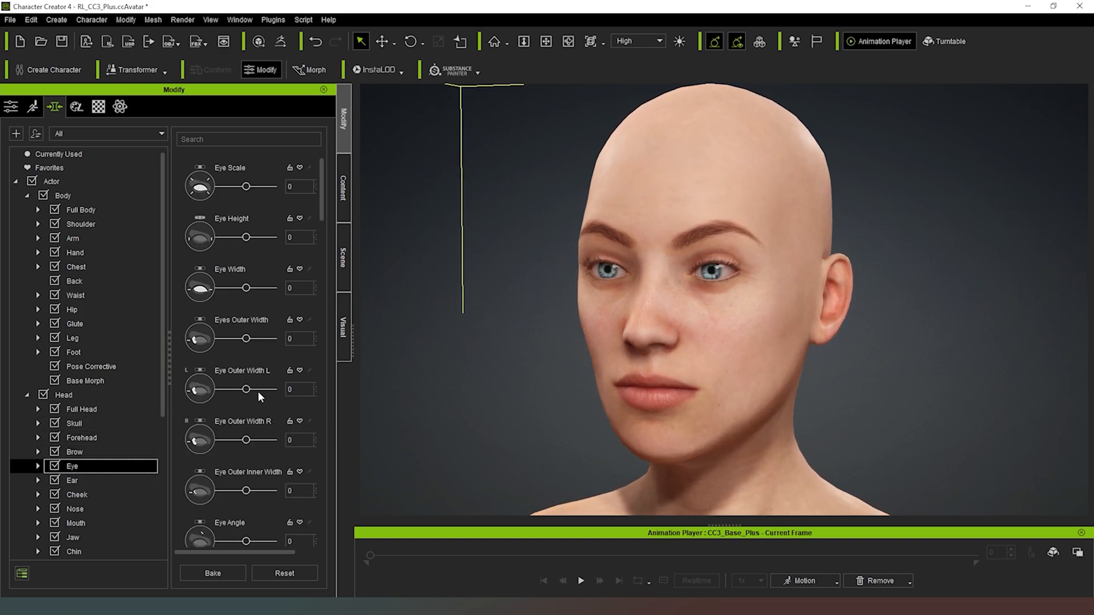
pyautogui.moveTo(243, 198)
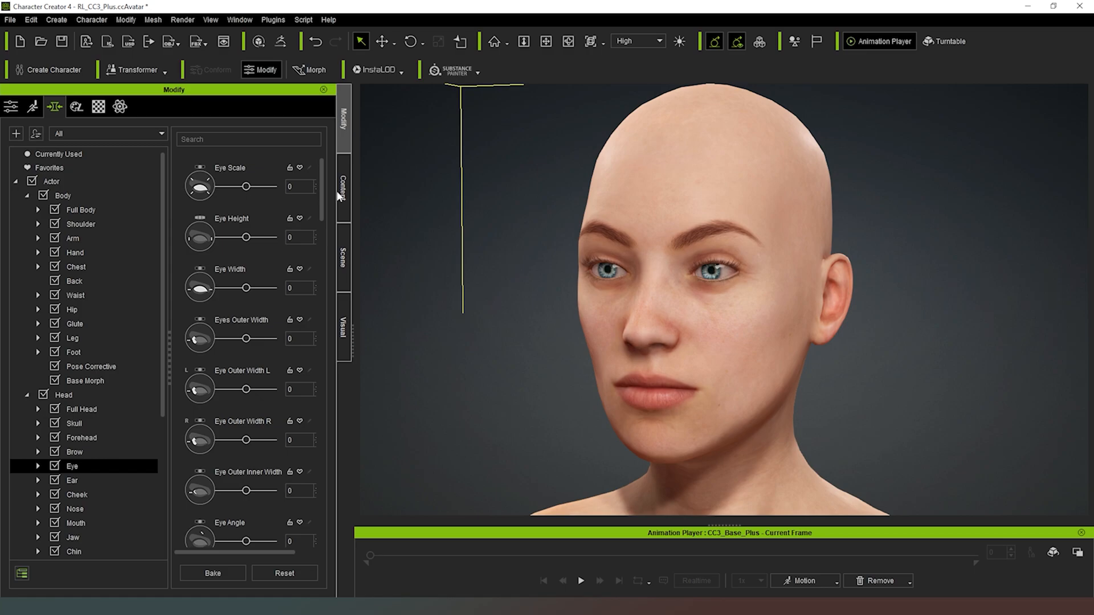
pyautogui.moveTo(256, 266)
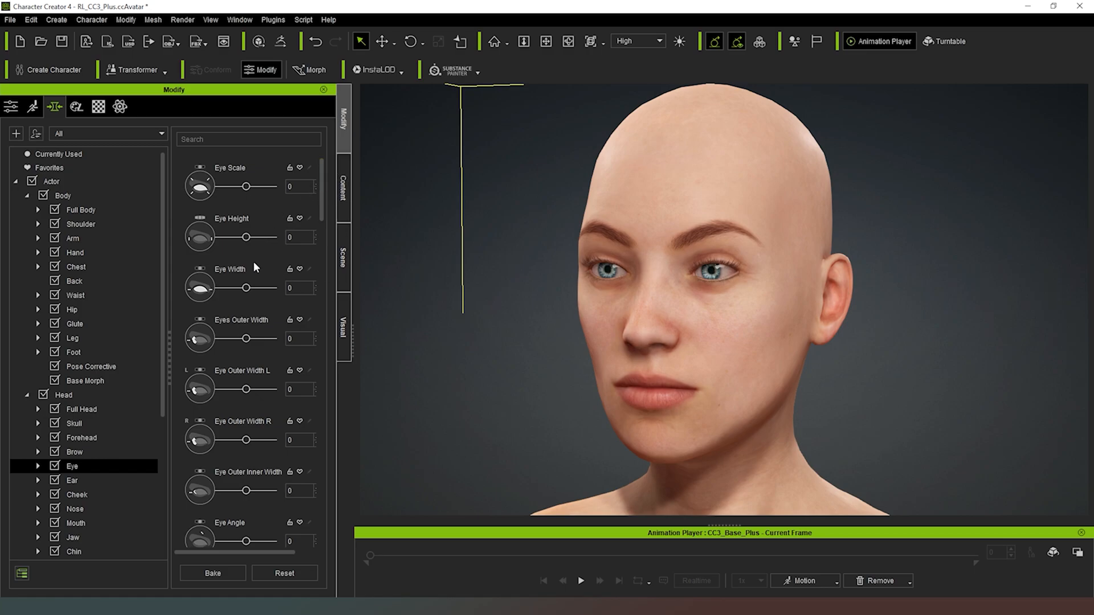
pyautogui.moveTo(322, 187)
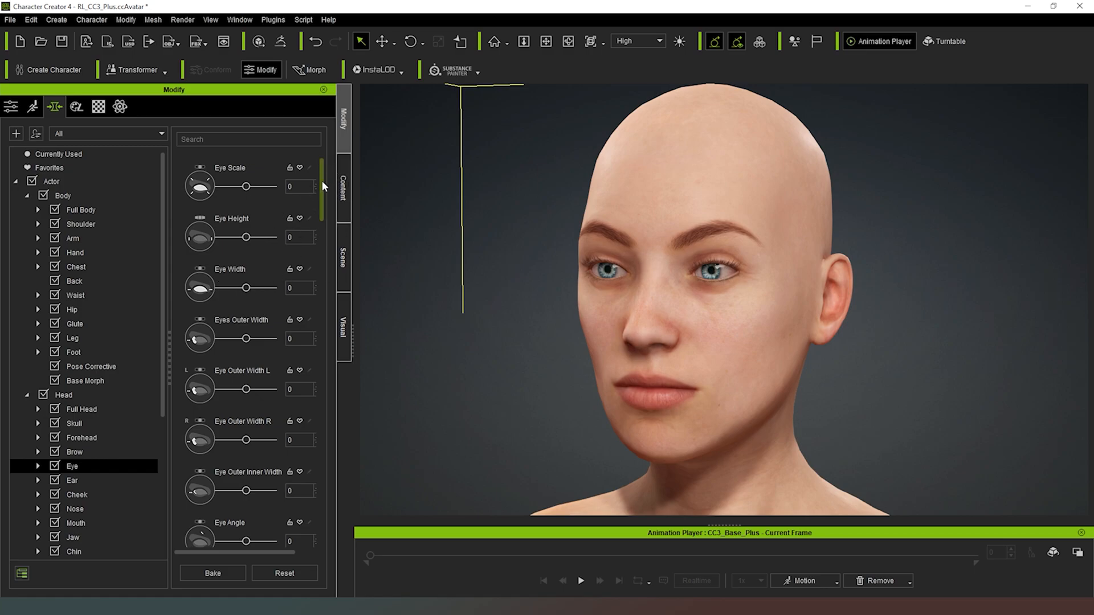
pyautogui.scroll(-3)
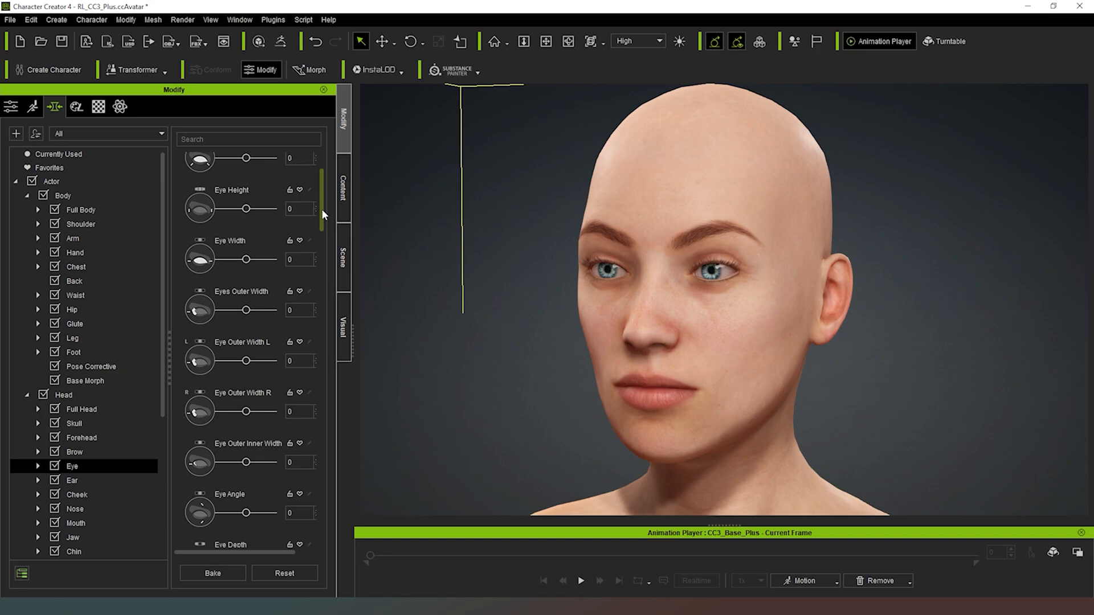
pyautogui.scroll(-3)
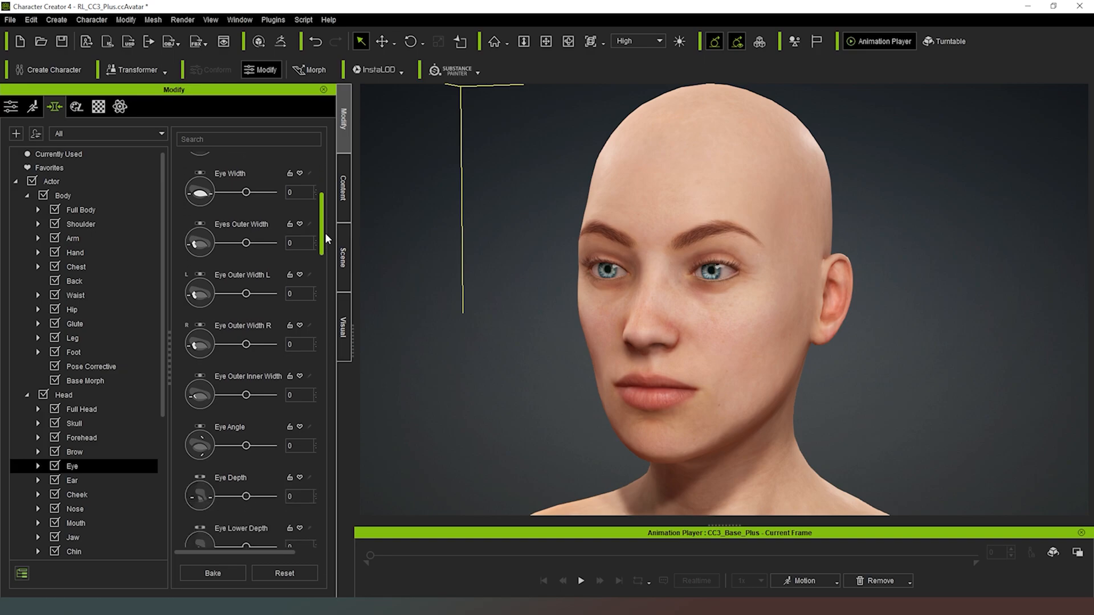
pyautogui.scroll(-3)
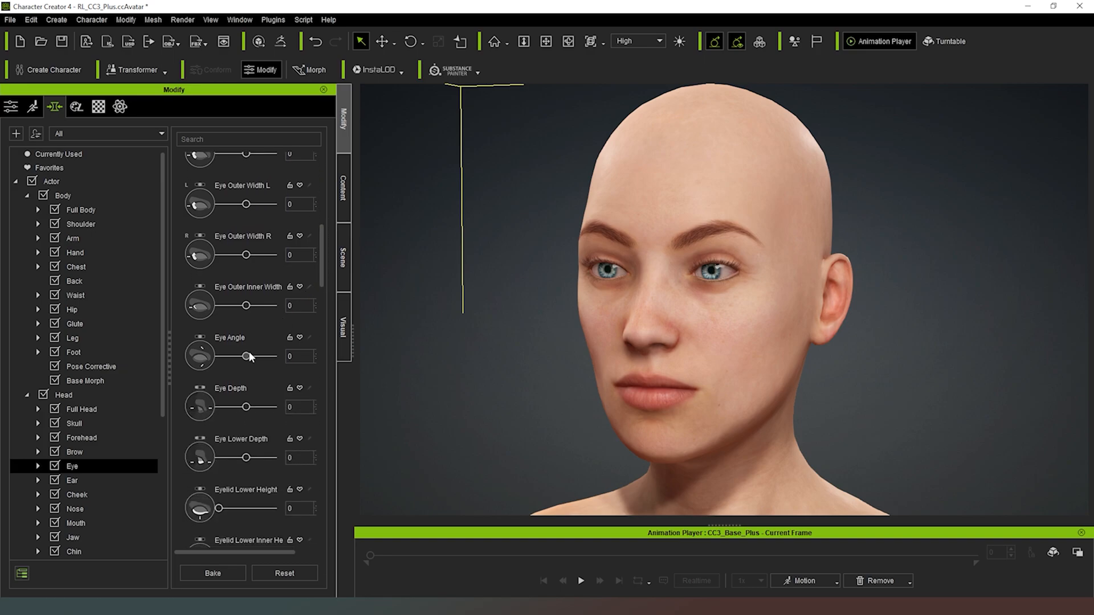
pyautogui.moveTo(244, 355); pyautogui.dragTo(269, 356)
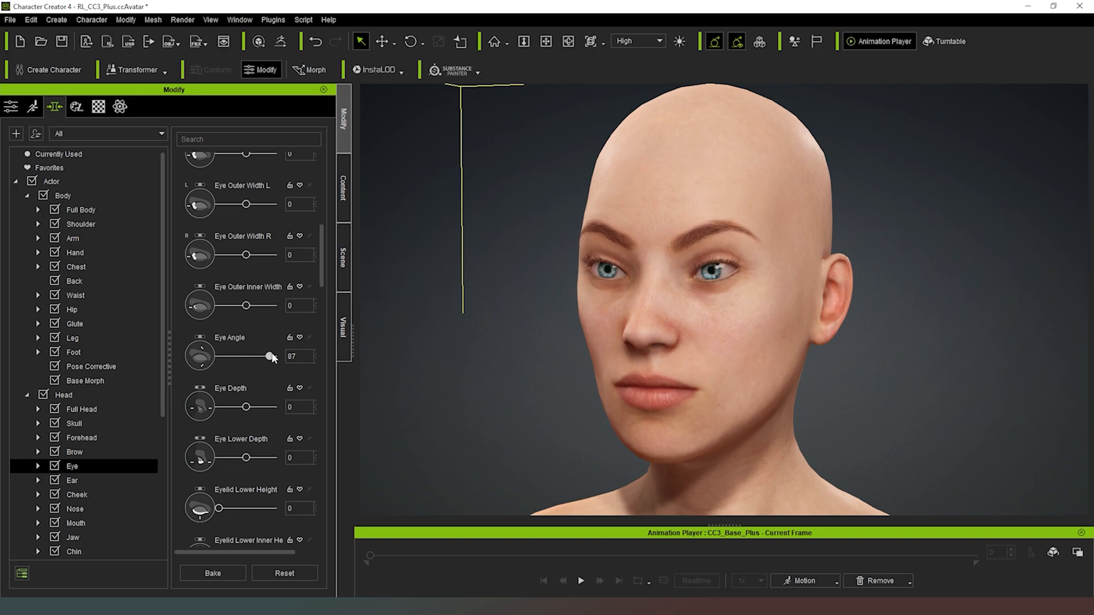
pyautogui.moveTo(271, 355); pyautogui.dragTo(256, 355)
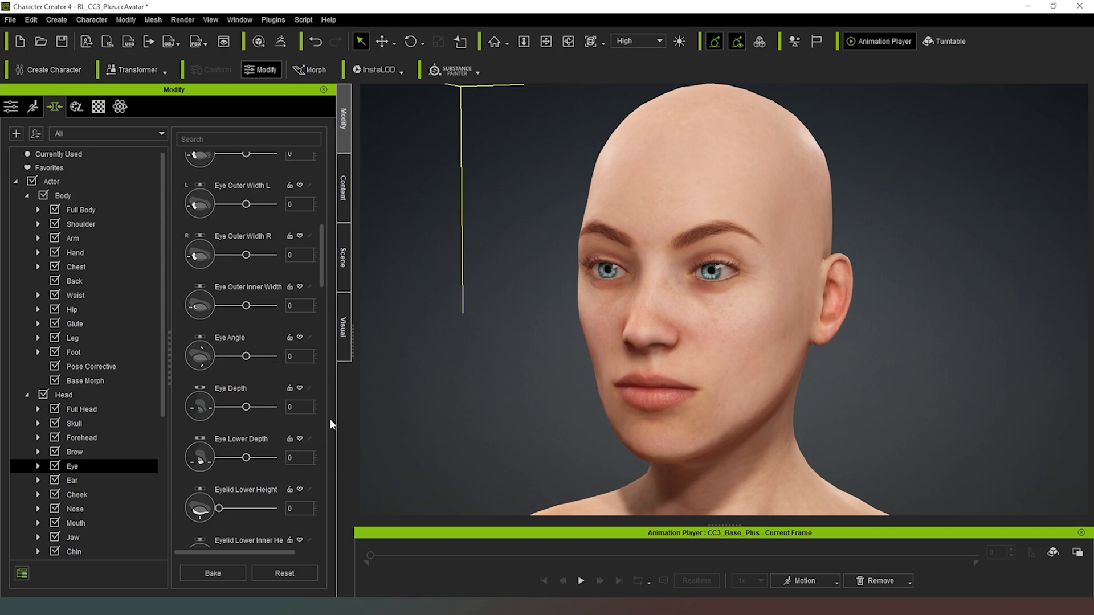
pyautogui.scroll(-3)
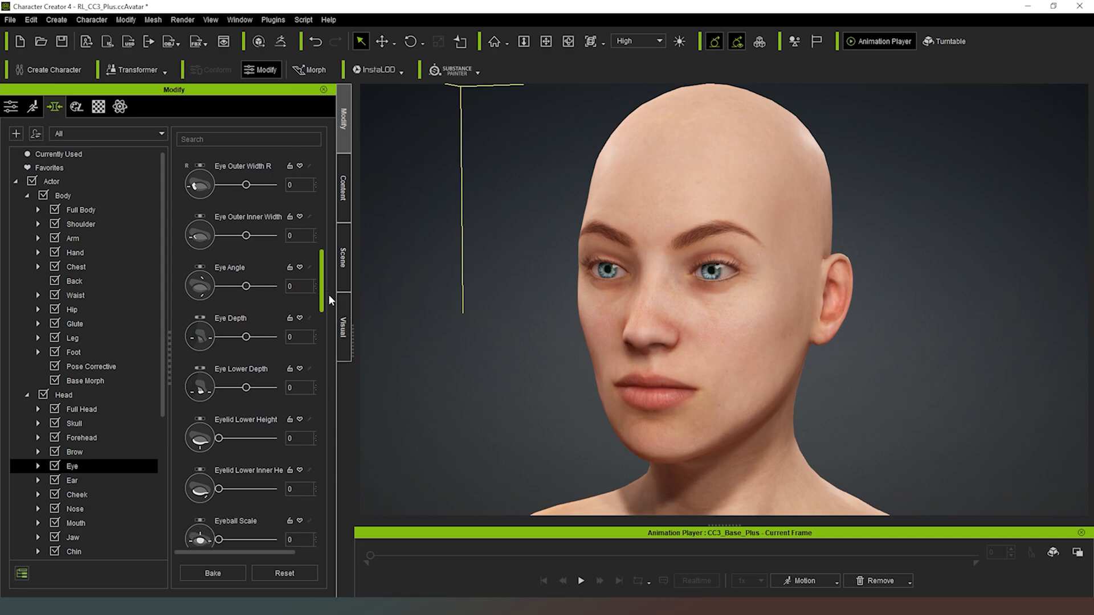
pyautogui.scroll(-3)
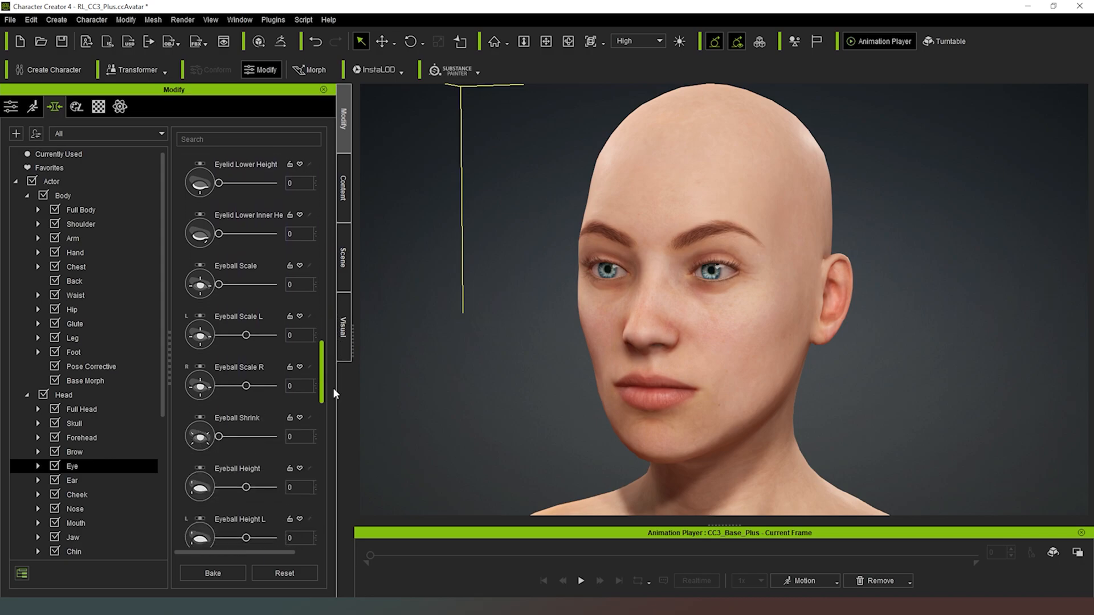
pyautogui.scroll(-3)
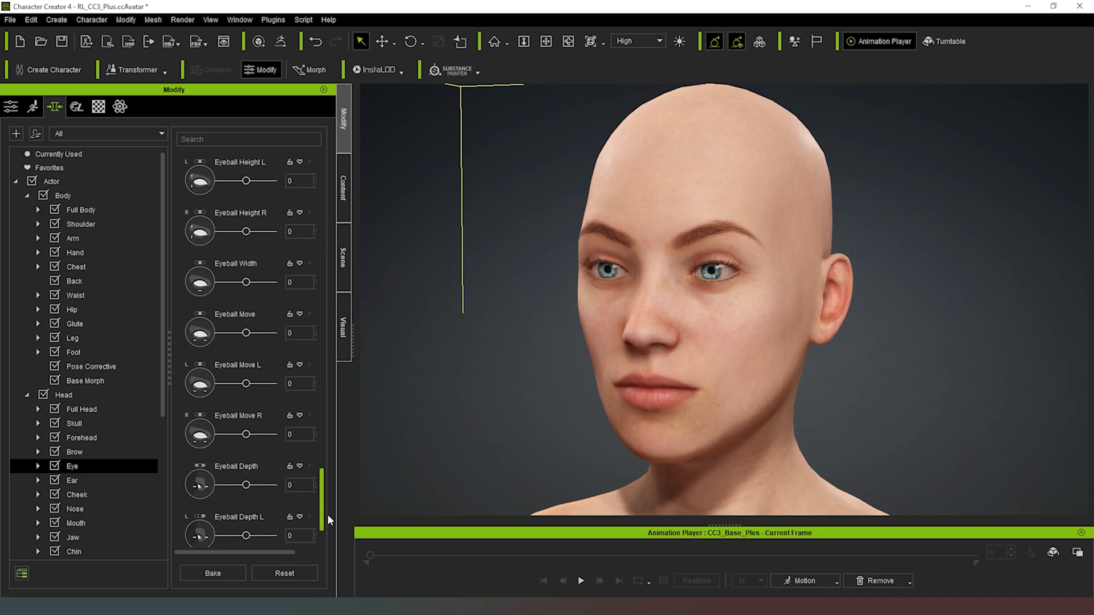
pyautogui.scroll(-3)
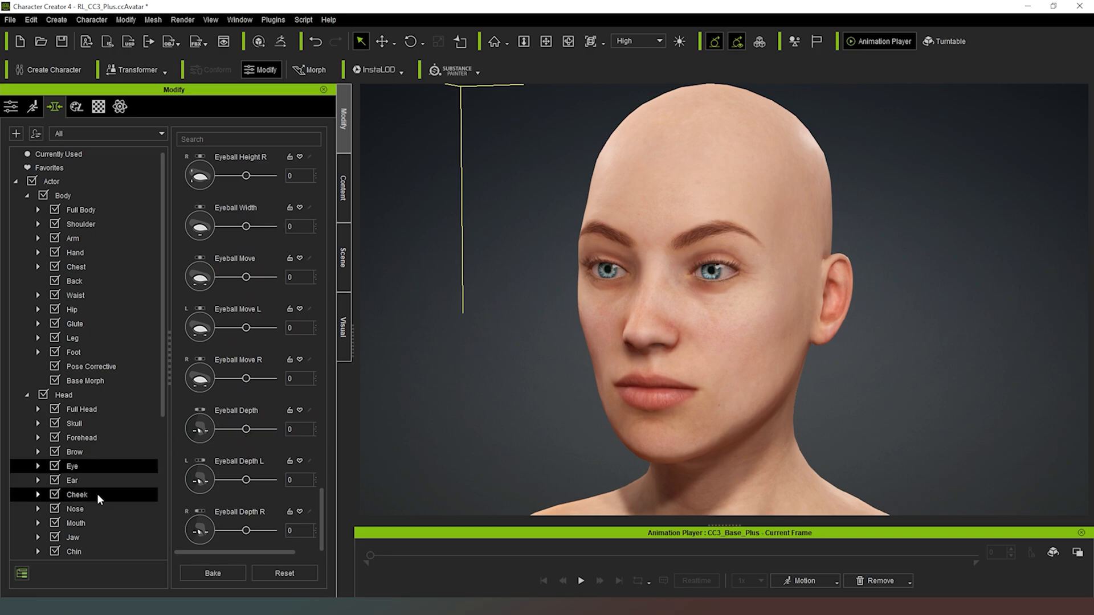
# Step: In the cheek morphs, set Cheek Bone Scale to 10 and Cheek Bone Height to 14
pyautogui.click(72, 479)
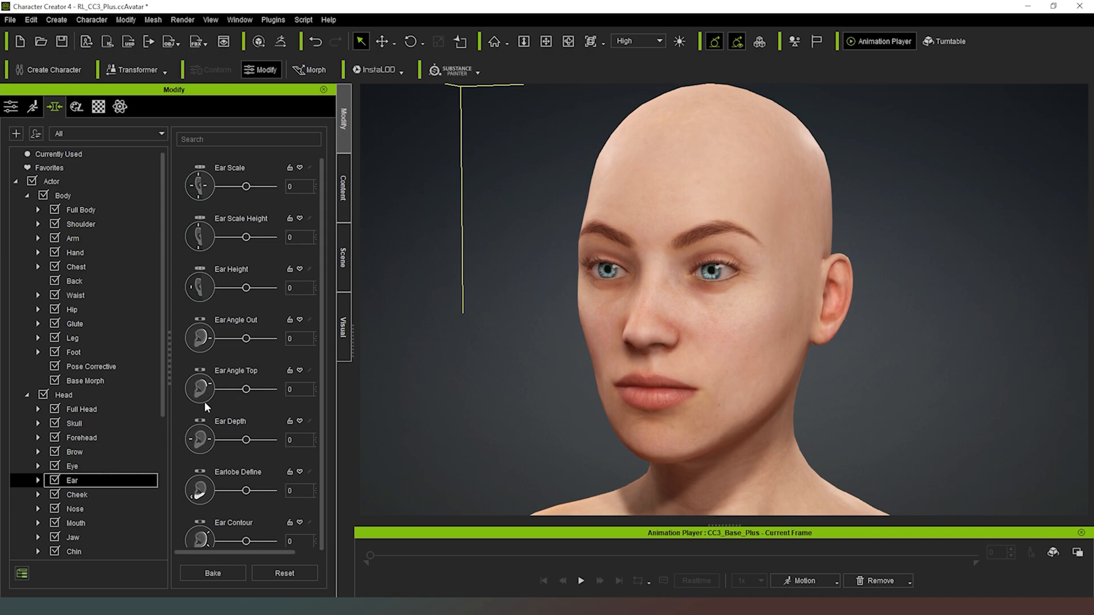
pyautogui.click(76, 493)
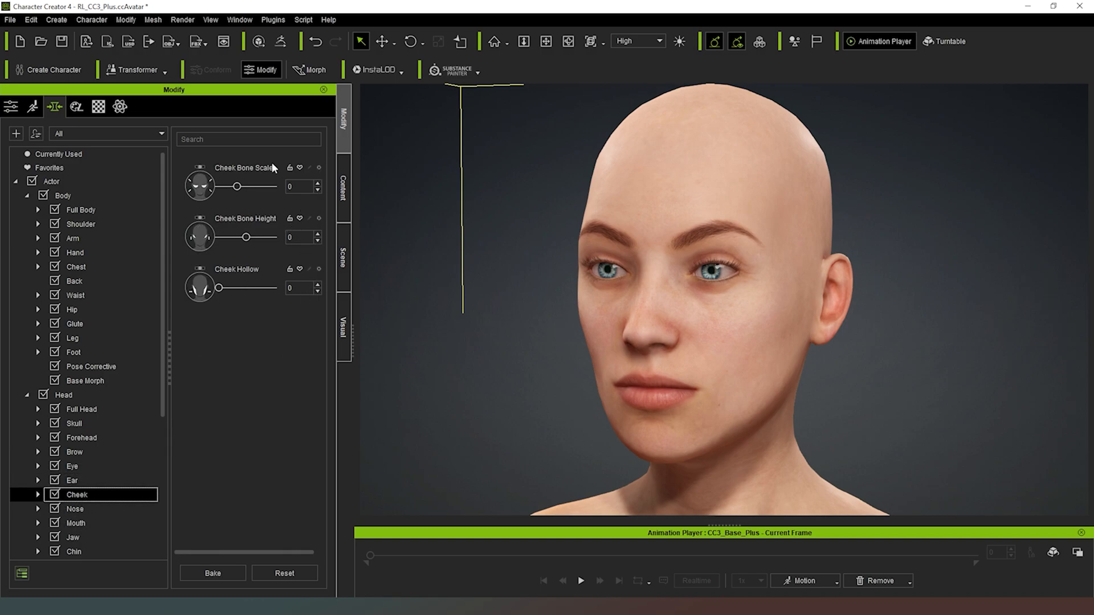
pyautogui.moveTo(237, 186); pyautogui.dragTo(247, 185)
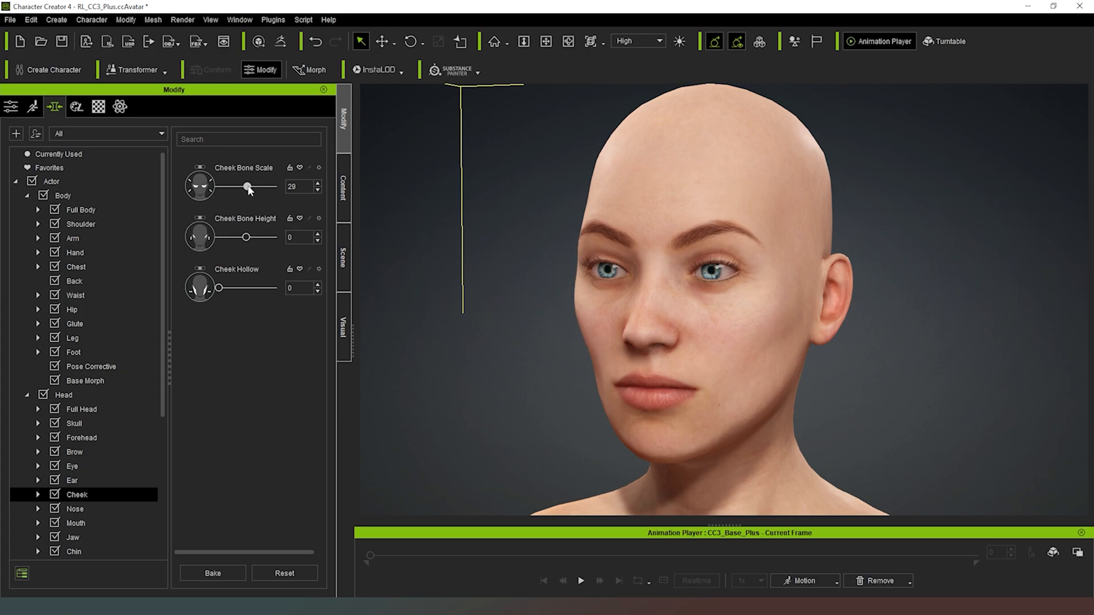
pyautogui.moveTo(247, 186); pyautogui.dragTo(271, 185)
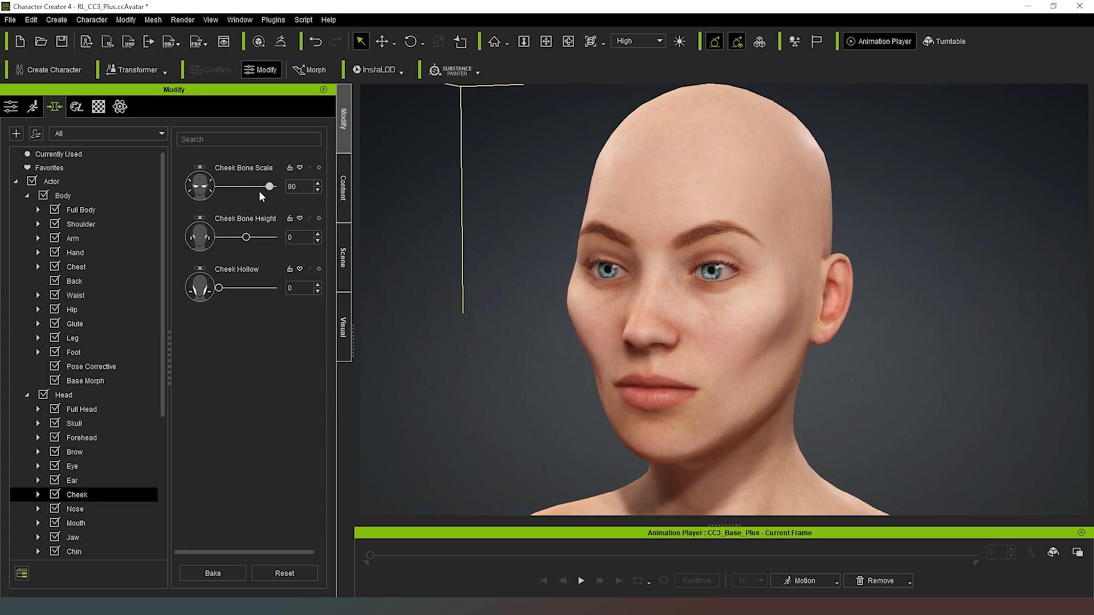
pyautogui.moveTo(270, 186); pyautogui.dragTo(244, 186)
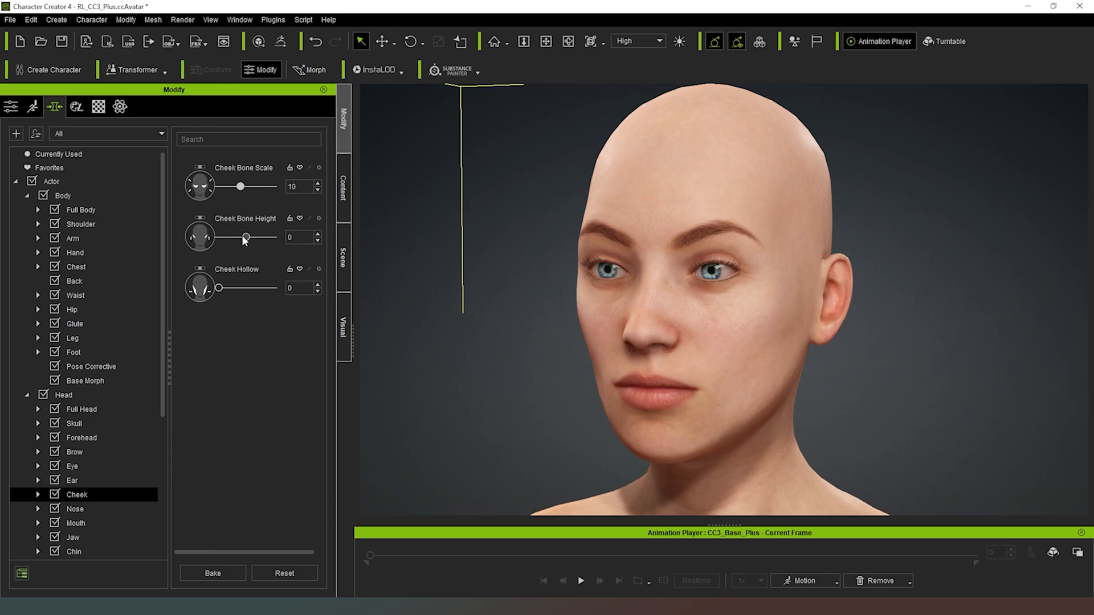
pyautogui.moveTo(219, 237); pyautogui.dragTo(253, 237)
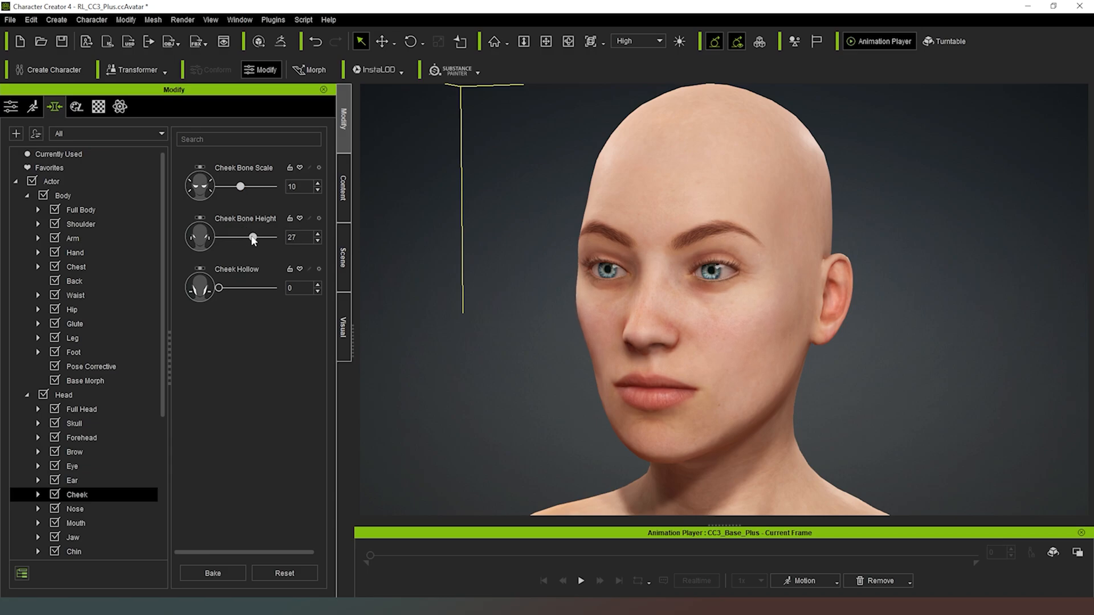
pyautogui.moveTo(253, 237); pyautogui.dragTo(233, 237)
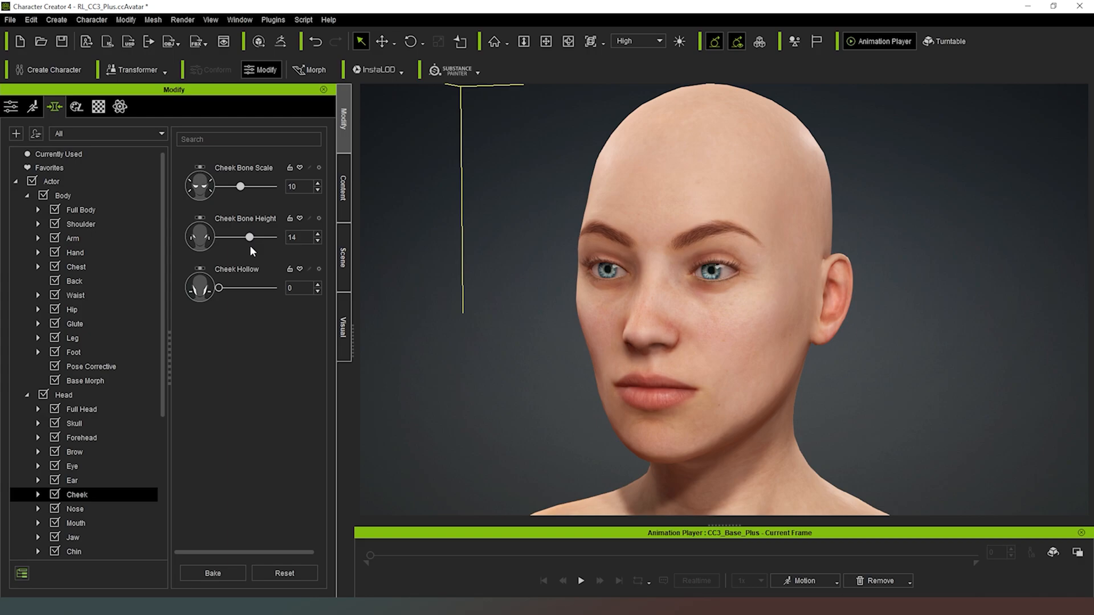
pyautogui.moveTo(493, 278)
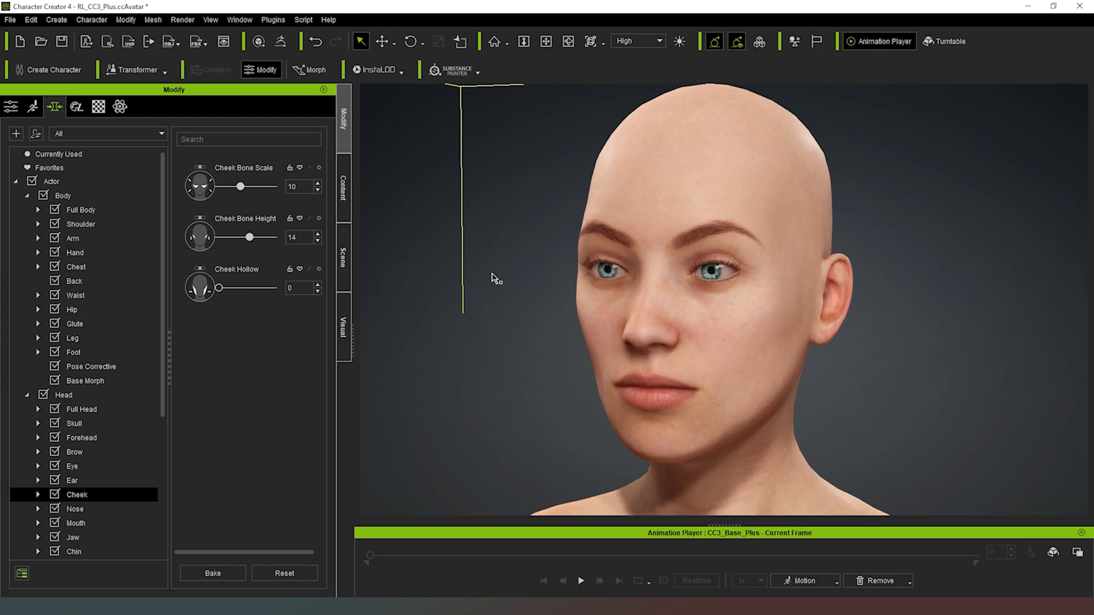
pyautogui.moveTo(456, 257)
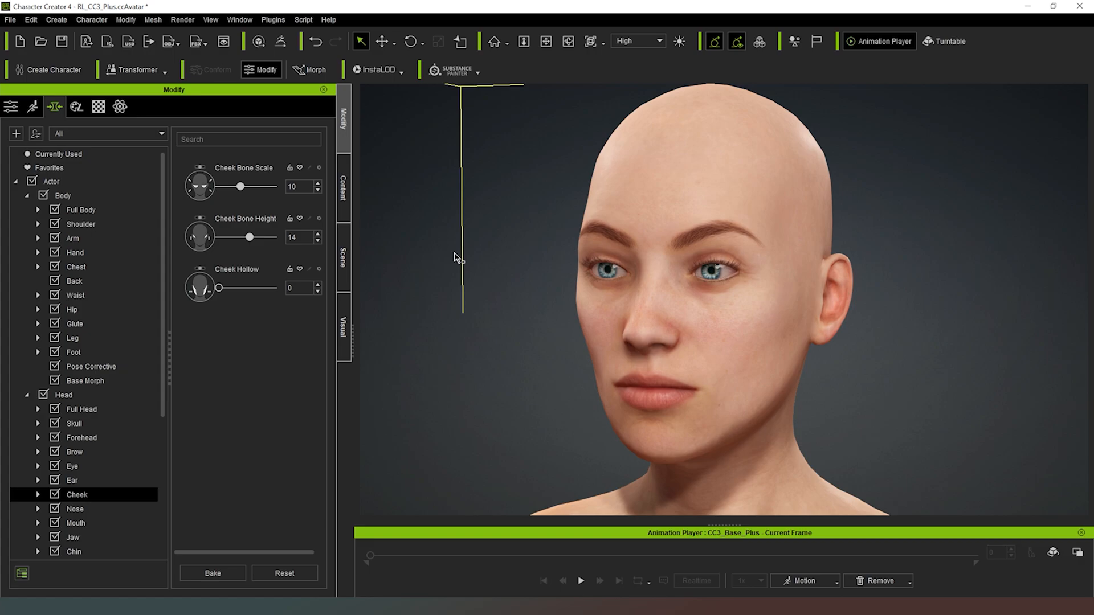
pyautogui.moveTo(371, 272)
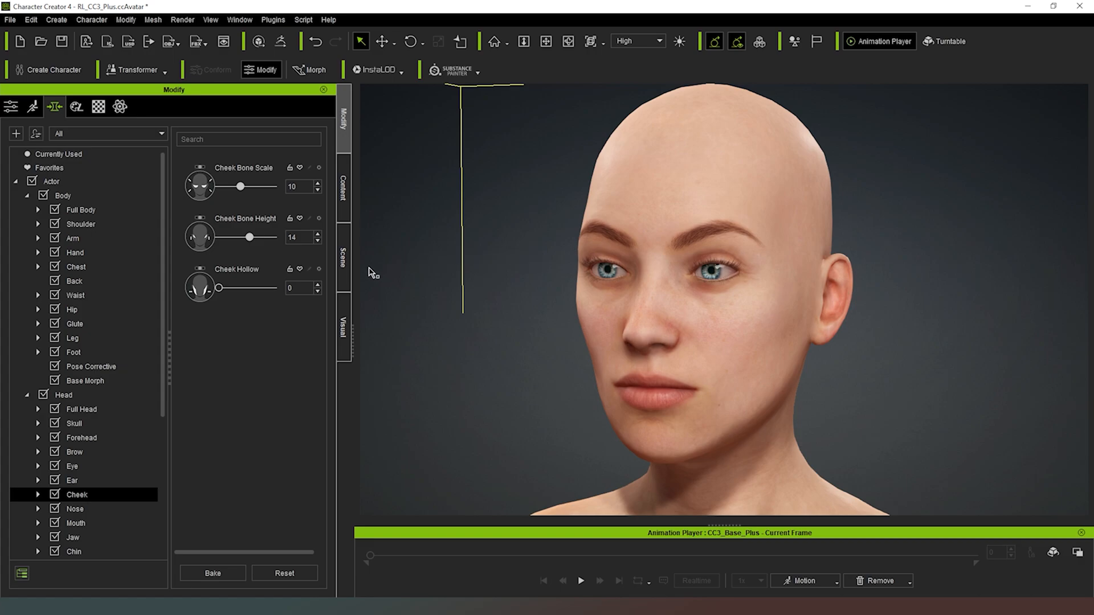
# Step: Set Cheek Hollow to a subtle 10 after testing its full range
pyautogui.moveTo(220, 287); pyautogui.dragTo(234, 287)
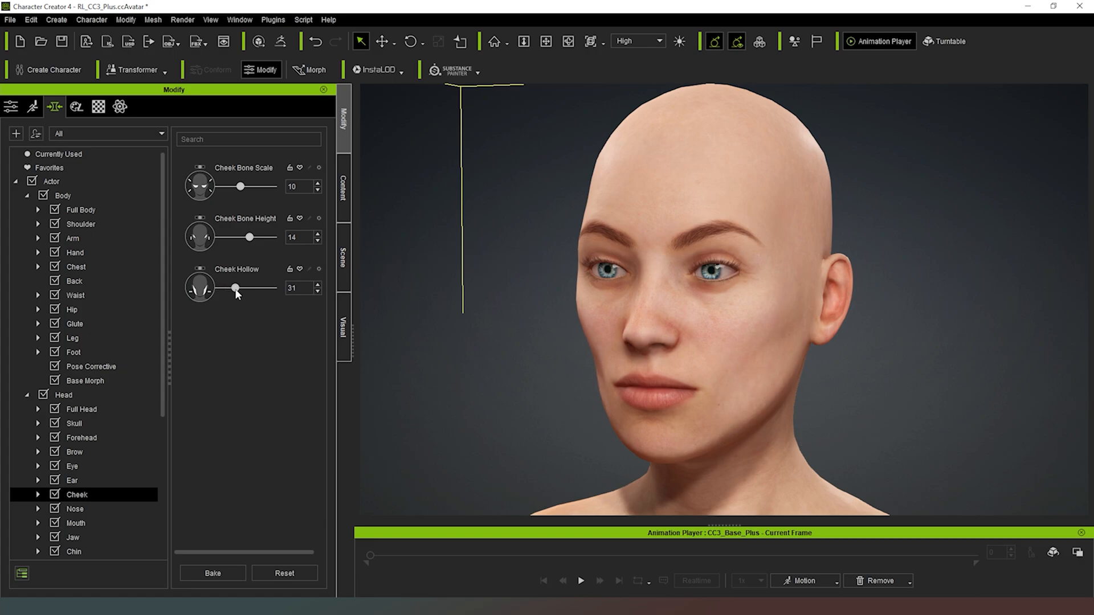
pyautogui.moveTo(233, 287); pyautogui.dragTo(273, 287)
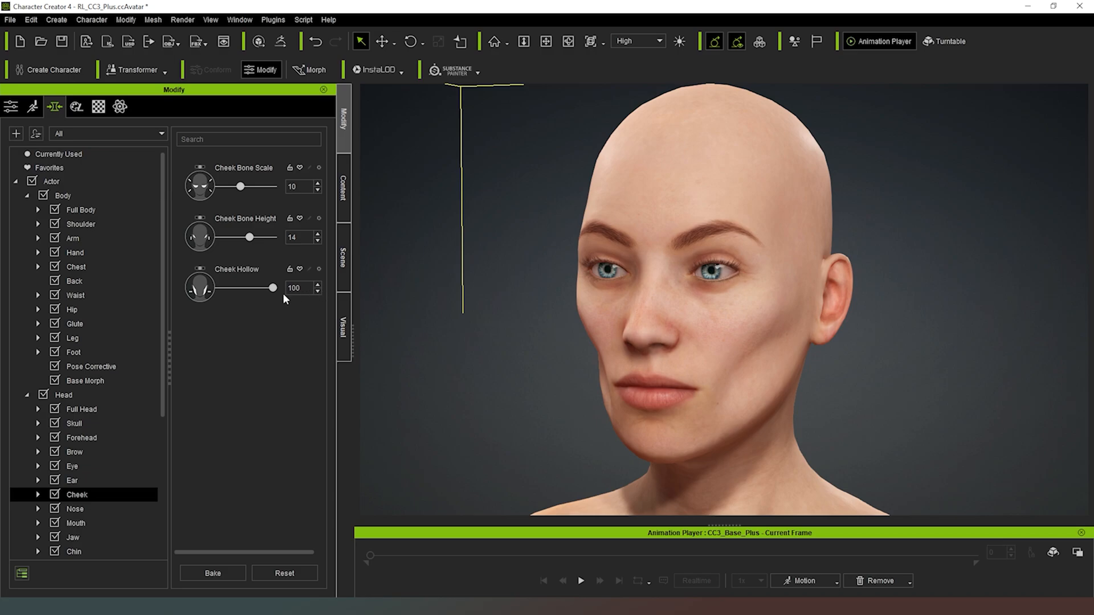
pyautogui.moveTo(272, 287); pyautogui.dragTo(220, 287)
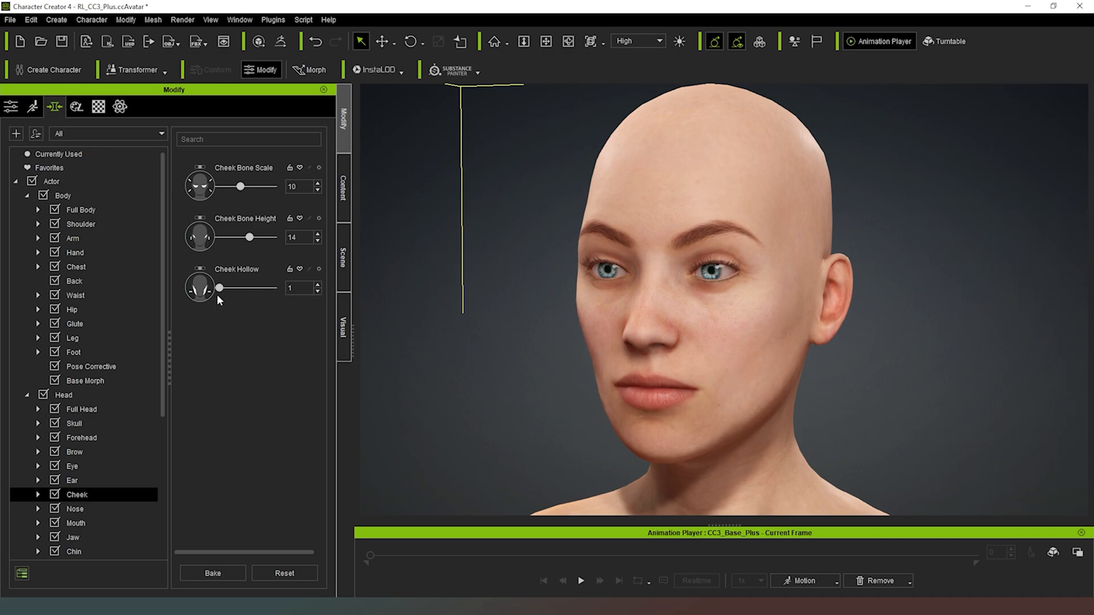
pyautogui.moveTo(220, 287); pyautogui.dragTo(223, 287)
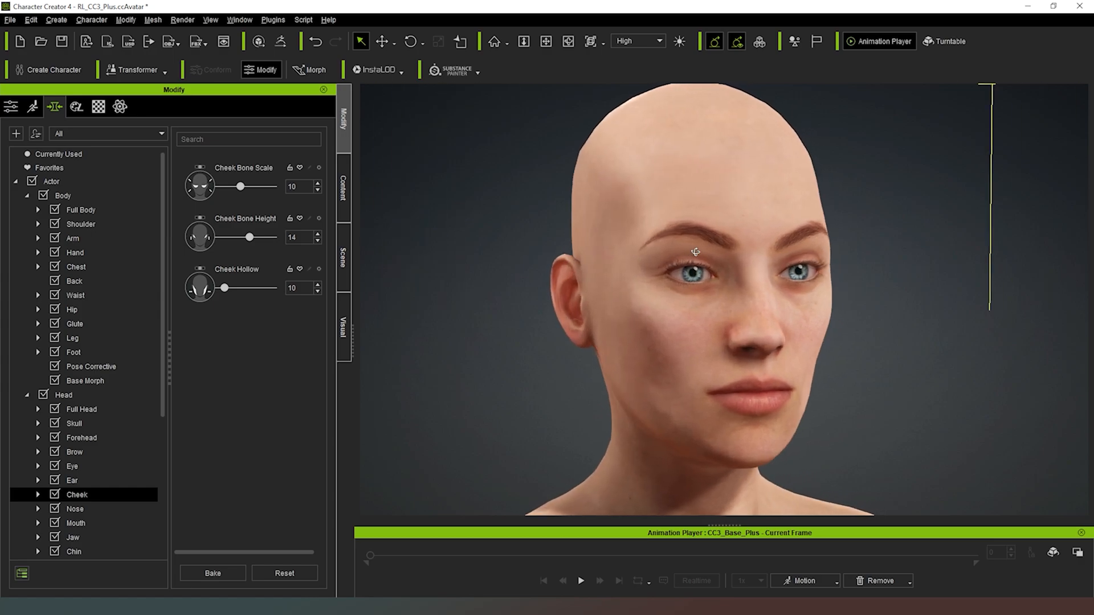
pyautogui.moveTo(694, 250); pyautogui.dragTo(492, 251)
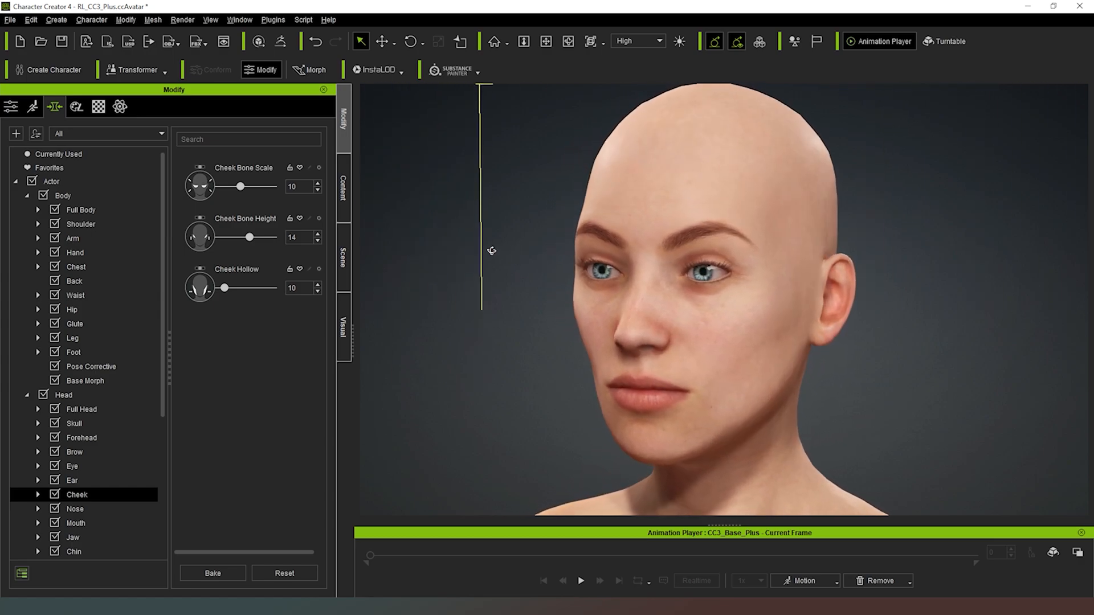
pyautogui.click(74, 508)
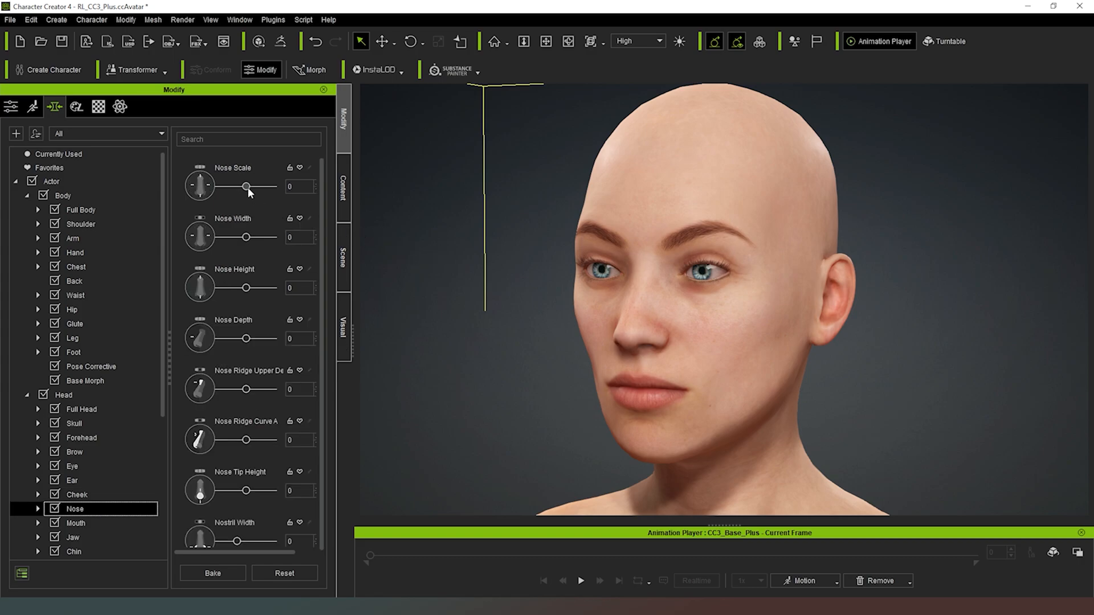
pyautogui.moveTo(246, 240)
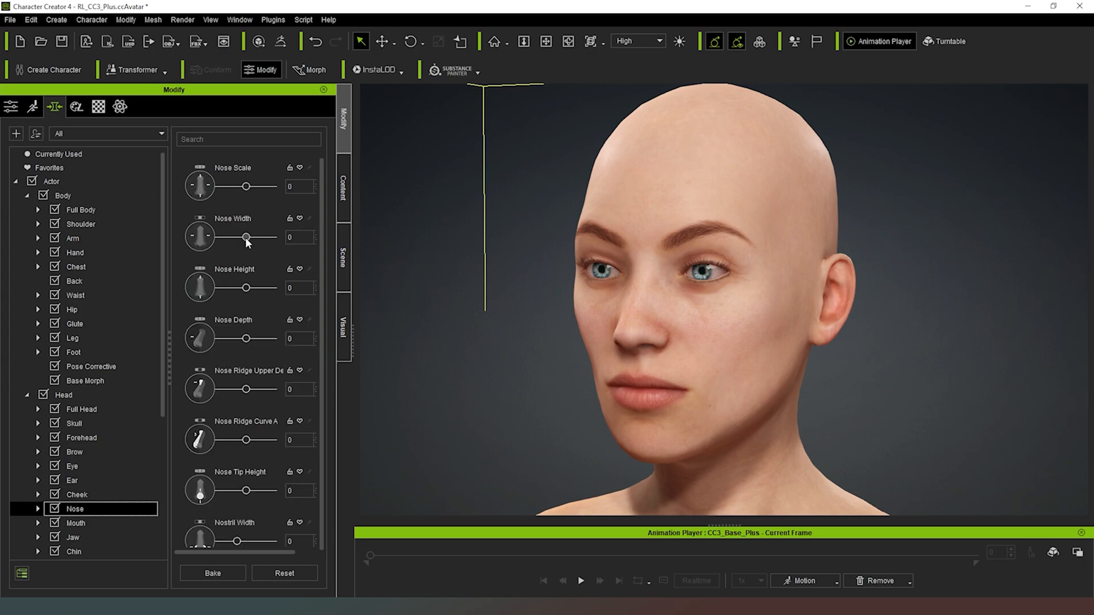
# Step: Set Nose Width to -20, Nose Height to 14 and Nose Depth to -35
pyautogui.moveTo(244, 237); pyautogui.dragTo(240, 237)
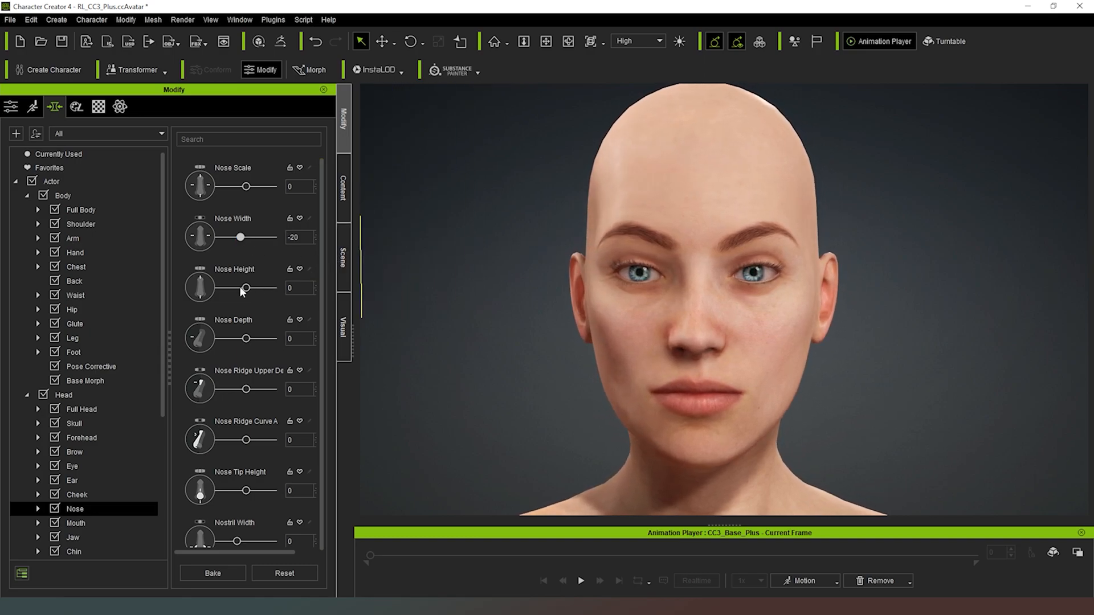
pyautogui.moveTo(230, 287); pyautogui.dragTo(244, 287)
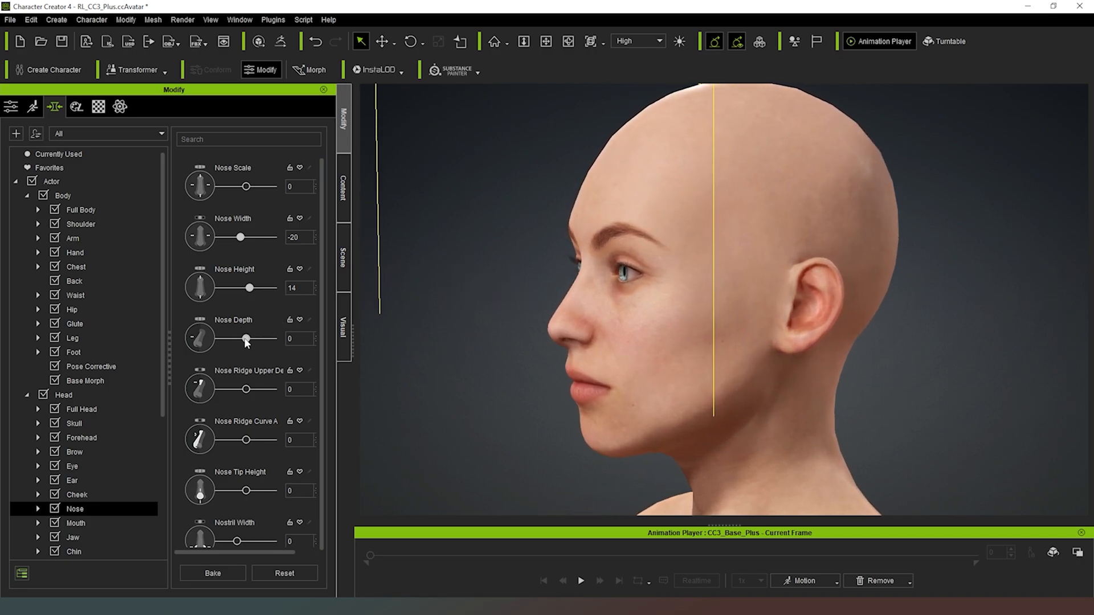
pyautogui.moveTo(246, 338); pyautogui.dragTo(231, 339)
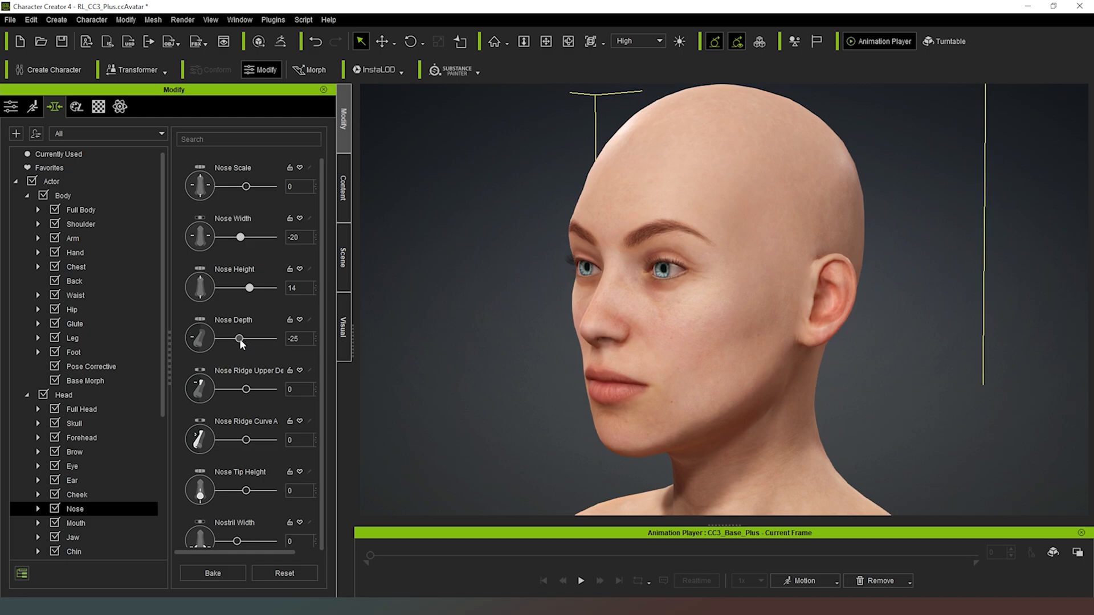
pyautogui.moveTo(241, 339); pyautogui.dragTo(236, 338)
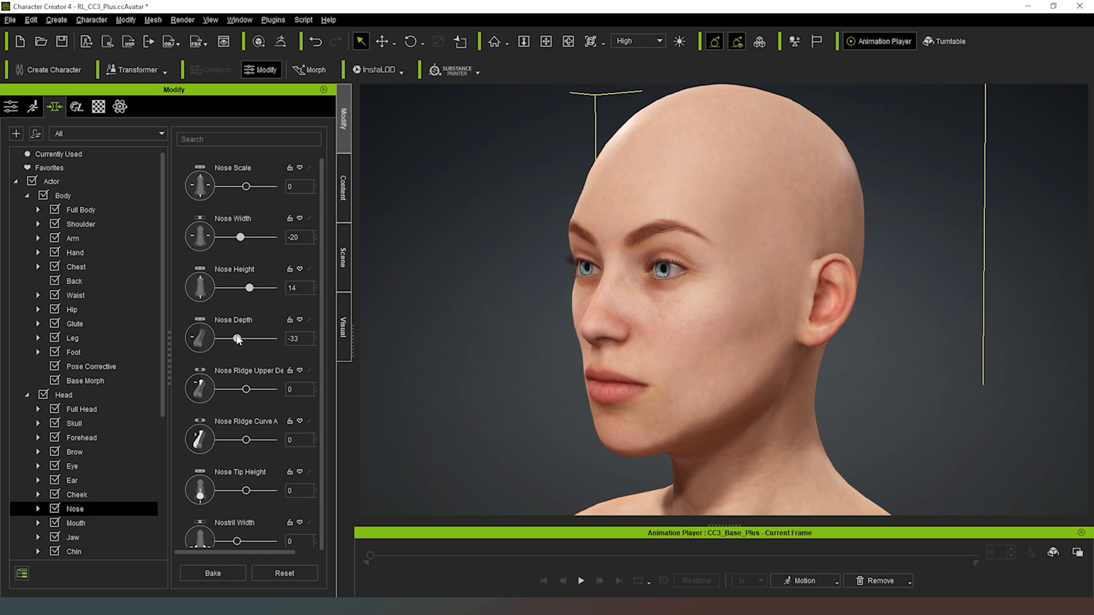
pyautogui.moveTo(237, 339); pyautogui.dragTo(231, 339)
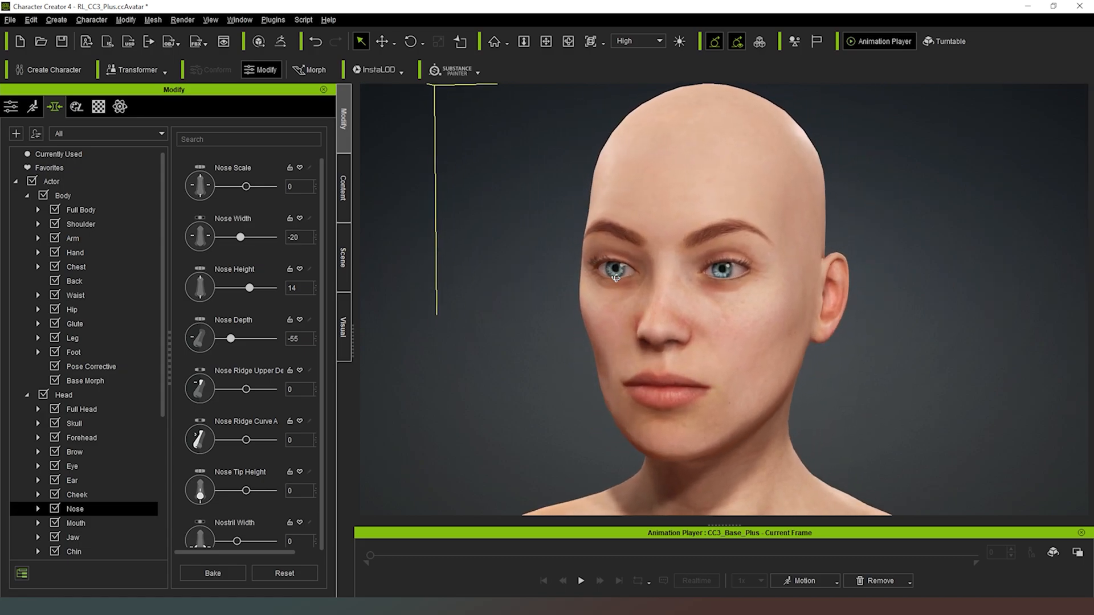
pyautogui.moveTo(231, 338); pyautogui.dragTo(237, 338)
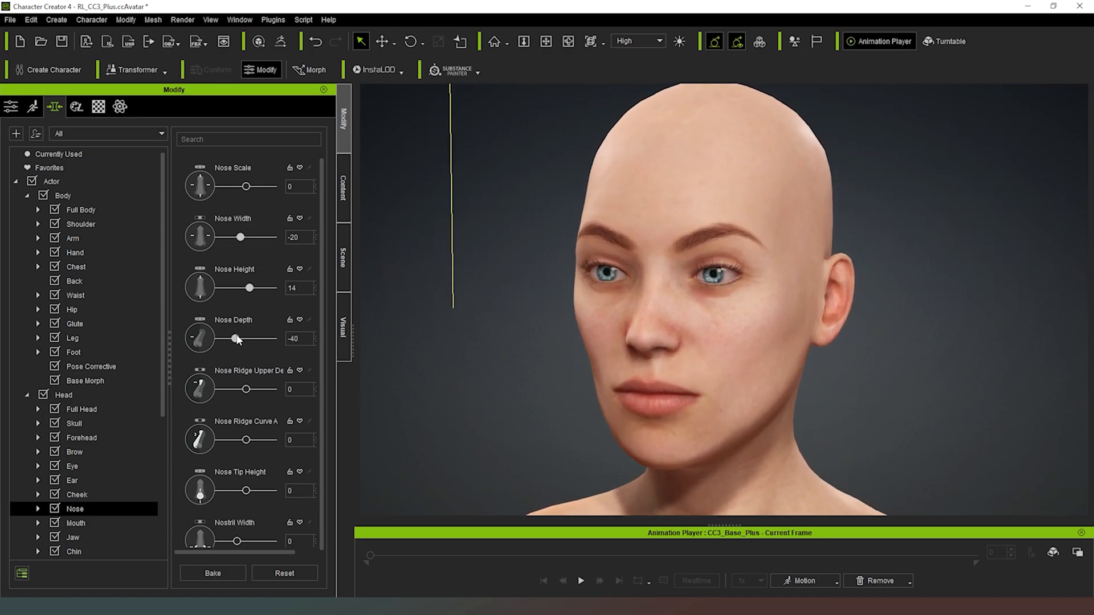
pyautogui.moveTo(234, 338); pyautogui.dragTo(236, 338)
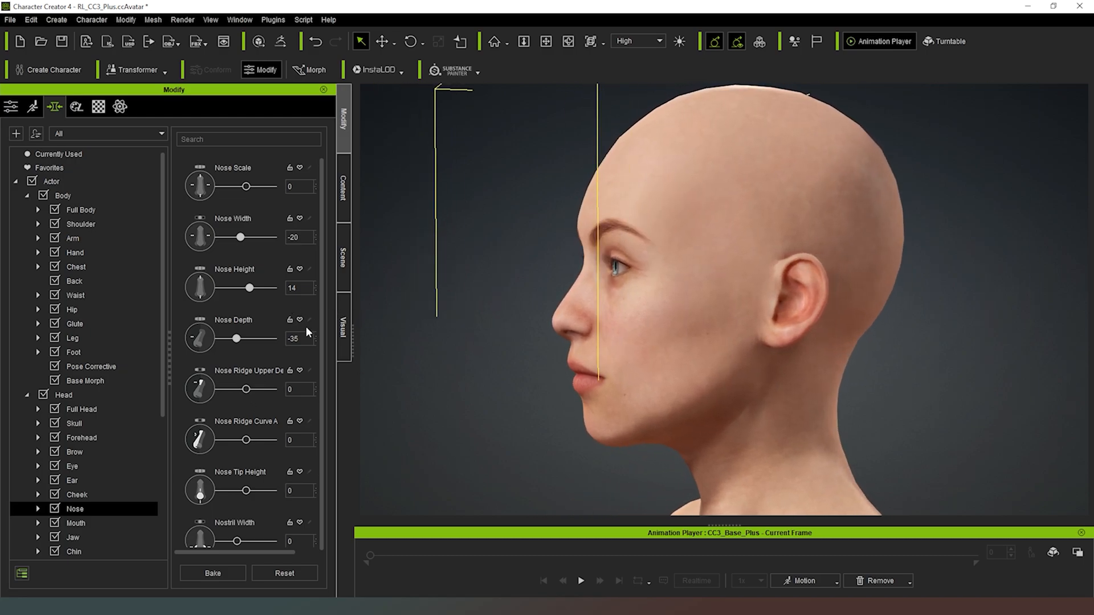
# Step: Set Nose Ridge Curve to 5 after trying it inward and outward
pyautogui.moveTo(246, 440); pyautogui.dragTo(238, 440)
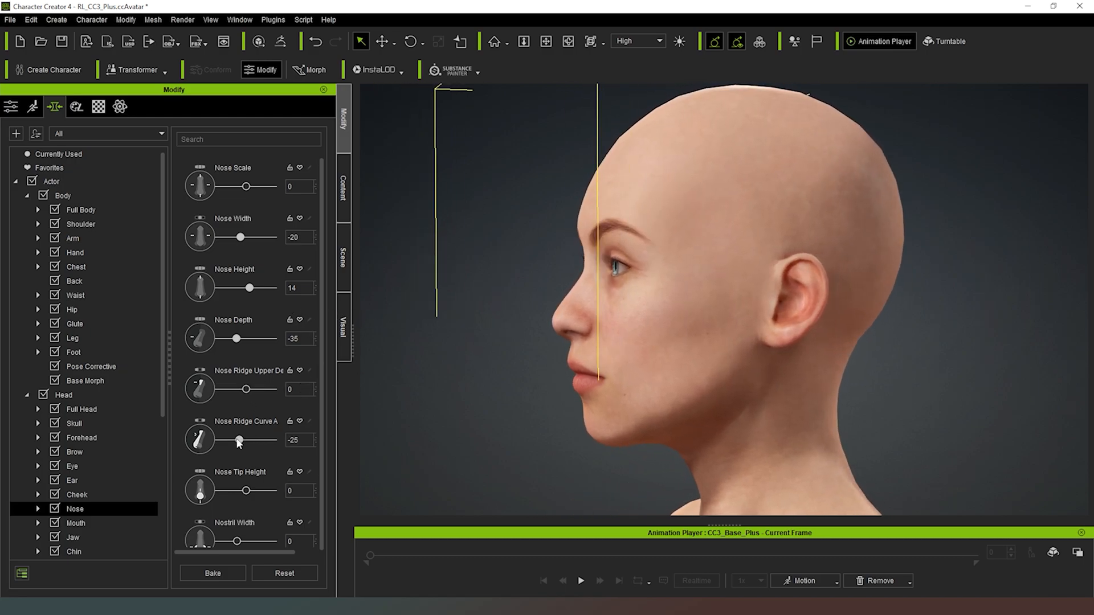
pyautogui.moveTo(238, 440); pyautogui.dragTo(244, 440)
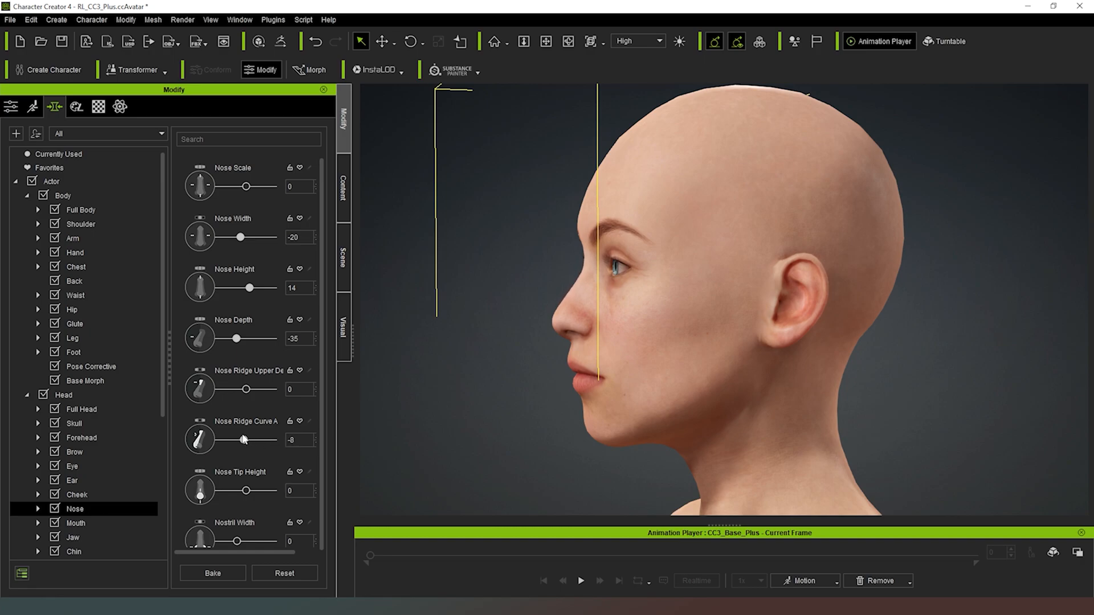
pyautogui.moveTo(217, 440); pyautogui.dragTo(246, 440)
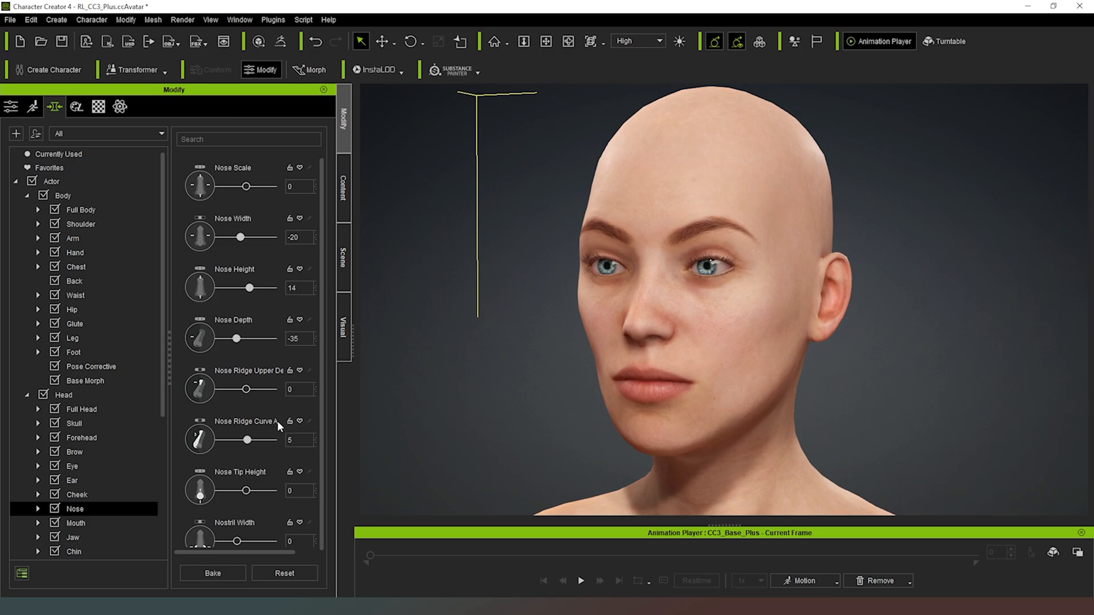
pyautogui.scroll(-3)
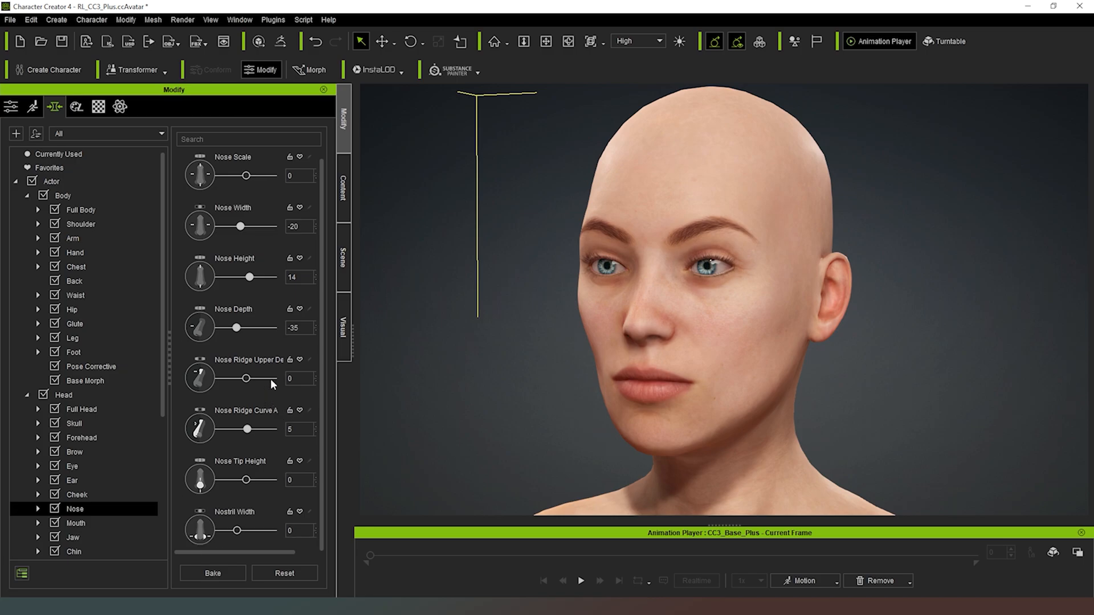
pyautogui.moveTo(275, 396)
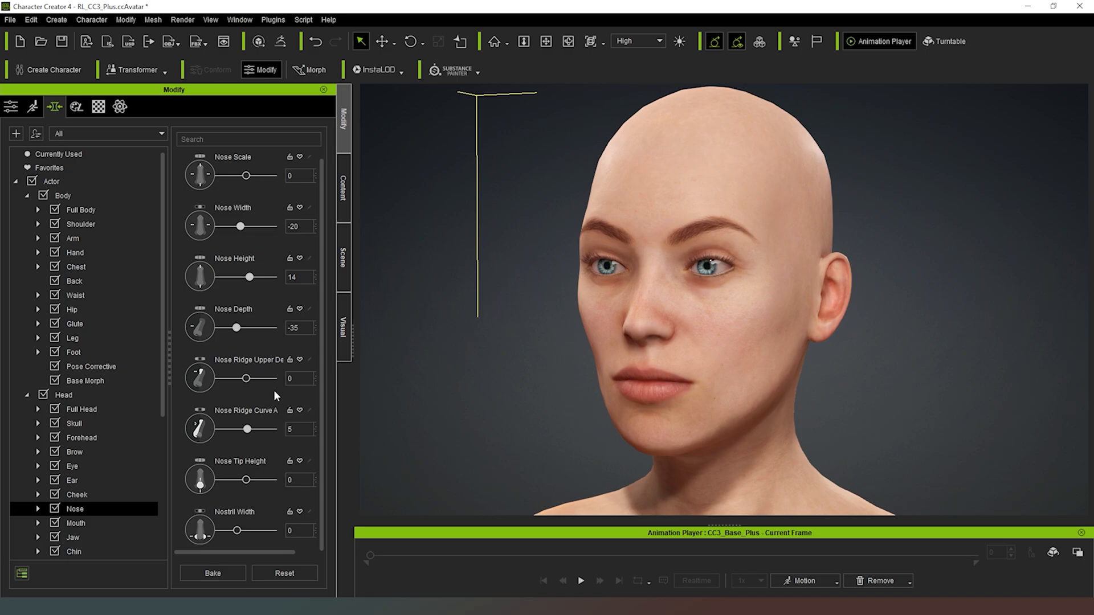
pyautogui.moveTo(539, 311)
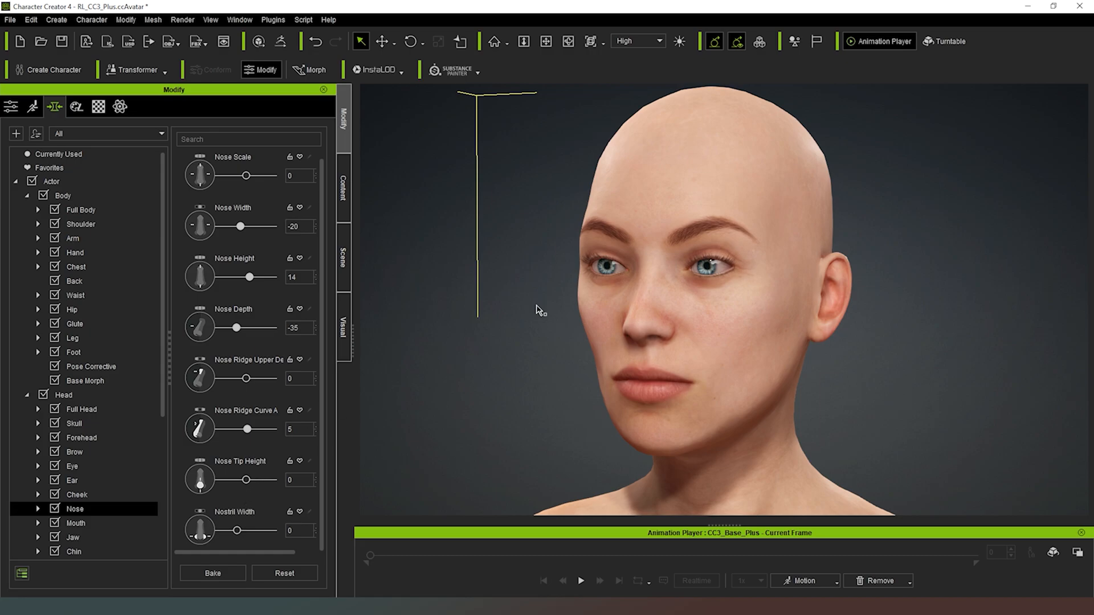
pyautogui.click(76, 523)
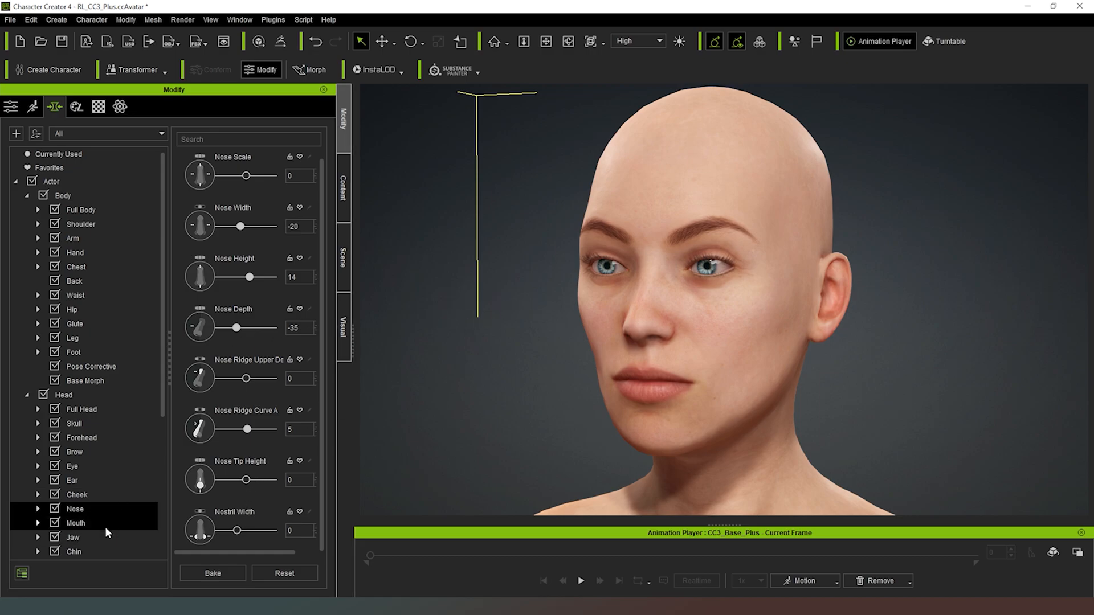
# Step: In the mouth morphs, set Philtrum Width 23, Philtrum Tone 83 and Lip Thin A -33
pyautogui.click(76, 523)
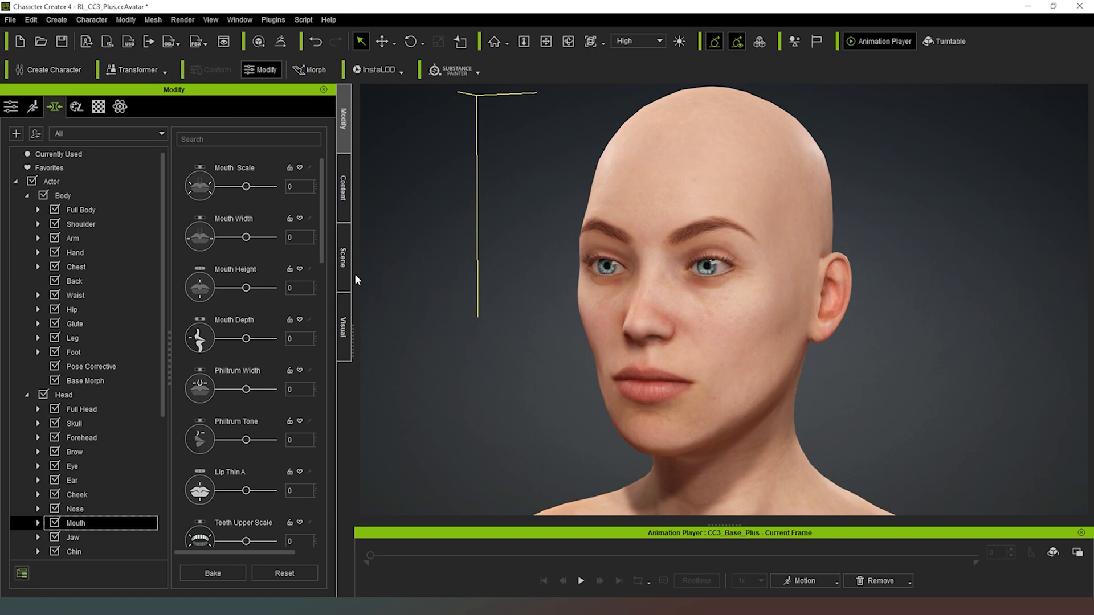
pyautogui.moveTo(511, 321)
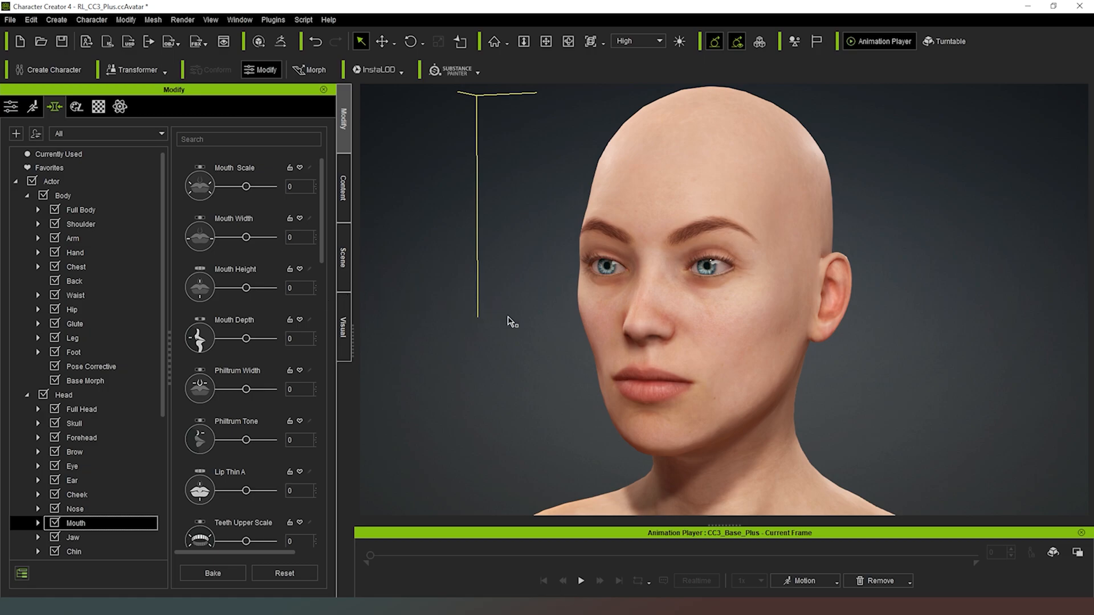
pyautogui.moveTo(246, 337)
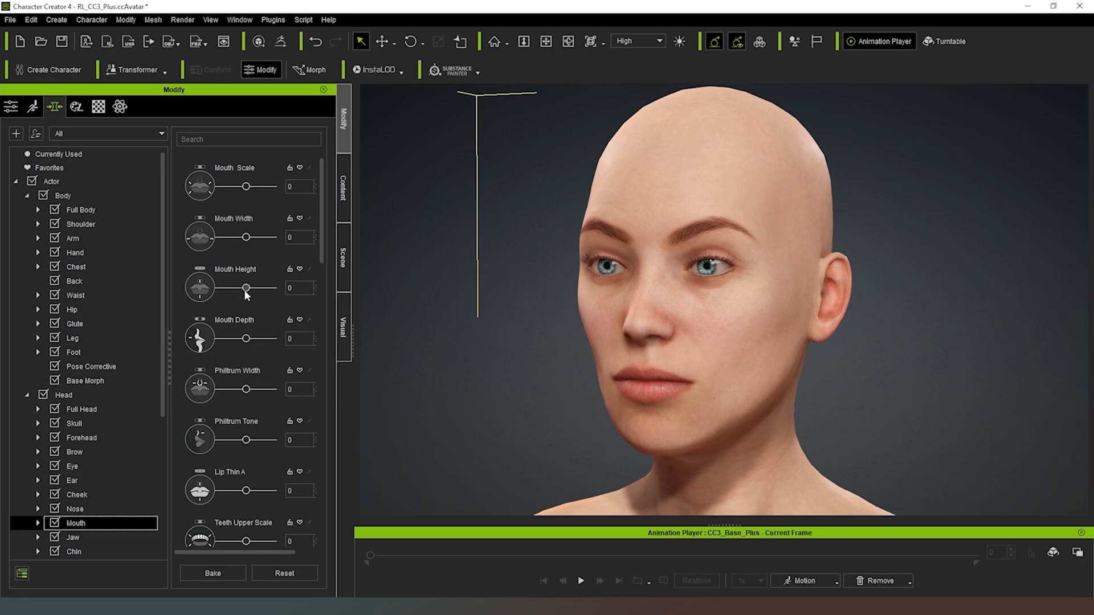
pyautogui.moveTo(249, 283)
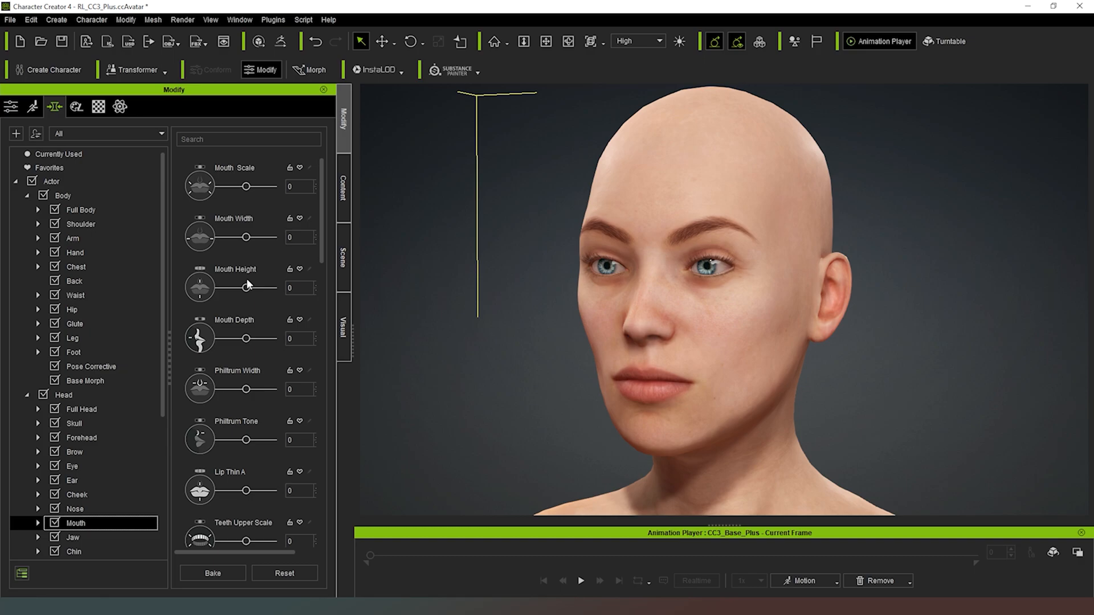
pyautogui.moveTo(371, 381)
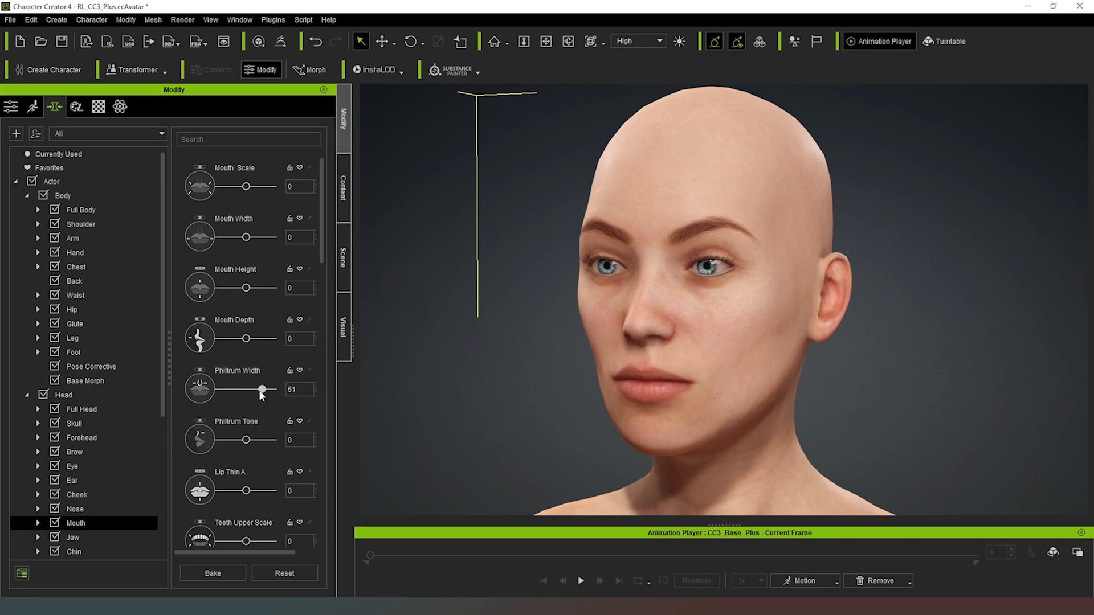
pyautogui.moveTo(262, 390); pyautogui.dragTo(249, 390)
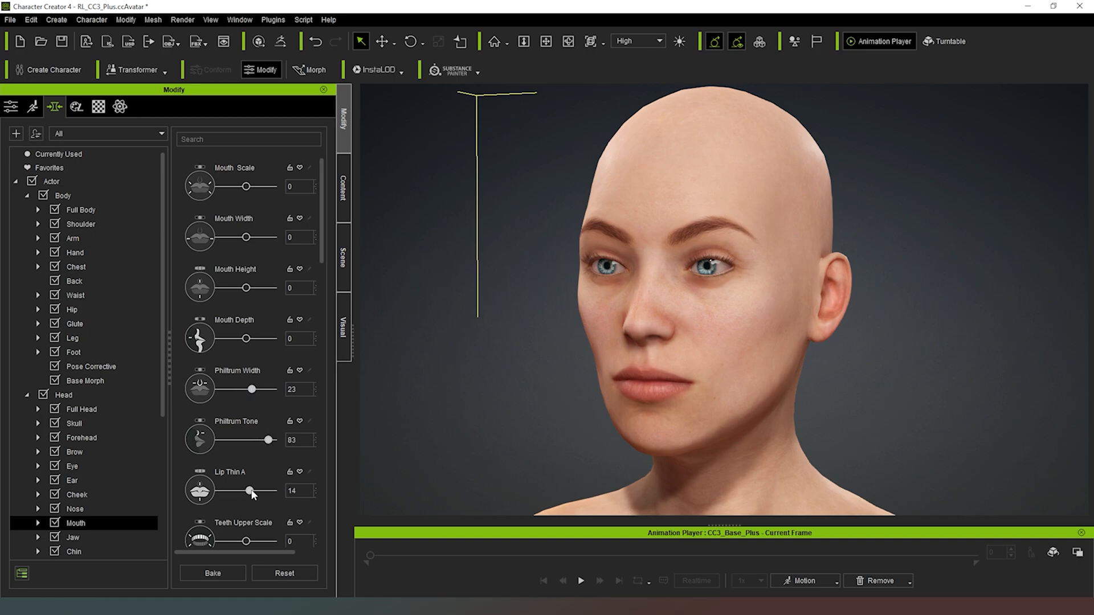
pyautogui.moveTo(243, 490); pyautogui.dragTo(259, 489)
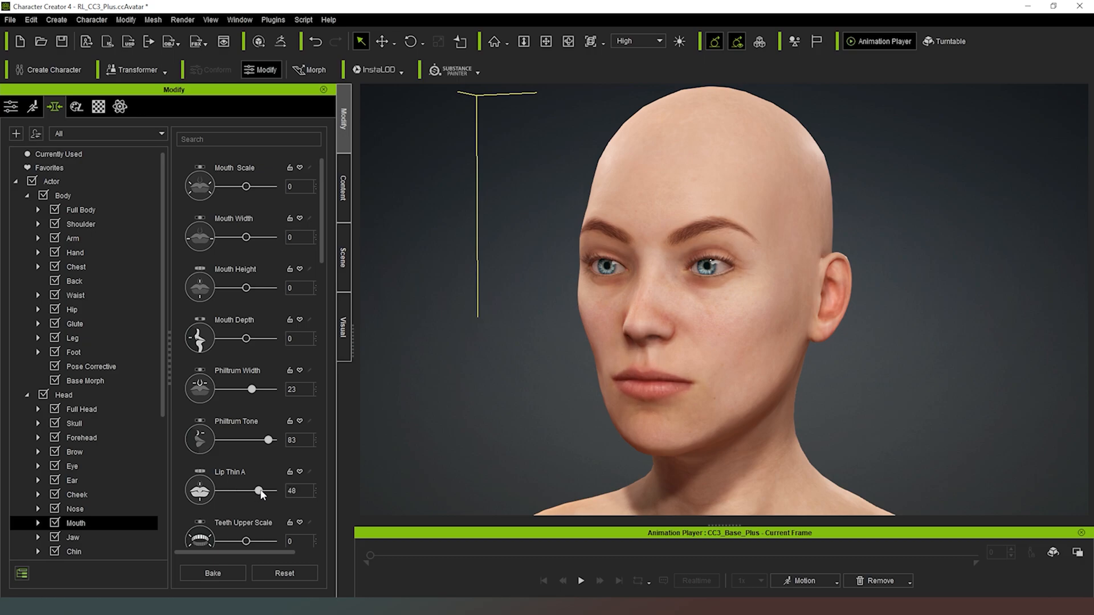
pyautogui.moveTo(259, 491); pyautogui.dragTo(233, 491)
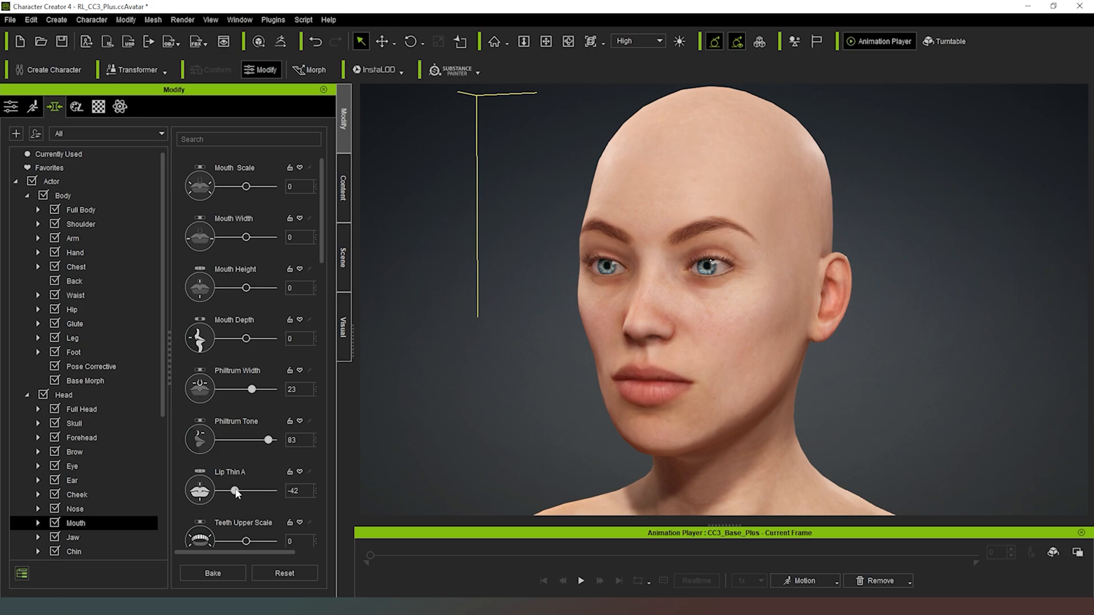
pyautogui.moveTo(236, 492); pyautogui.dragTo(231, 492)
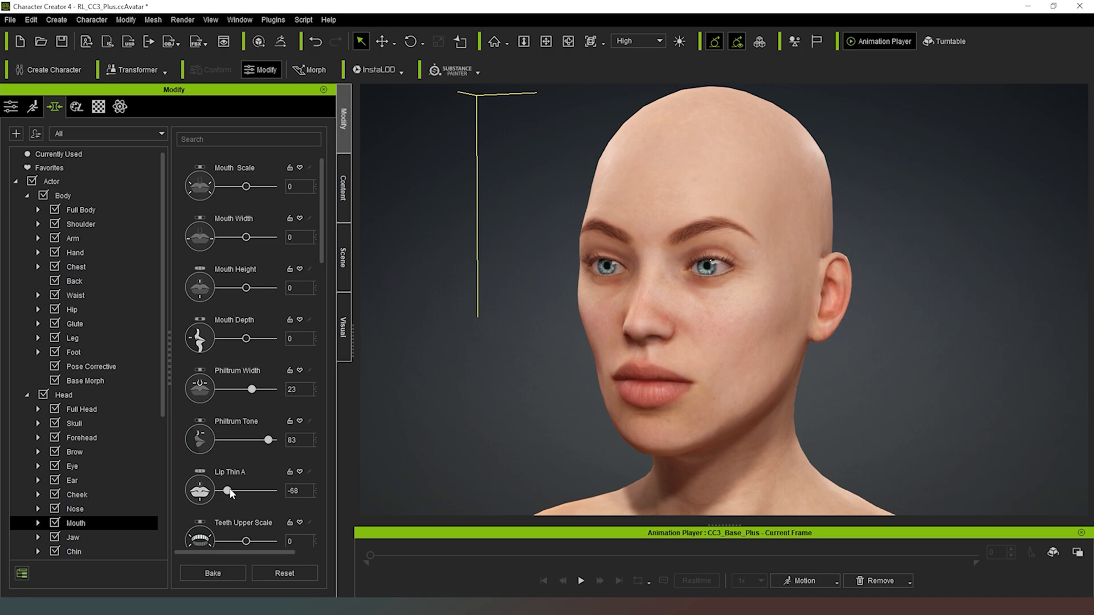
pyautogui.moveTo(223, 491); pyautogui.dragTo(241, 491)
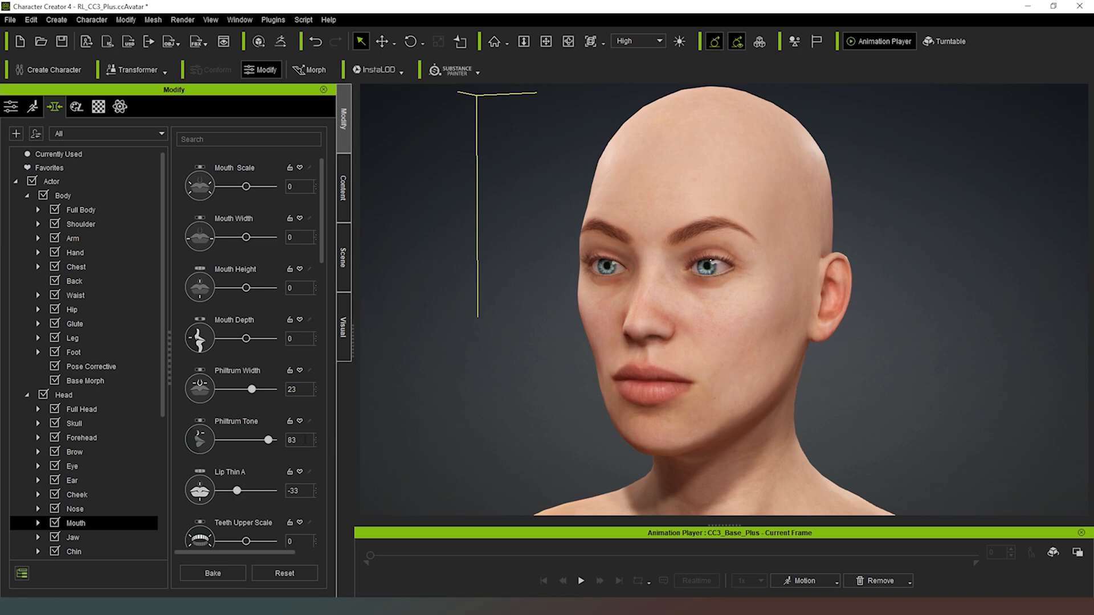
pyautogui.scroll(-3)
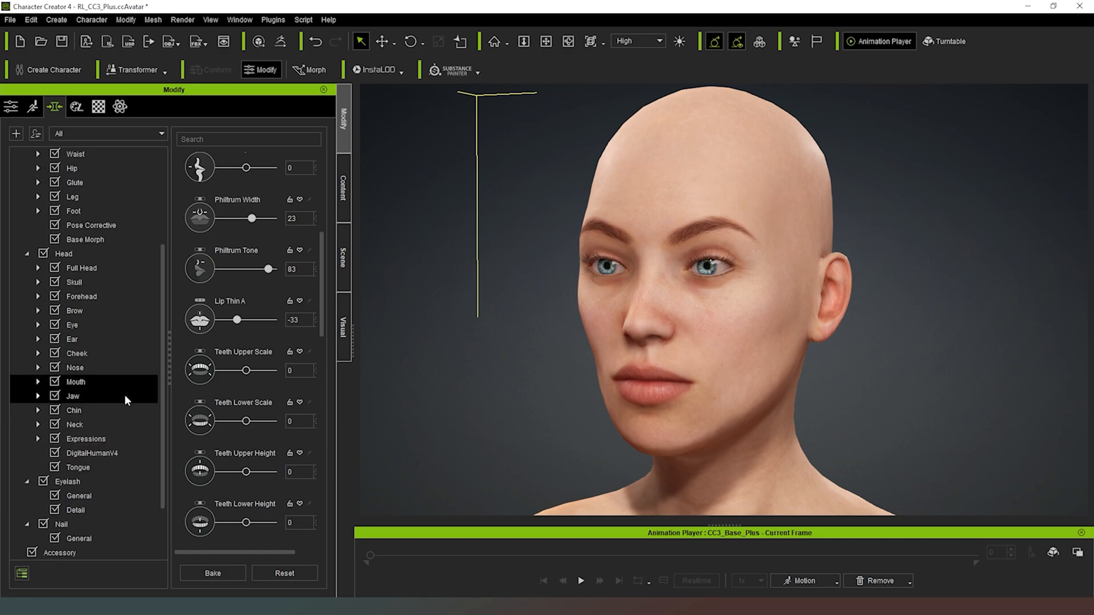
# Step: In the jaw morphs, try Jaw Scale and Jaw Height at maximum, then return both to 0
pyautogui.click(73, 395)
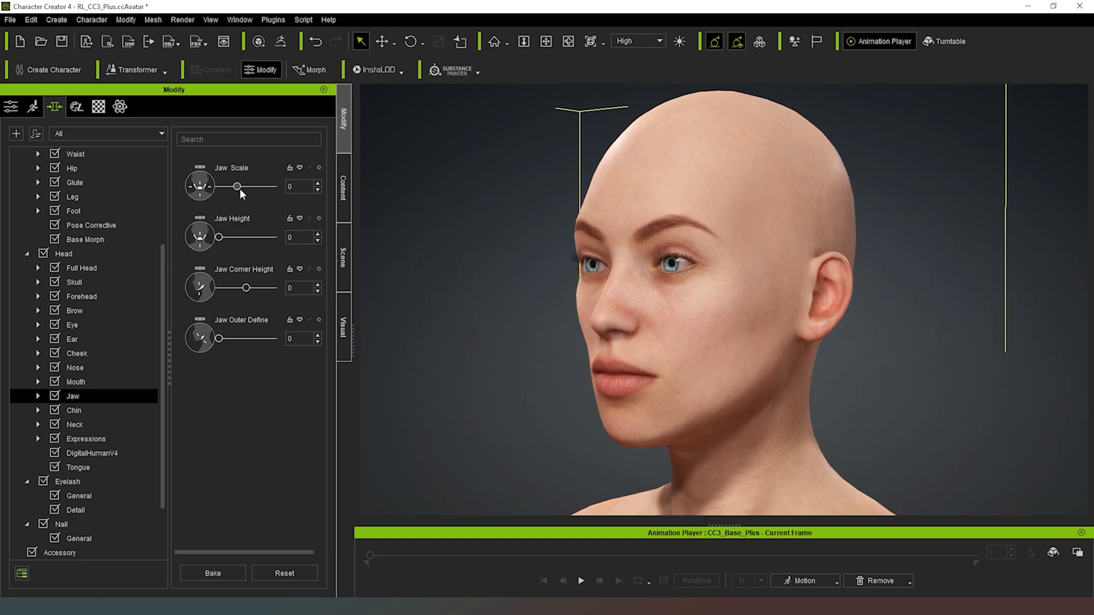
pyautogui.moveTo(235, 185); pyautogui.dragTo(272, 186)
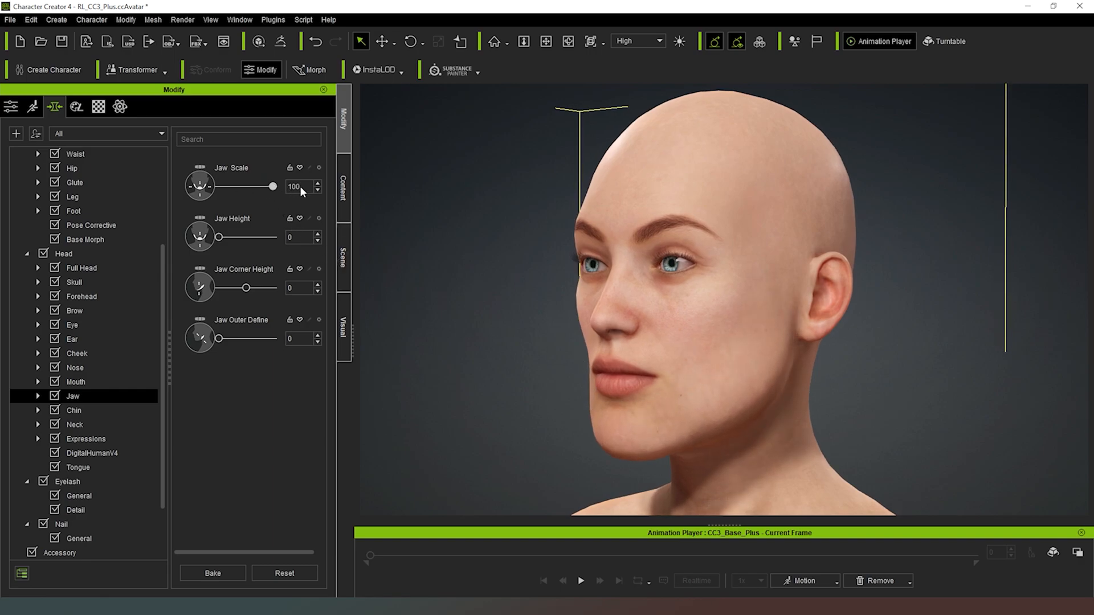
pyautogui.moveTo(272, 187); pyautogui.dragTo(241, 187)
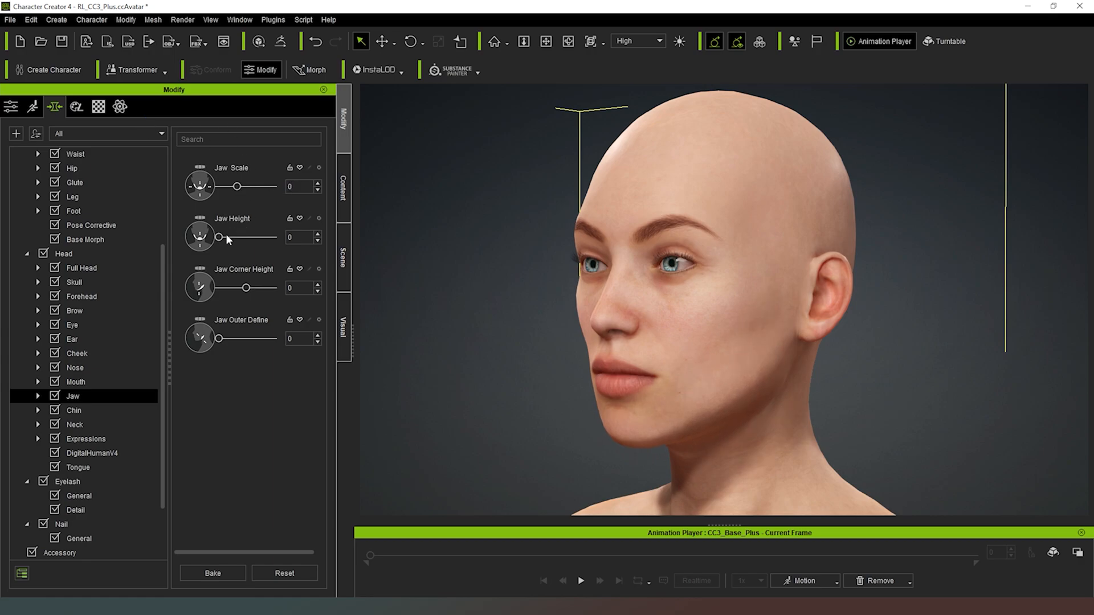
pyautogui.moveTo(220, 237); pyautogui.dragTo(271, 237)
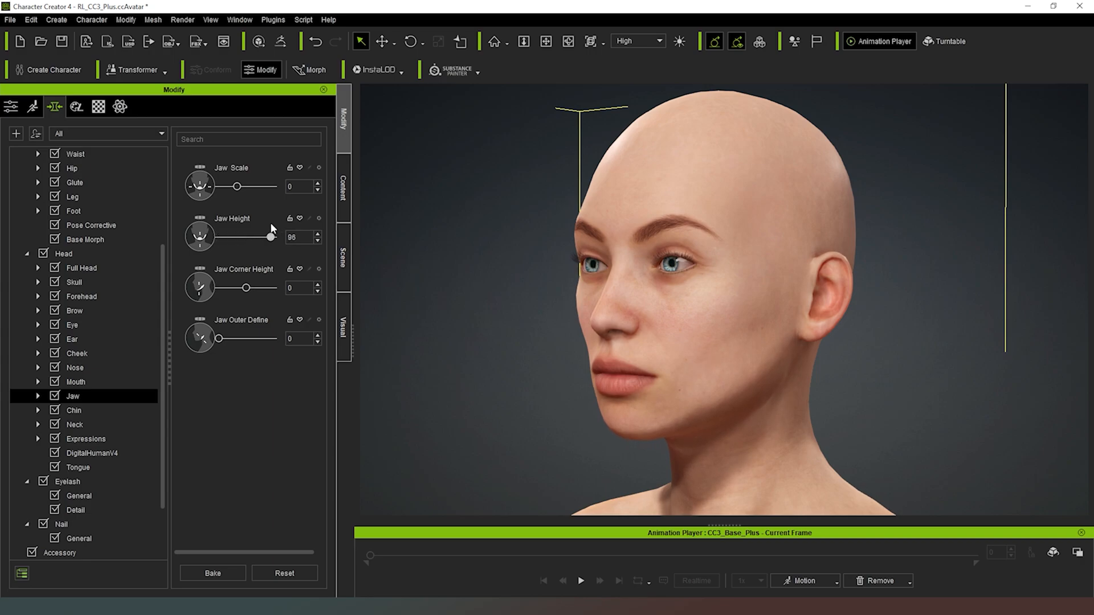
pyautogui.moveTo(271, 237); pyautogui.dragTo(217, 237)
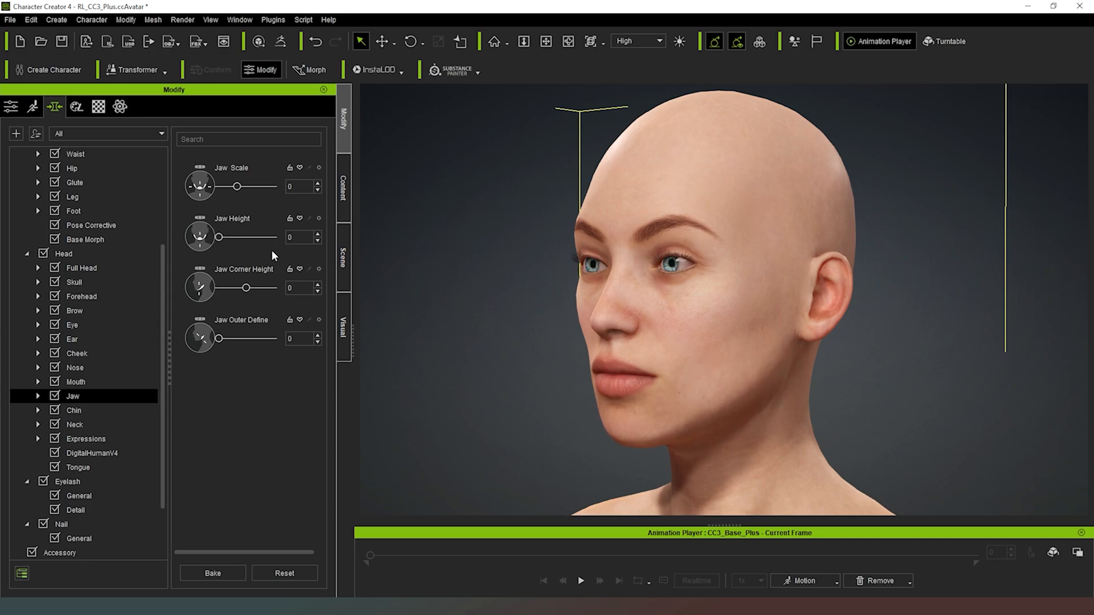
# Step: Set Jaw Corner Height to -29 and Jaw Outer Define to 34
pyautogui.moveTo(218, 287); pyautogui.dragTo(263, 287)
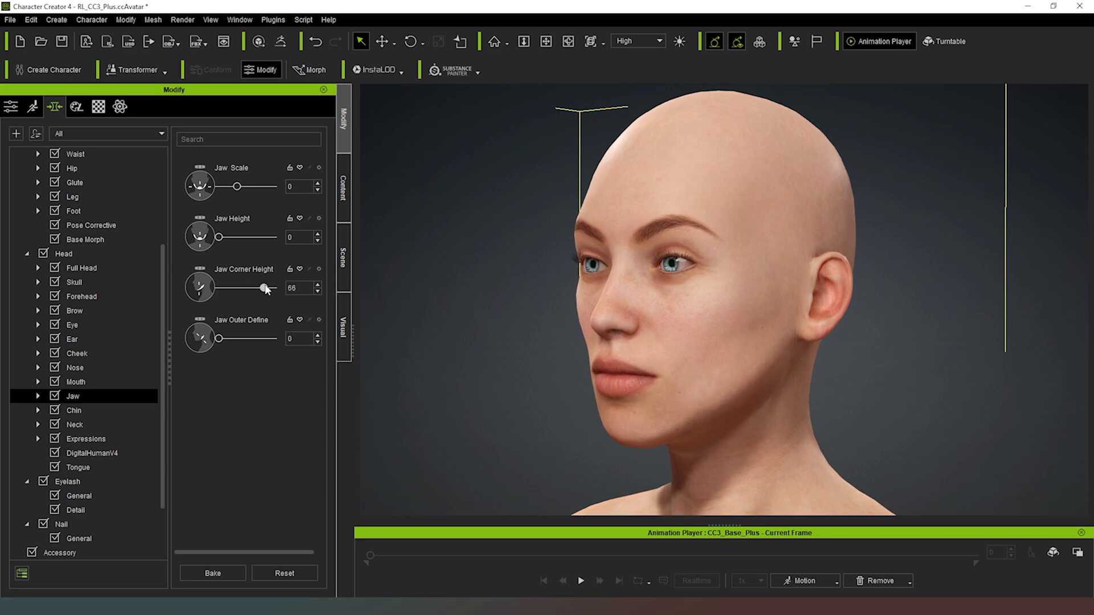
pyautogui.moveTo(263, 287); pyautogui.dragTo(219, 288)
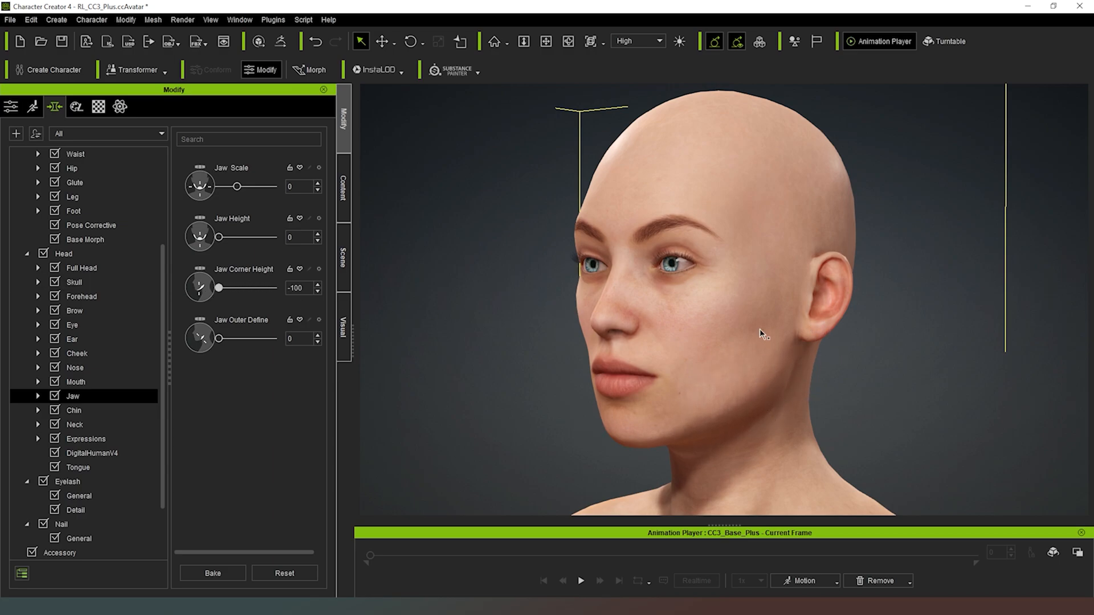
pyautogui.moveTo(219, 338); pyautogui.dragTo(236, 338)
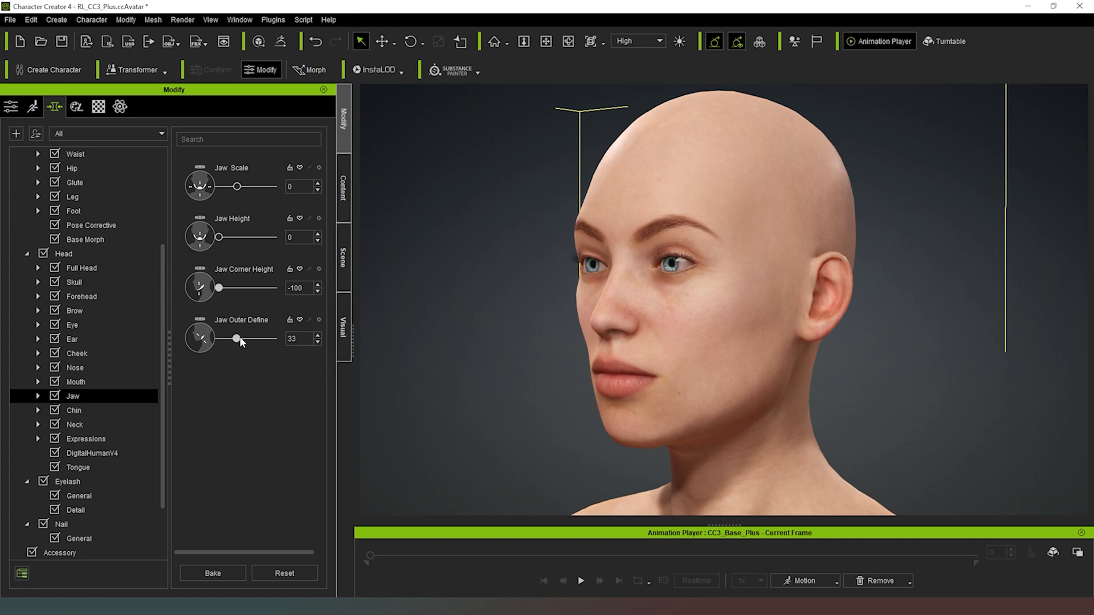
pyautogui.moveTo(236, 338); pyautogui.dragTo(269, 338)
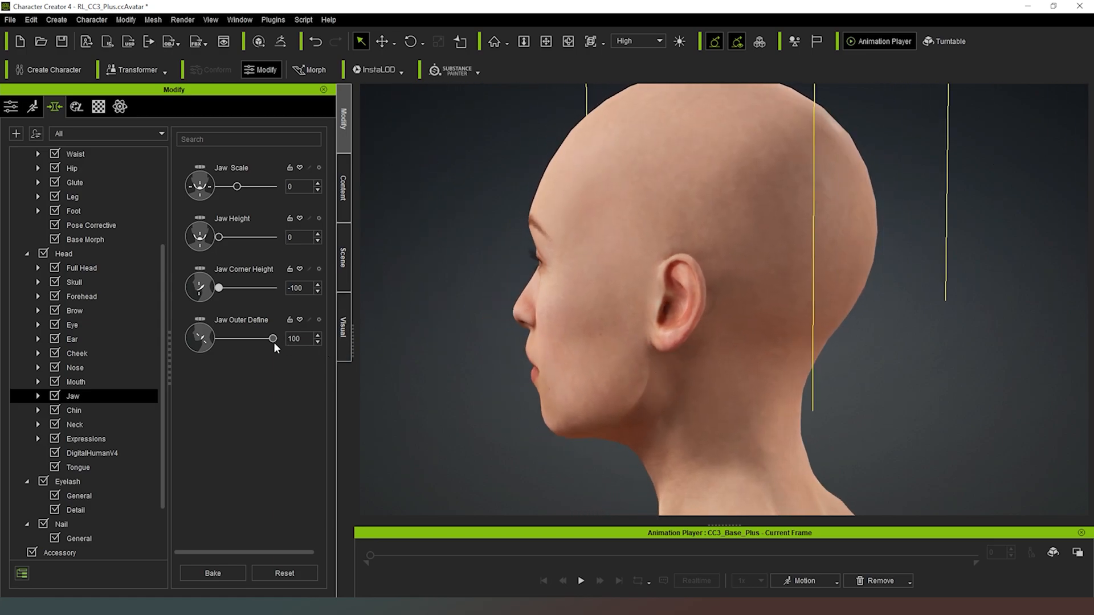
pyautogui.moveTo(272, 338); pyautogui.dragTo(237, 338)
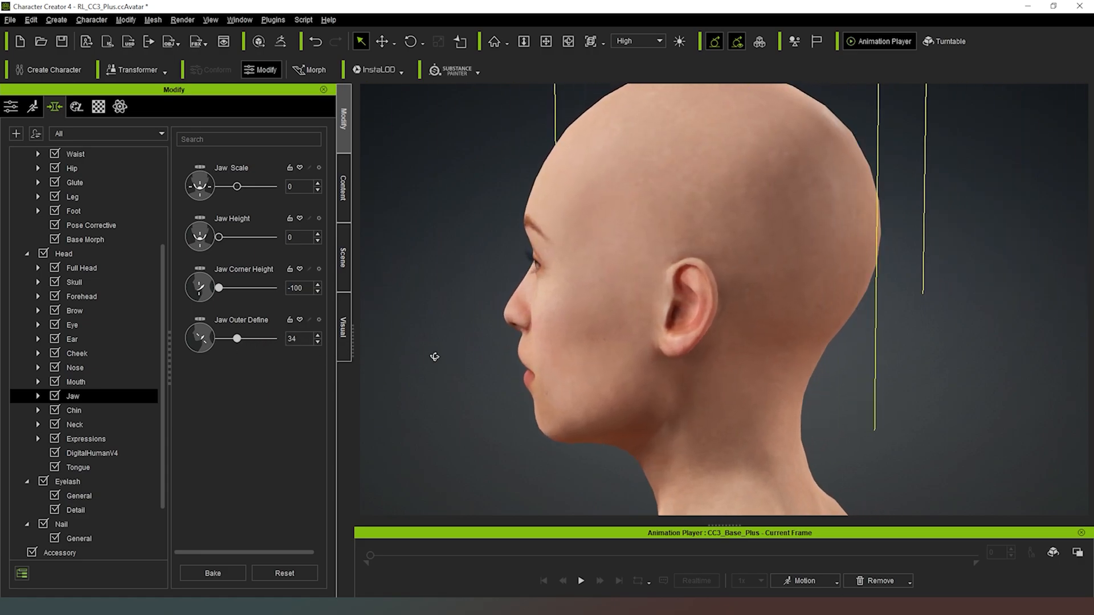
pyautogui.moveTo(219, 287); pyautogui.dragTo(228, 287)
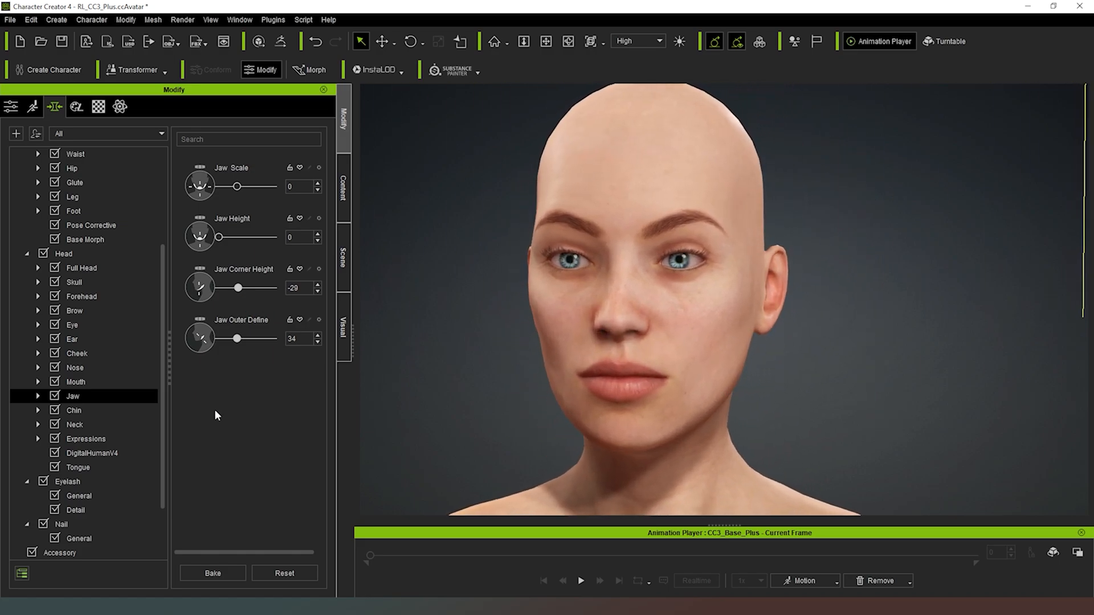
pyautogui.click(73, 410)
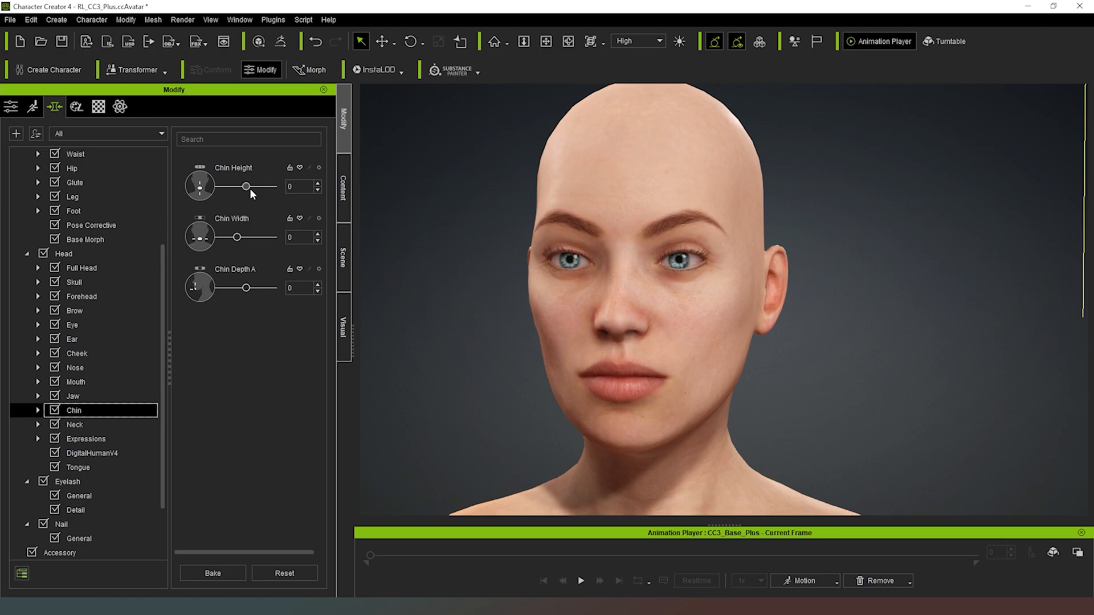
# Step: Set Chin Height to -38 and narrow Chin Width to -50
pyautogui.moveTo(244, 186); pyautogui.dragTo(224, 185)
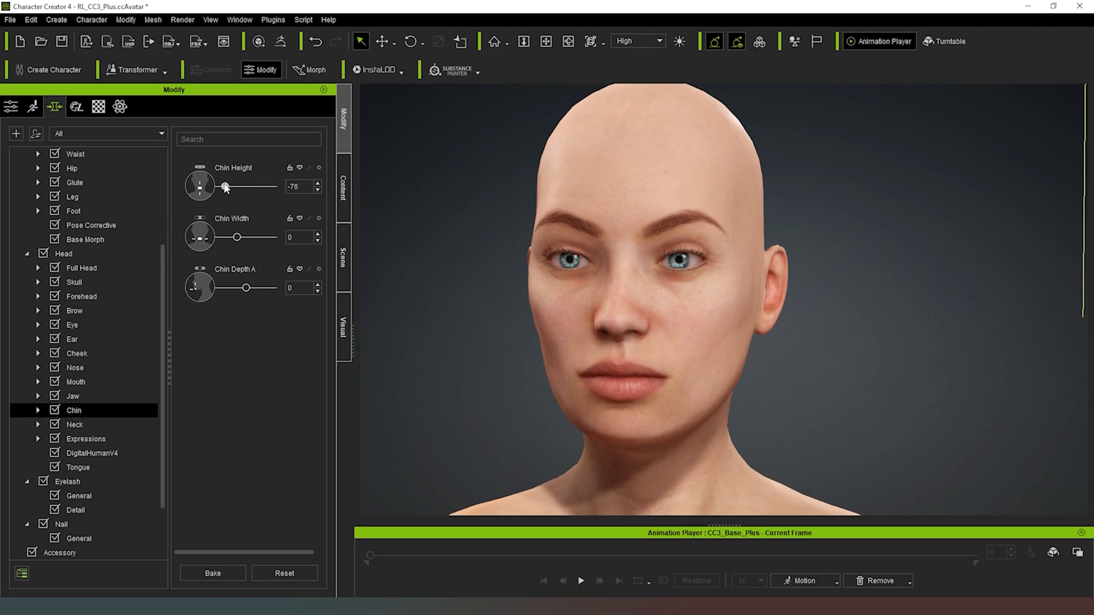
pyautogui.moveTo(225, 187); pyautogui.dragTo(232, 187)
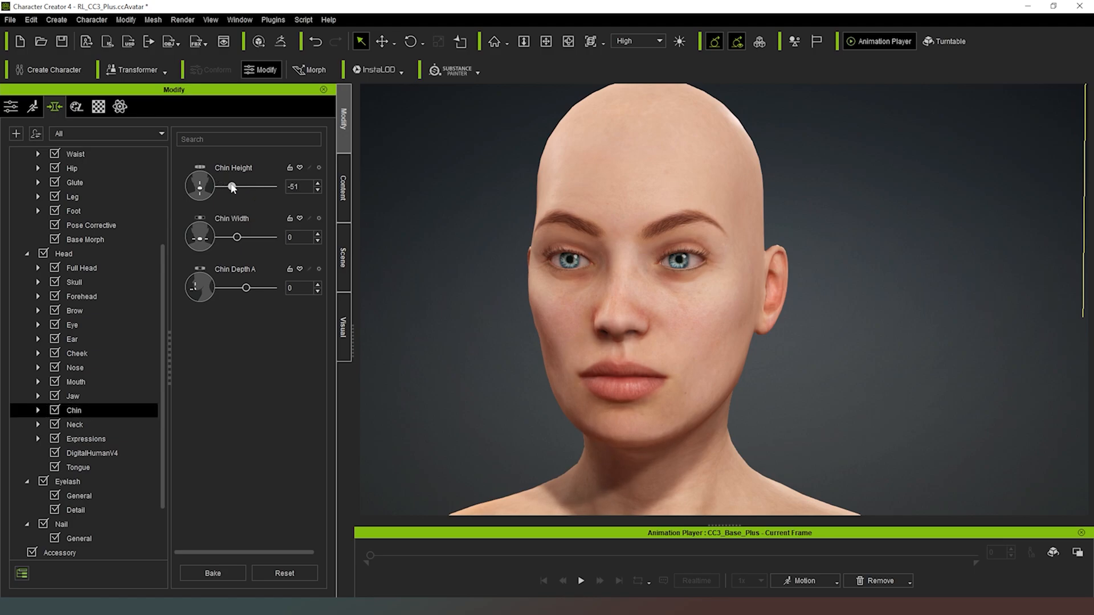
pyautogui.moveTo(232, 186); pyautogui.dragTo(235, 185)
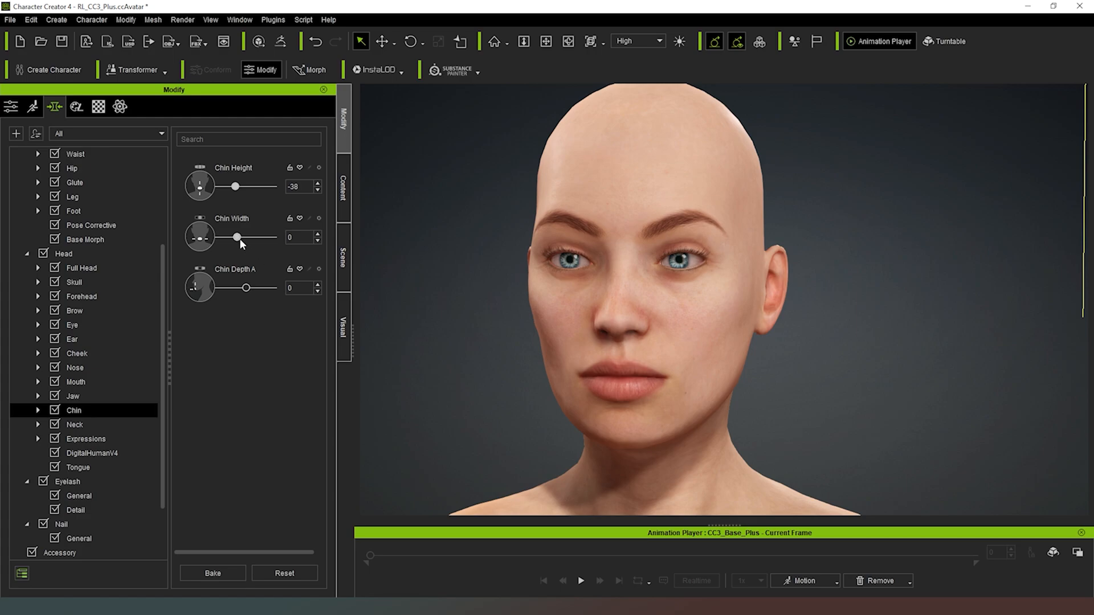
pyautogui.moveTo(236, 236); pyautogui.dragTo(274, 237)
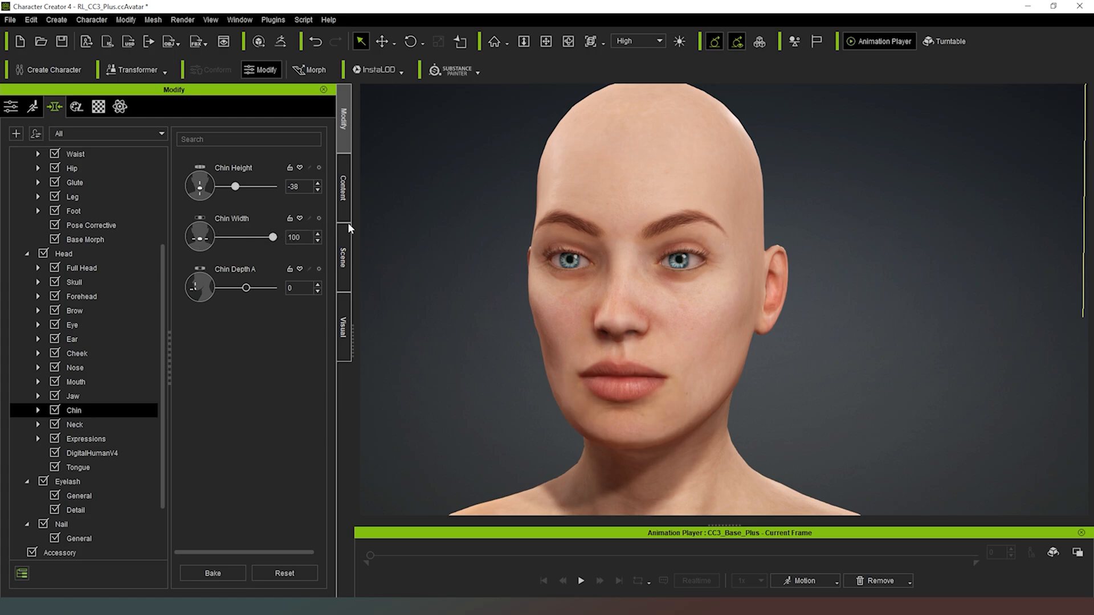
pyautogui.moveTo(275, 237); pyautogui.dragTo(197, 237)
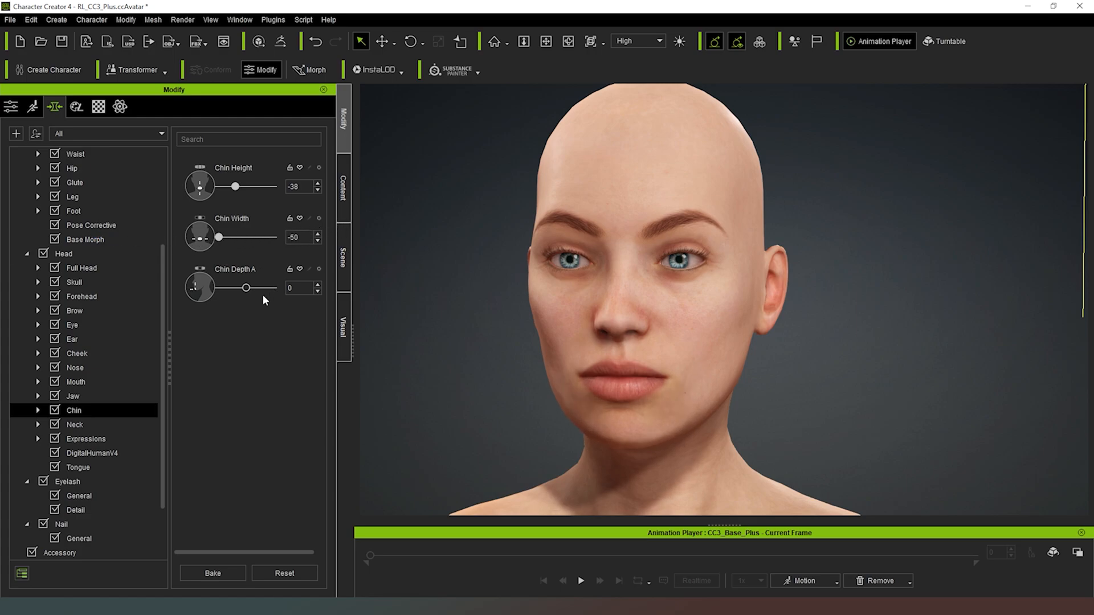
# Step: Experiment with Chin Depth A in both directions and settle it at -8
pyautogui.moveTo(244, 287); pyautogui.dragTo(237, 287)
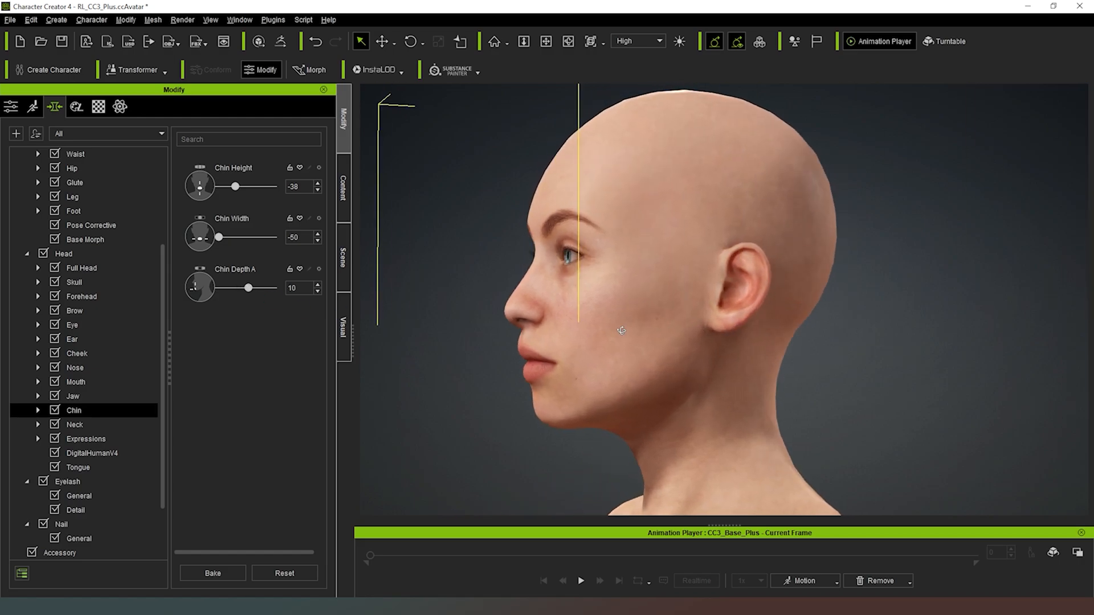
pyautogui.moveTo(250, 287); pyautogui.dragTo(228, 287)
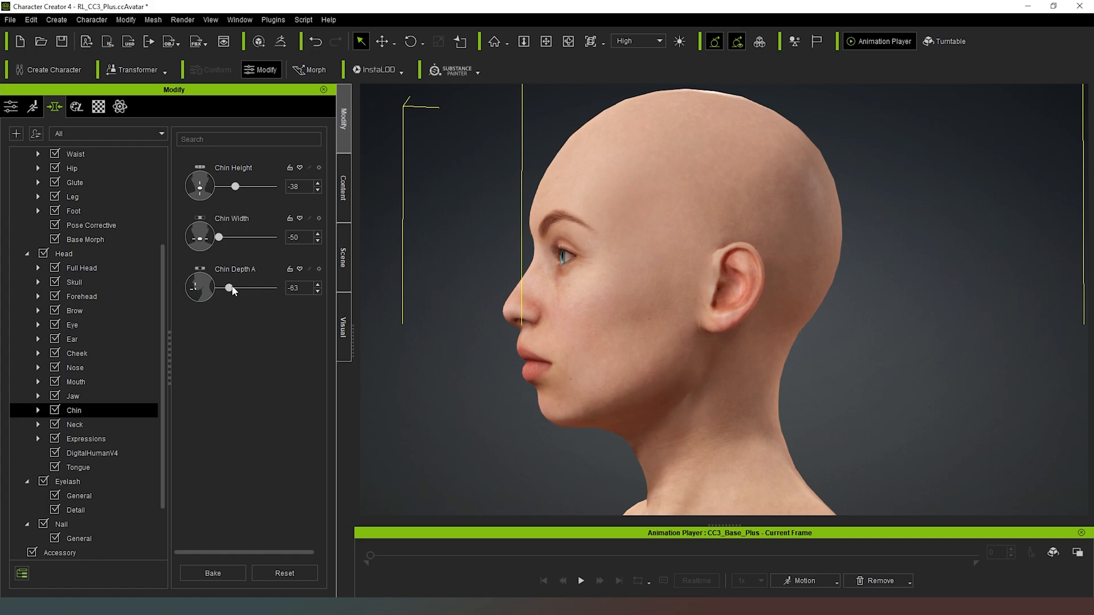
pyautogui.moveTo(227, 287); pyautogui.dragTo(240, 287)
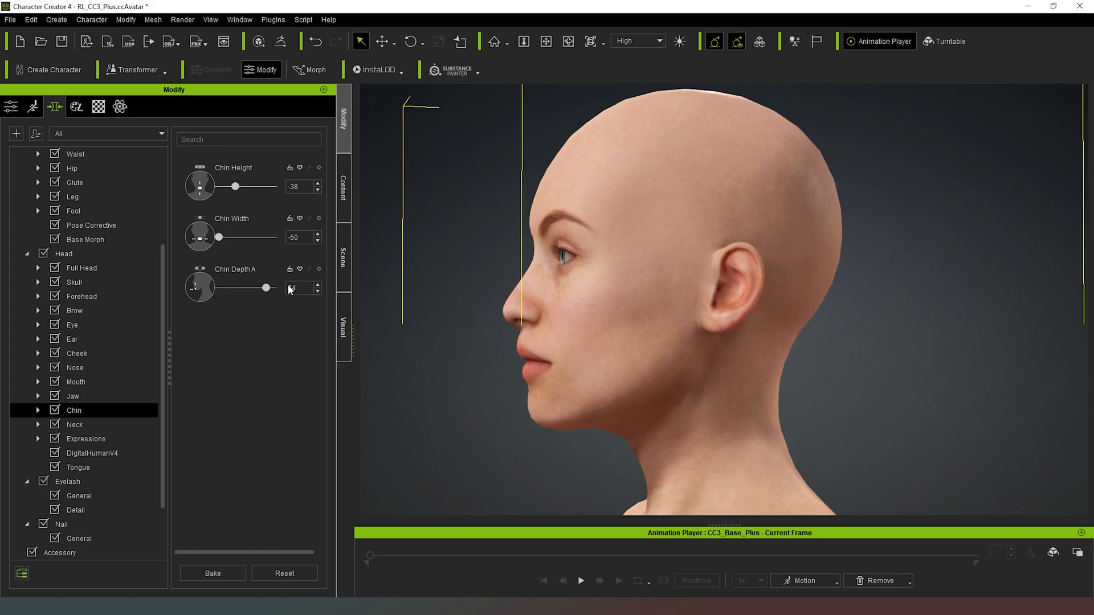
pyautogui.moveTo(214, 287); pyautogui.dragTo(259, 287)
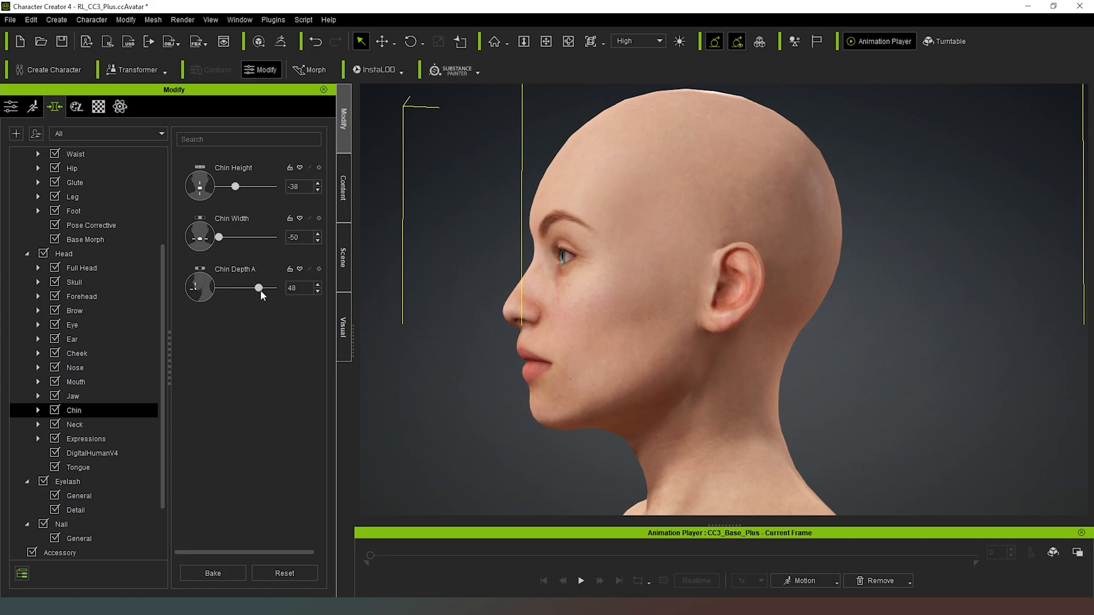
pyautogui.moveTo(259, 287); pyautogui.dragTo(244, 287)
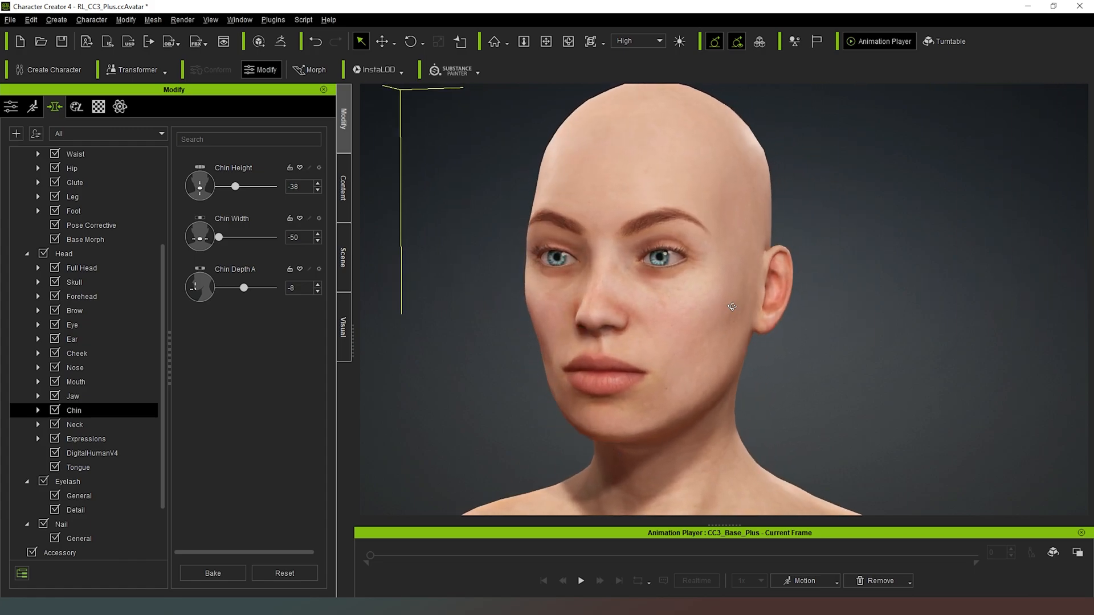
pyautogui.click(74, 424)
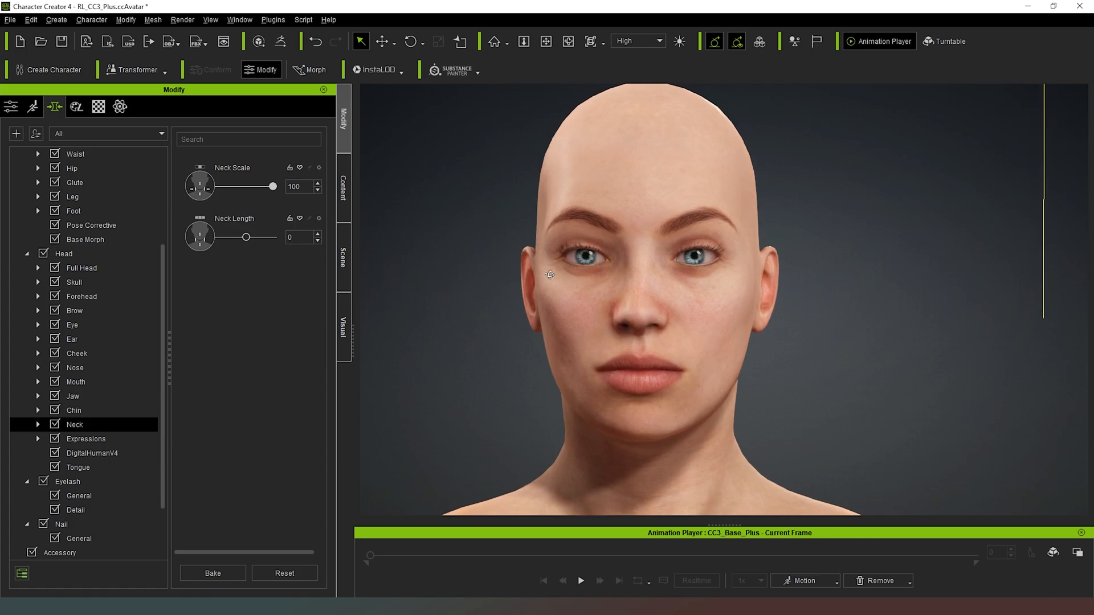
# Step: Thin the neck to Neck Scale 33 and shorten Neck Length to 10
pyautogui.moveTo(272, 187); pyautogui.dragTo(264, 187)
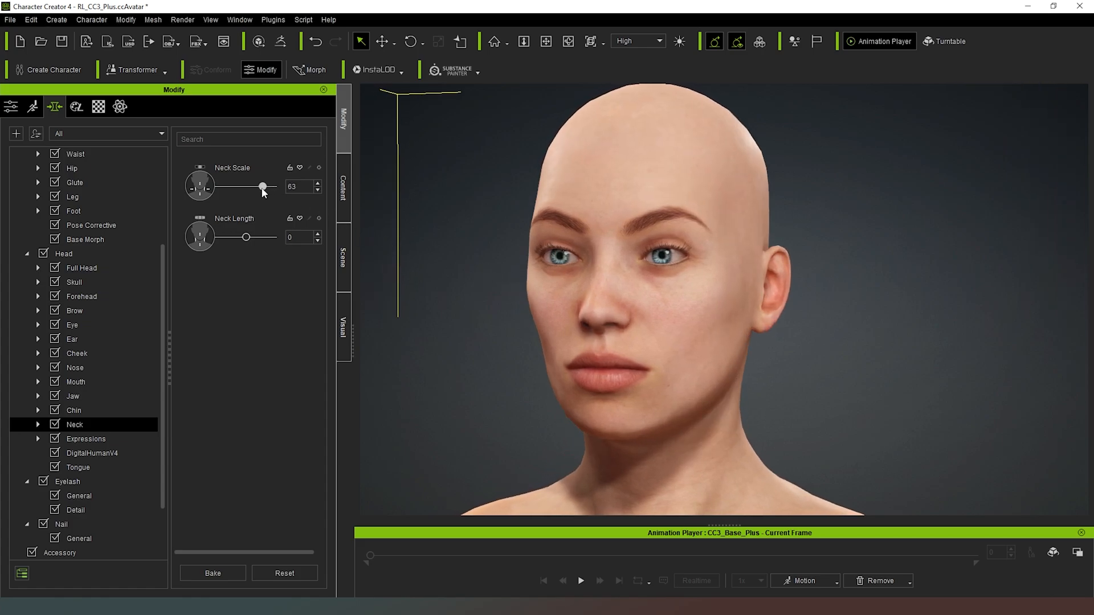
pyautogui.moveTo(246, 237); pyautogui.dragTo(274, 237)
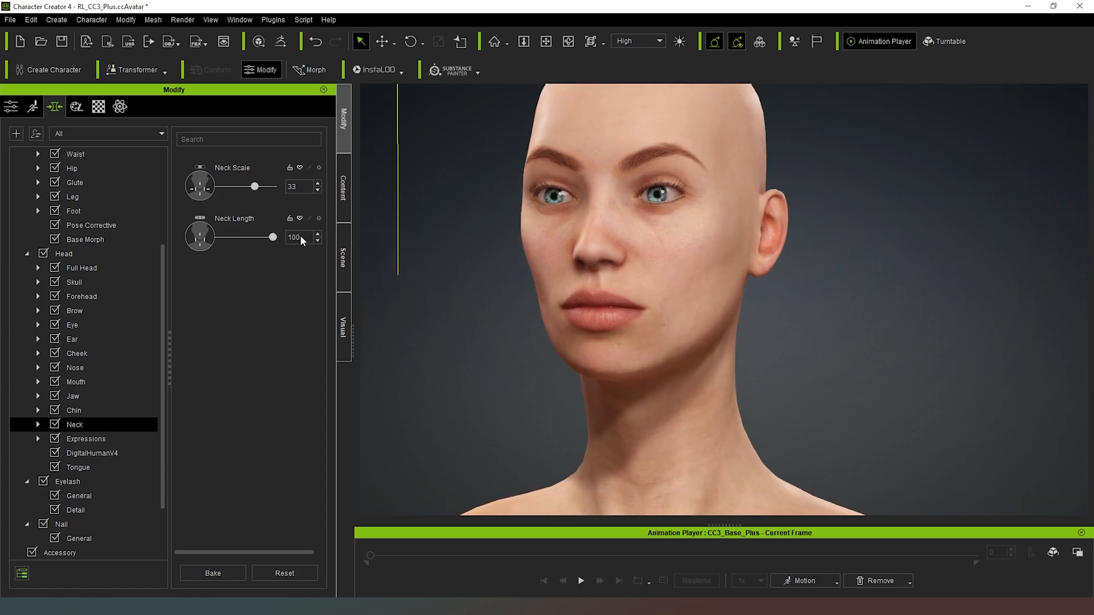
pyautogui.moveTo(272, 237); pyautogui.dragTo(244, 237)
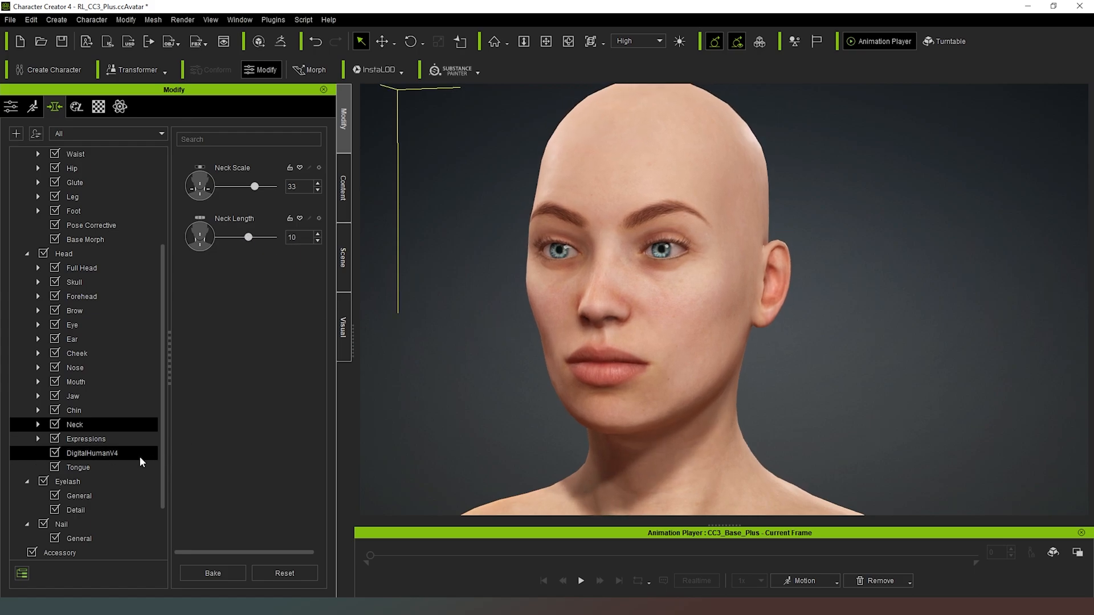
pyautogui.click(86, 439)
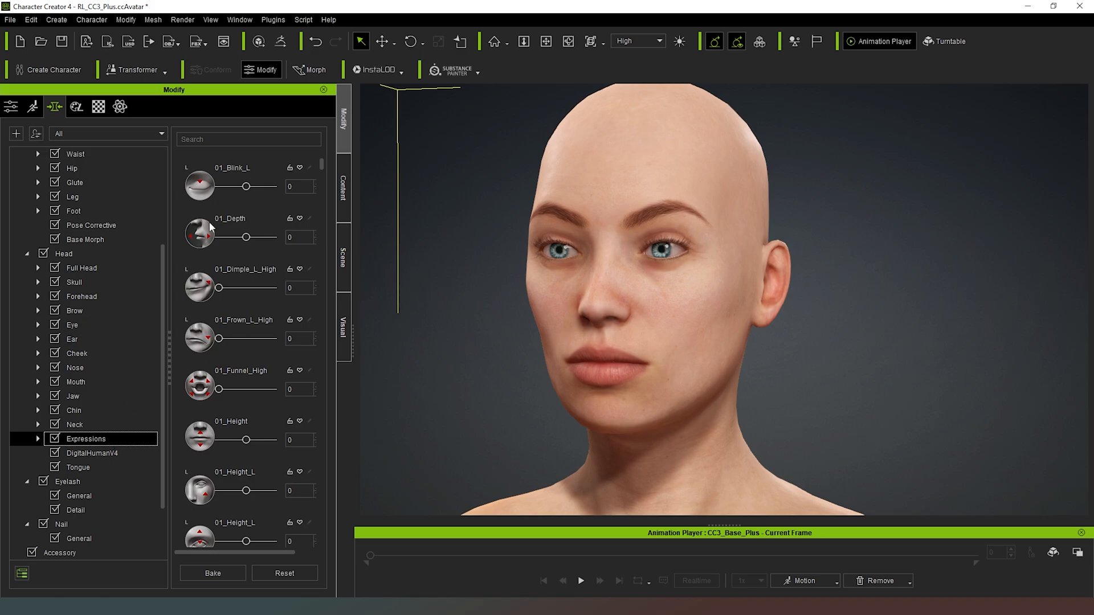
pyautogui.moveTo(234, 273)
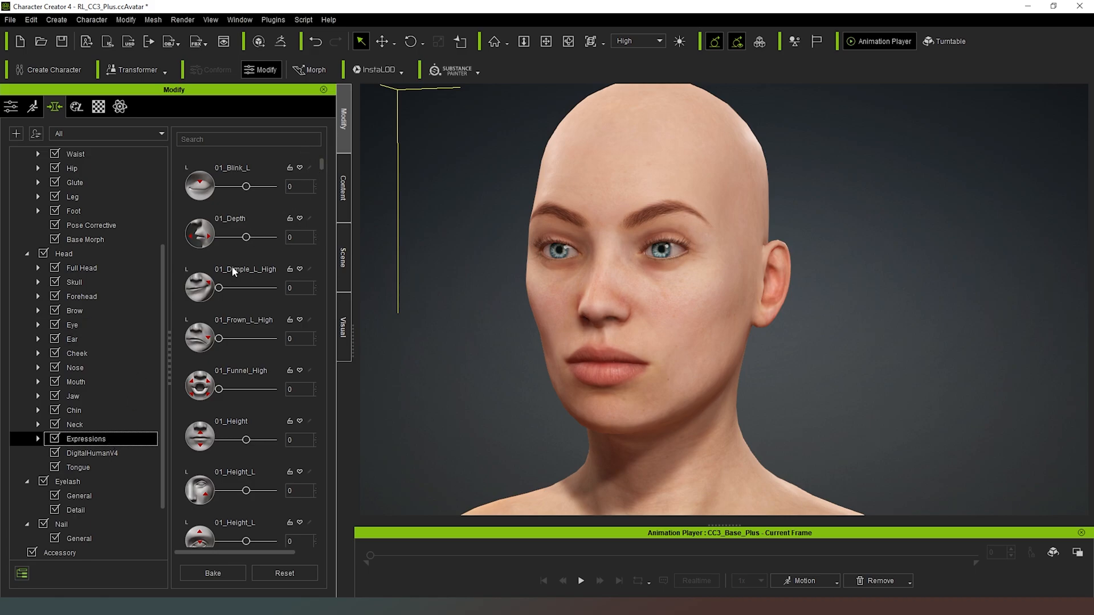
# Step: Set 01_Dimple_L_High to 31 and bring up the DigitalHumanV4 head blend sliders
pyautogui.moveTo(220, 288); pyautogui.dragTo(229, 289)
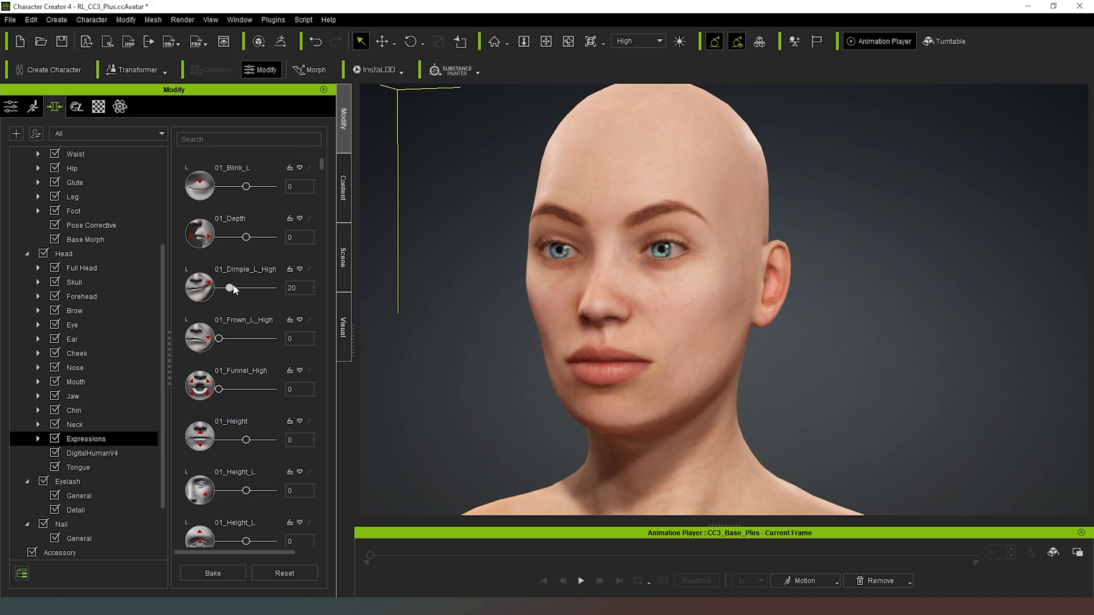
pyautogui.moveTo(227, 289); pyautogui.dragTo(235, 289)
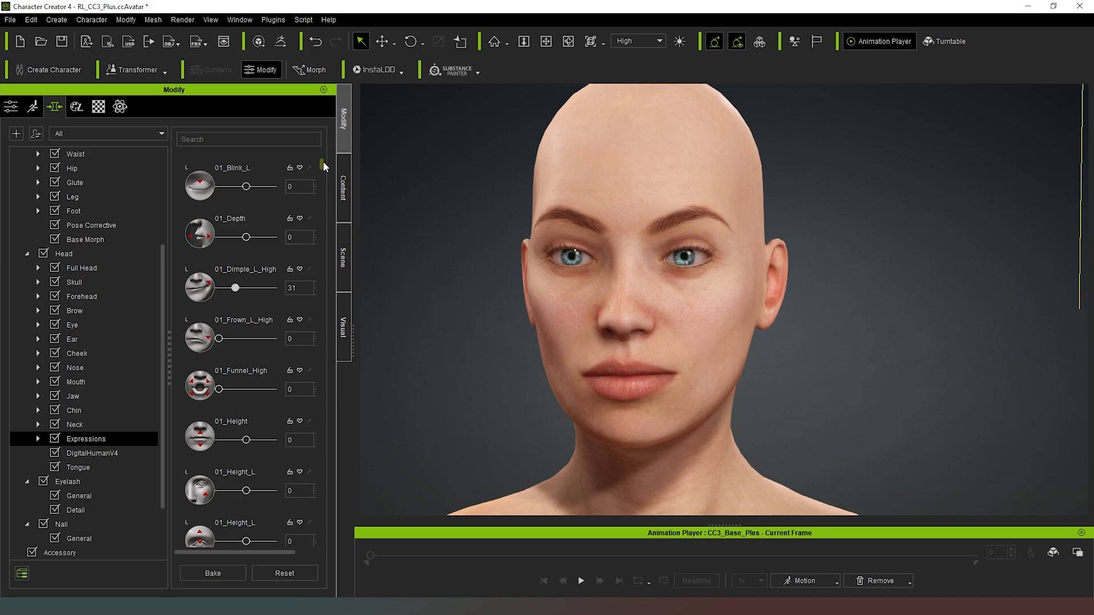
pyautogui.scroll(-3)
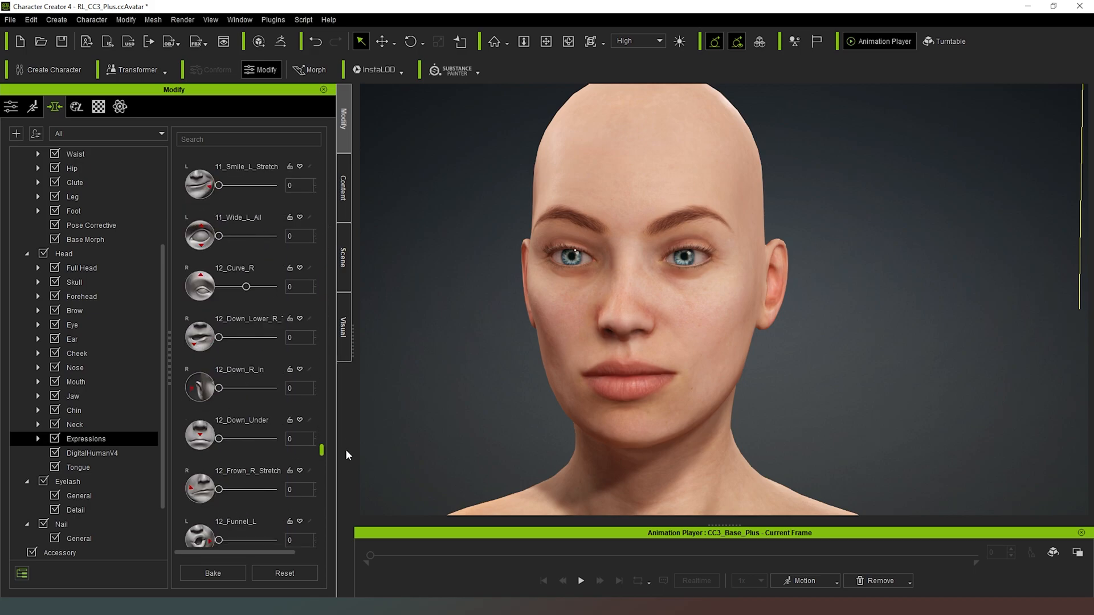
pyautogui.scroll(-3)
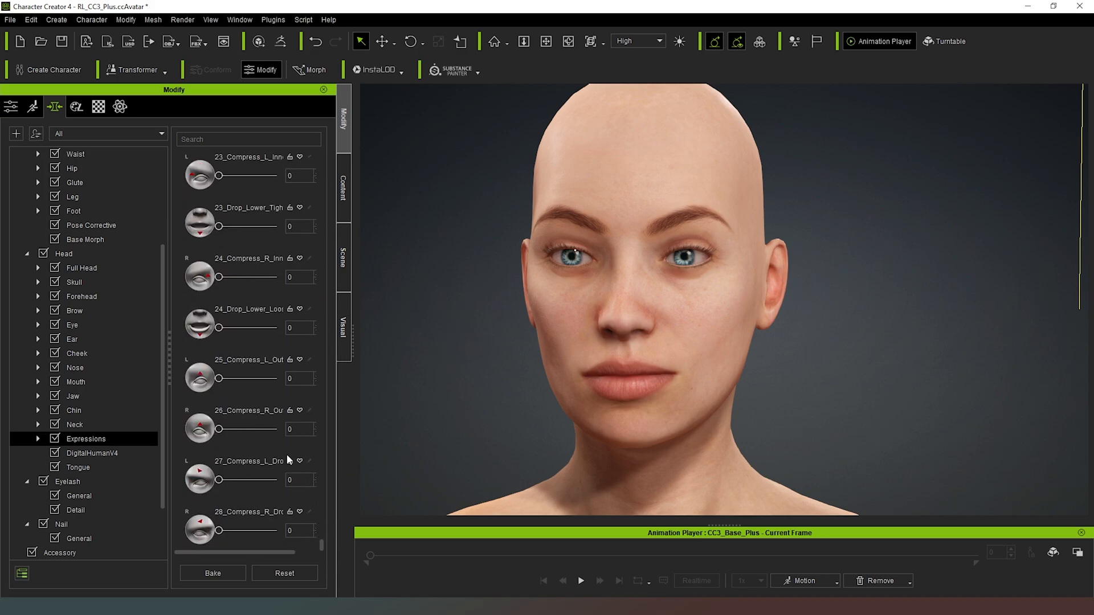
pyautogui.moveTo(260, 319)
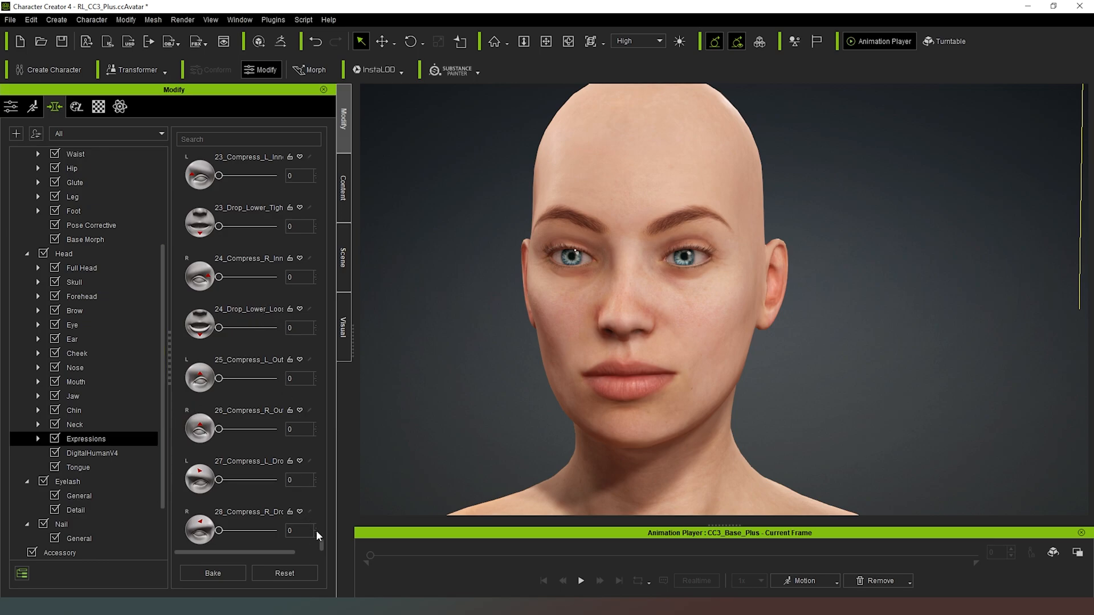
pyautogui.click(91, 452)
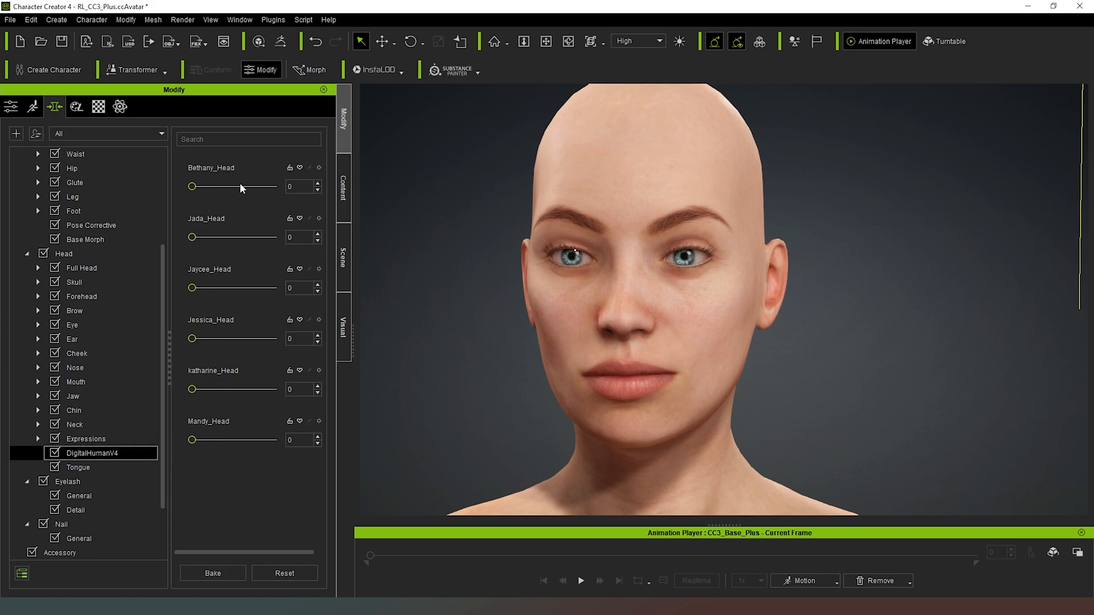
# Step: Leave the head presets at zero and switch to the Eyelash morph sliders
pyautogui.scroll(-3)
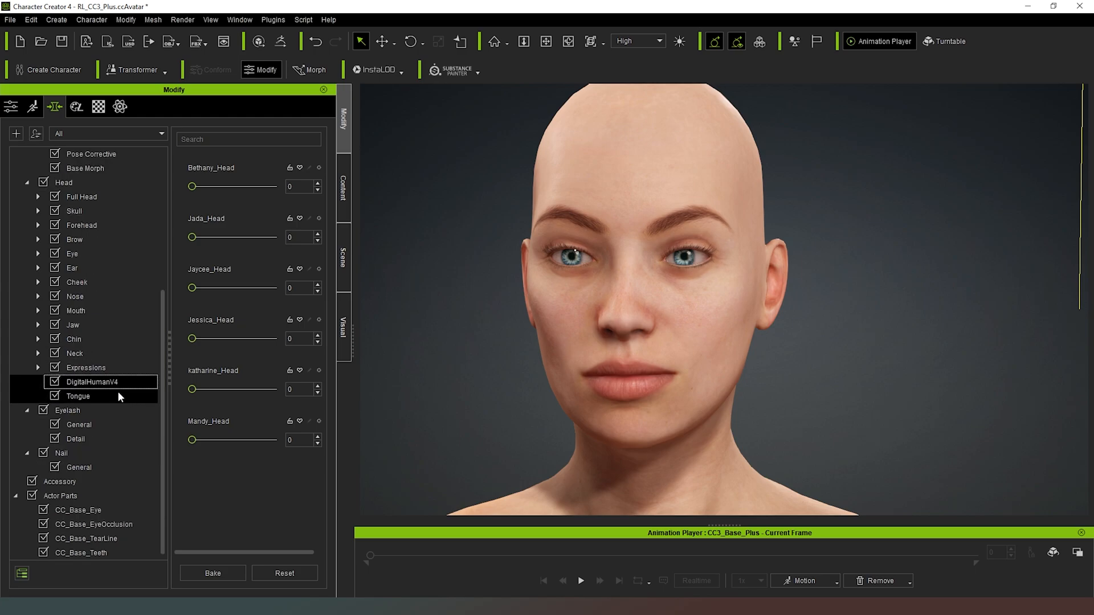
pyautogui.click(67, 410)
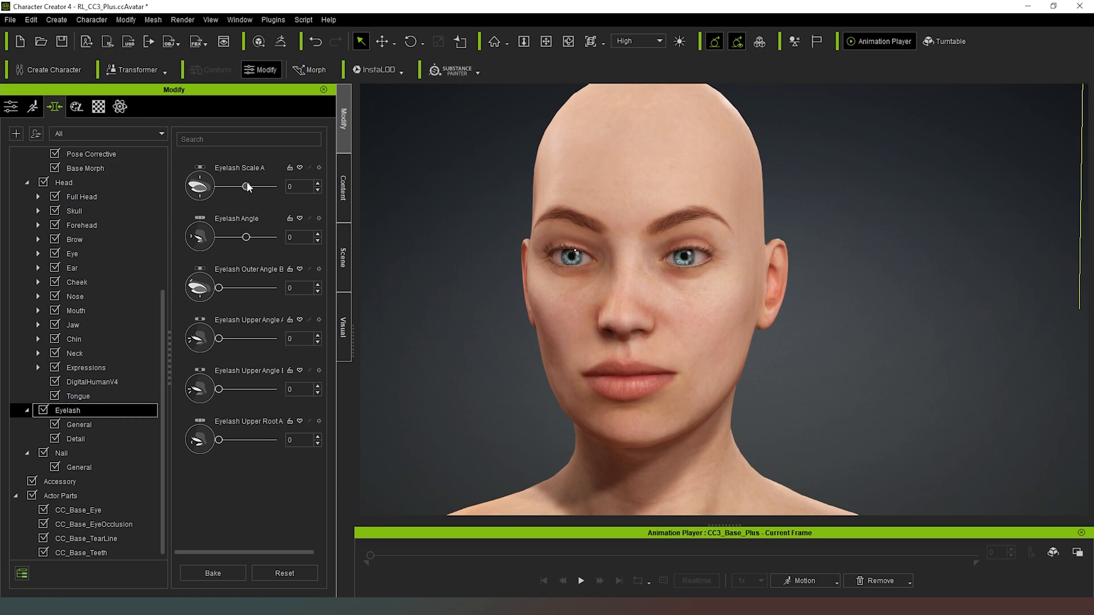
# Step: Set Eyelash Scale A to 23, Eyelash Angle to 100 and Outer Angle B to 40
pyautogui.moveTo(247, 186); pyautogui.dragTo(265, 185)
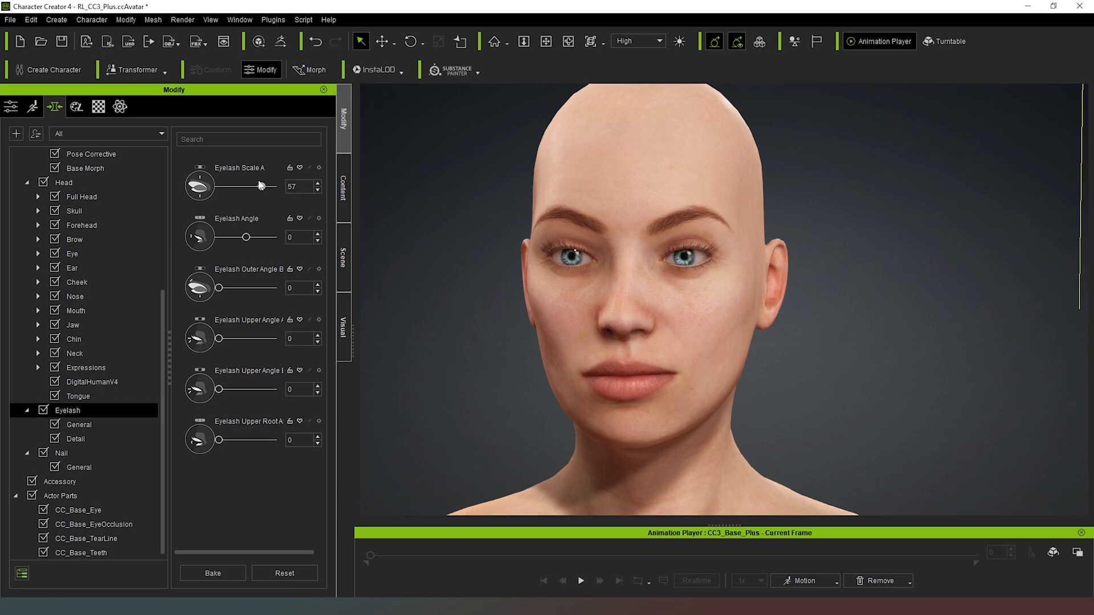
pyautogui.moveTo(220, 237); pyautogui.dragTo(254, 237)
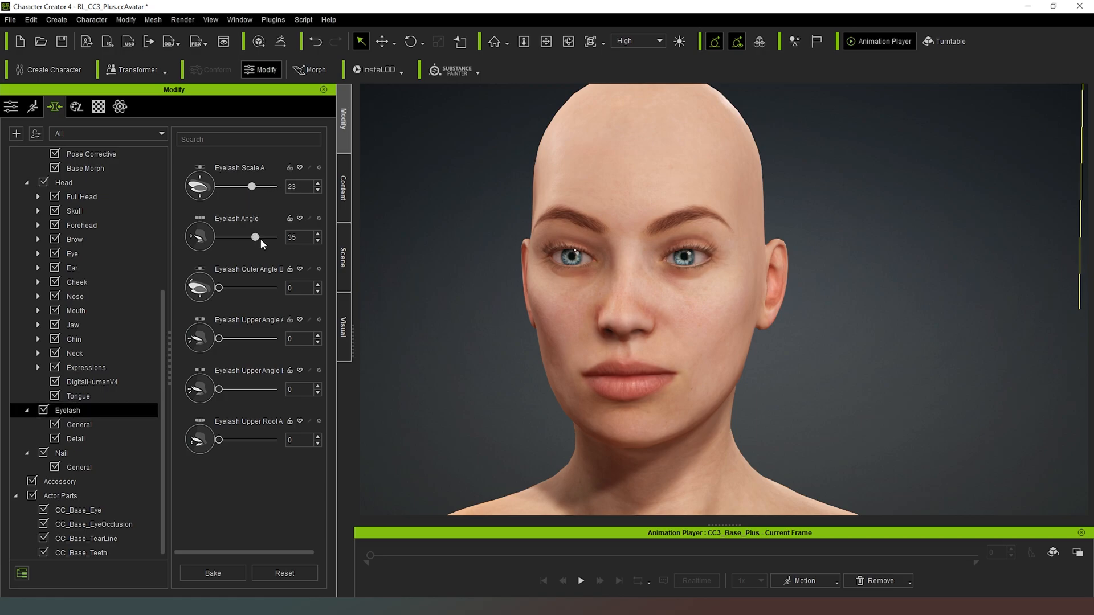
pyautogui.moveTo(254, 237); pyautogui.dragTo(275, 237)
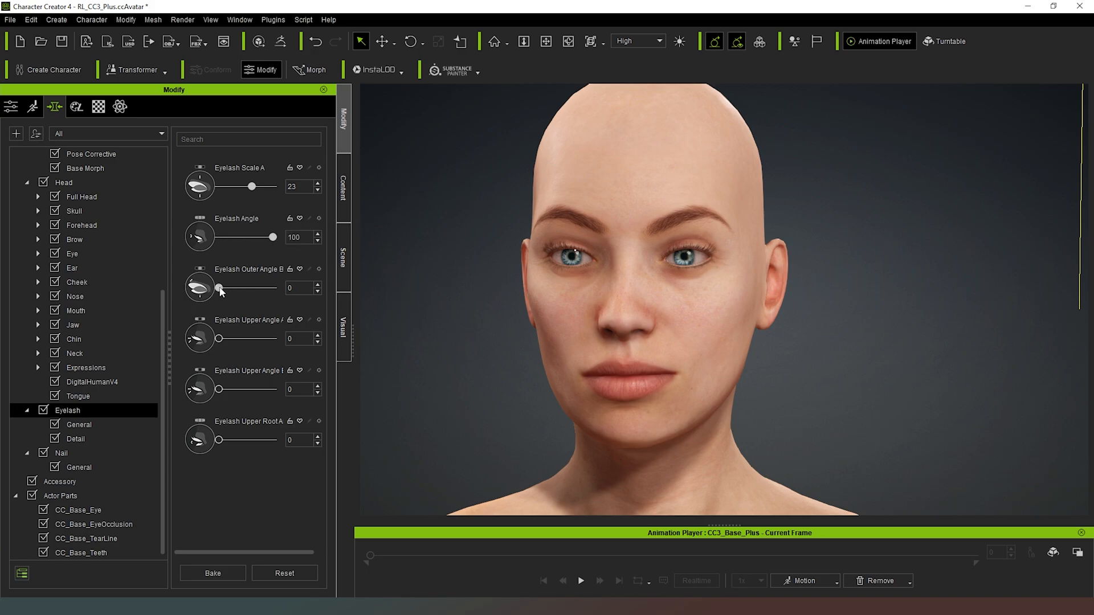
pyautogui.moveTo(219, 288); pyautogui.dragTo(242, 289)
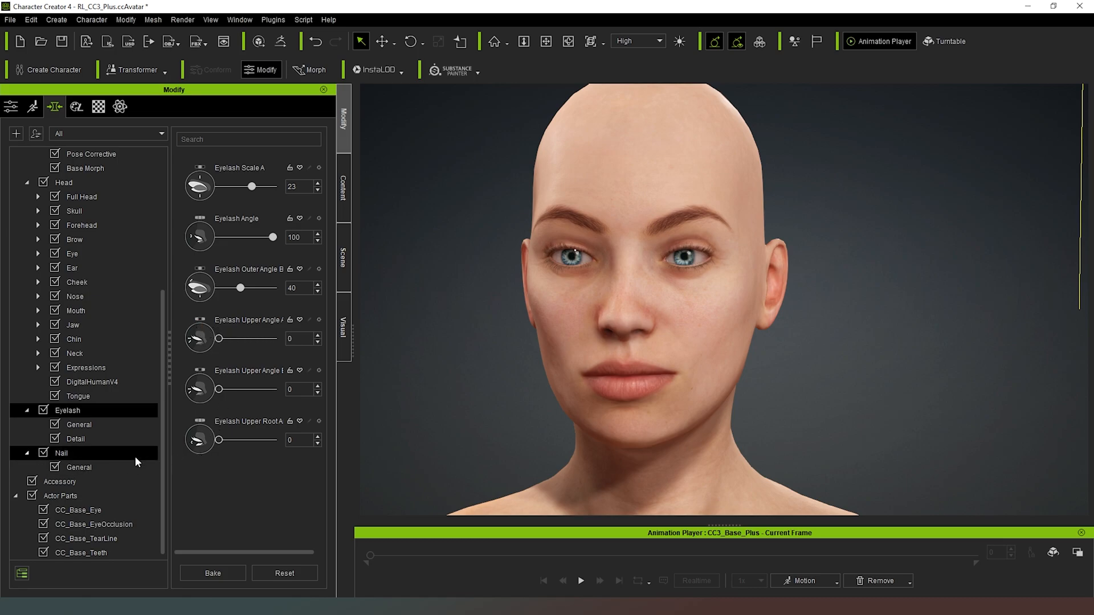
pyautogui.click(78, 467)
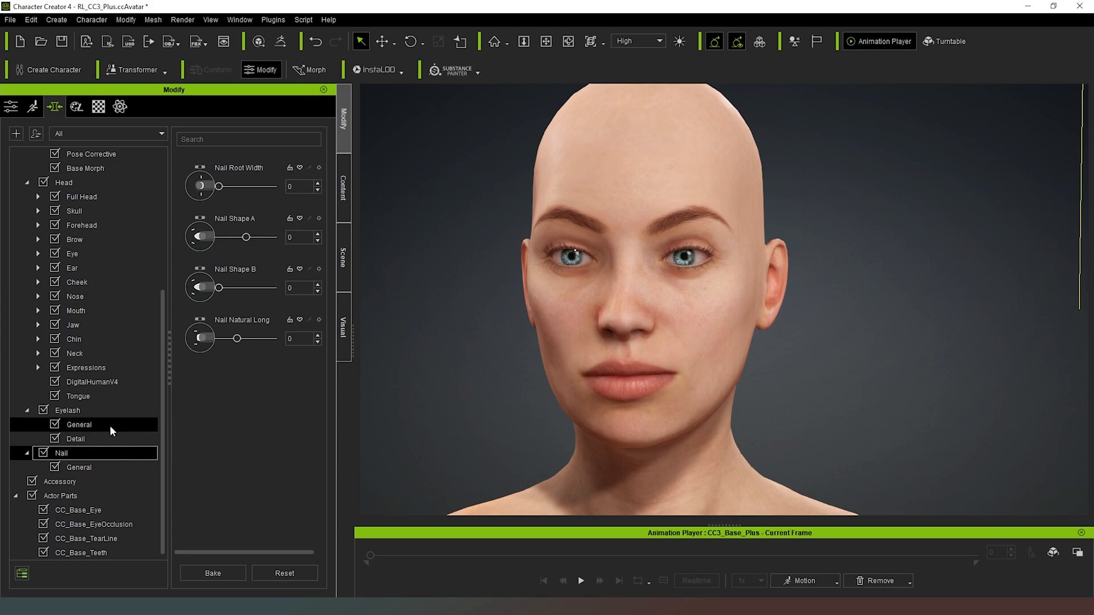